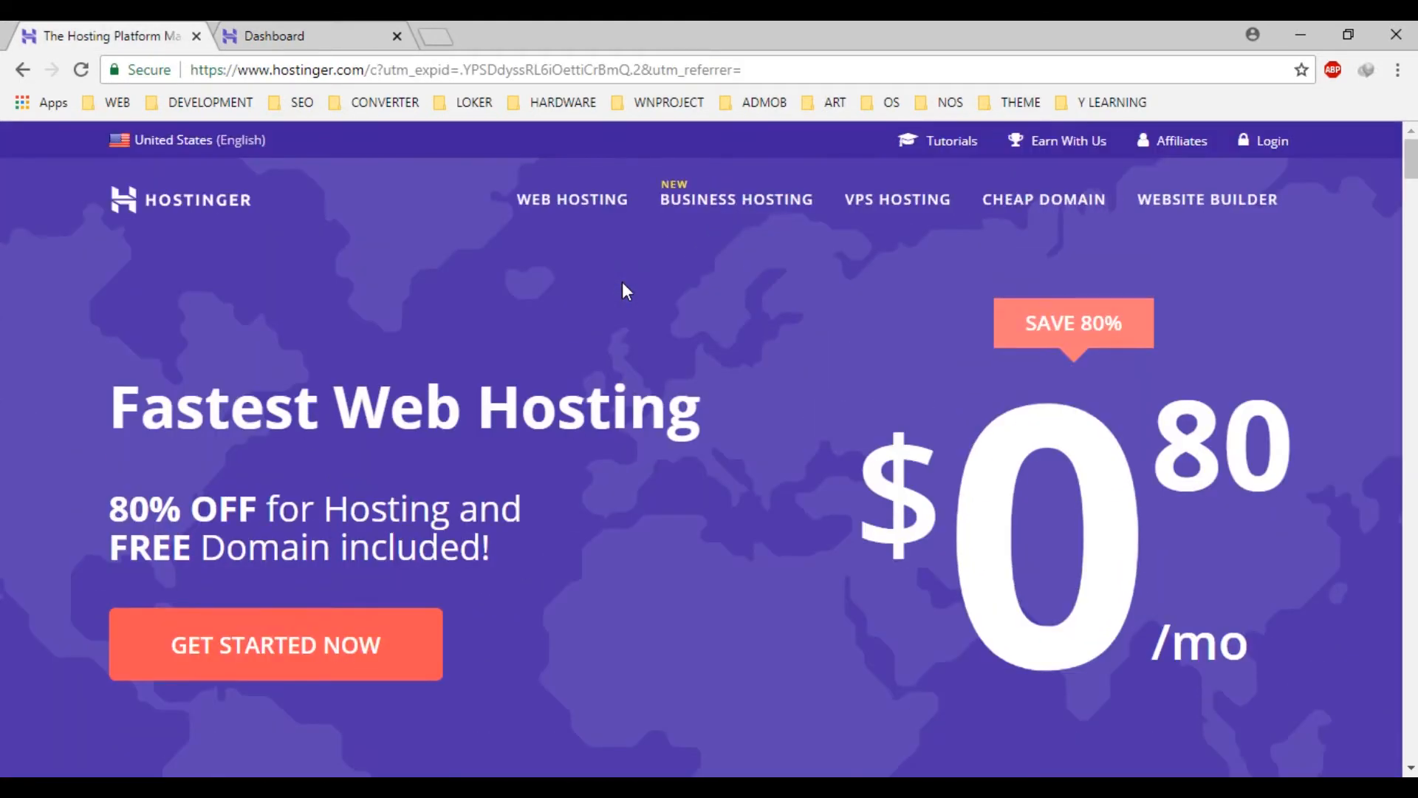
Step: Scroll the hostinger.com homepage to compare the three shared hosting plan prices
{"action": "scroll", "scroll_direction": "down", "scroll_amount": 3}
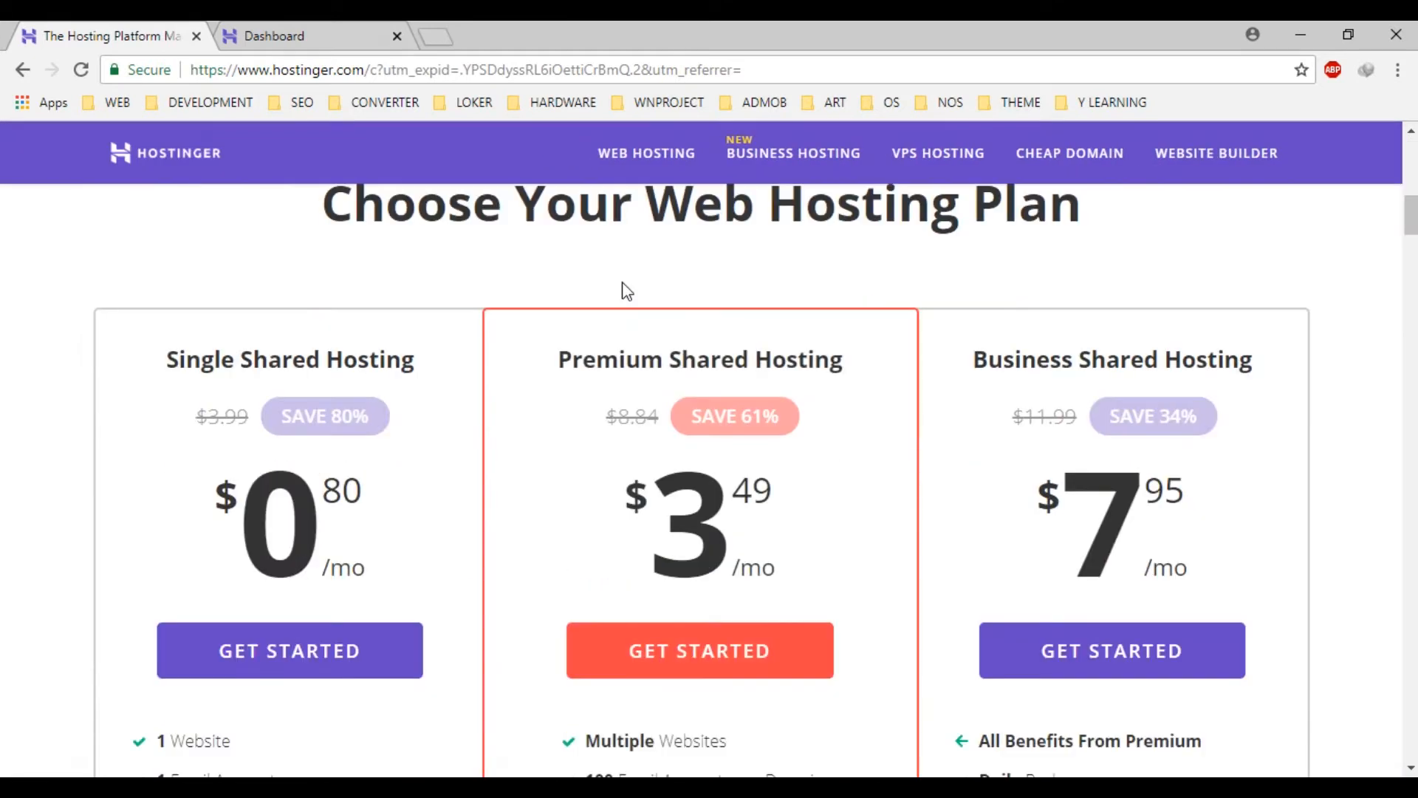
{"action": "scroll", "scroll_direction": "up", "scroll_amount": 3}
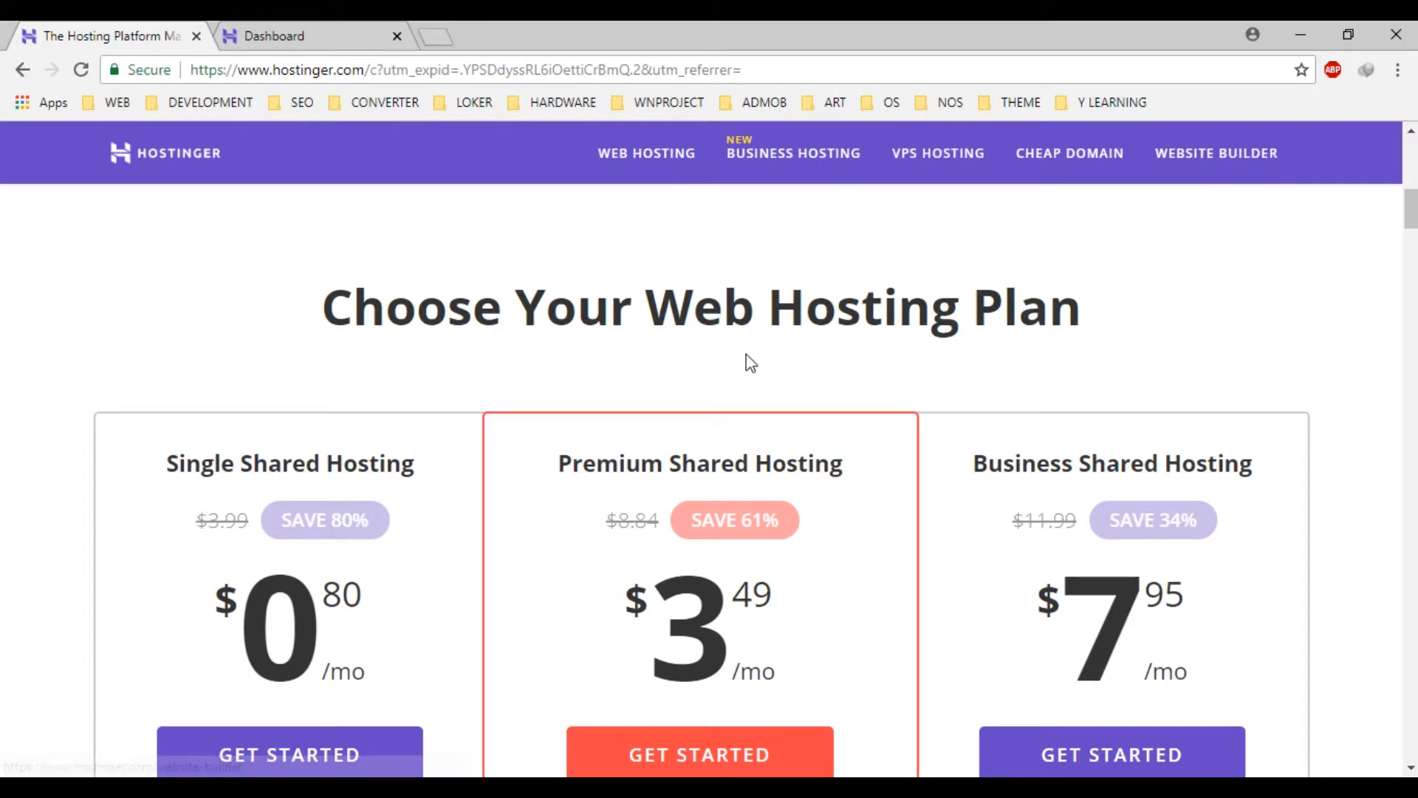
{"action": "scroll", "scroll_direction": "down", "scroll_amount": 3}
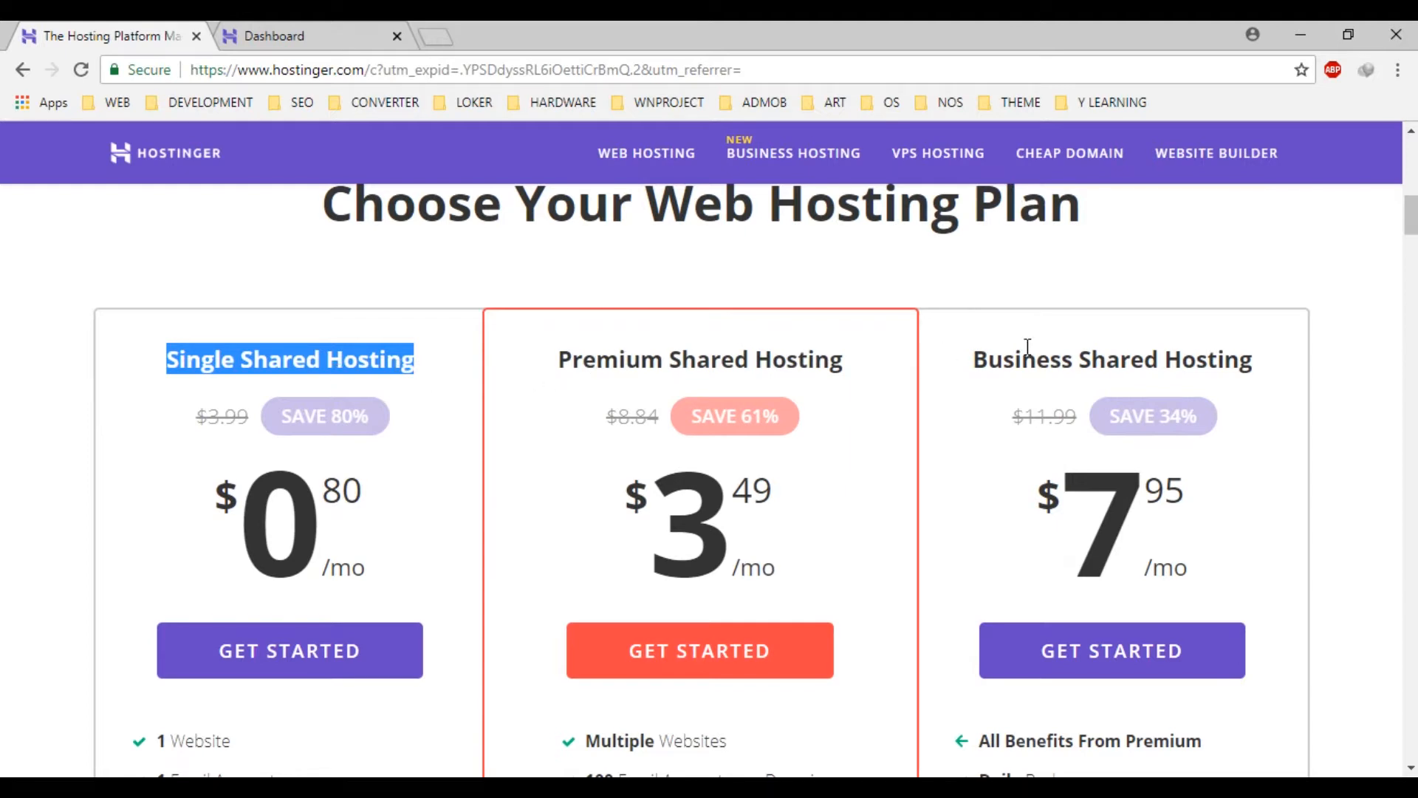
{"action": "scroll", "scroll_direction": "down", "scroll_amount": 3}
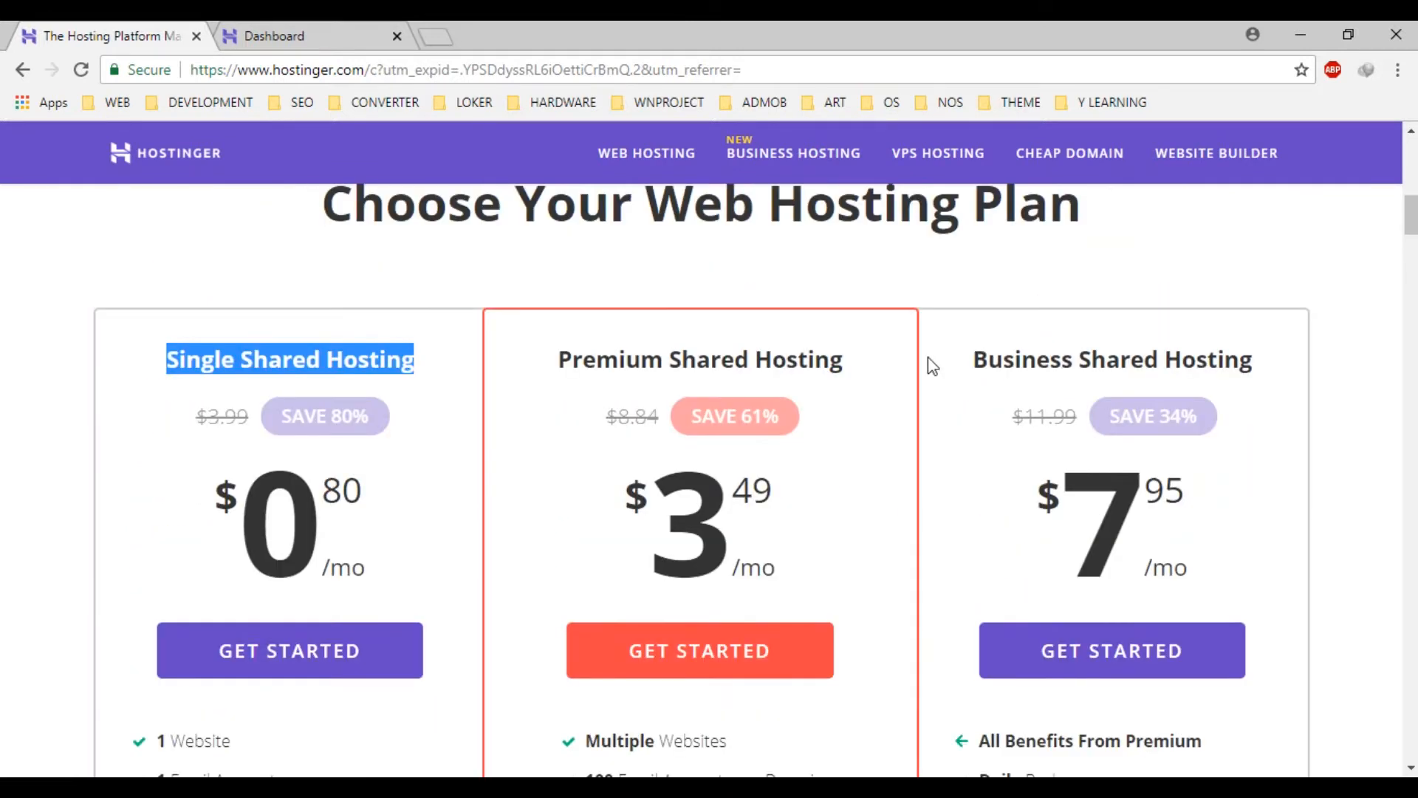
Step: Switch to the account dashboard showing the active hosting plan and registered domain
{"action": "left_click", "coordinate": [272, 35]}
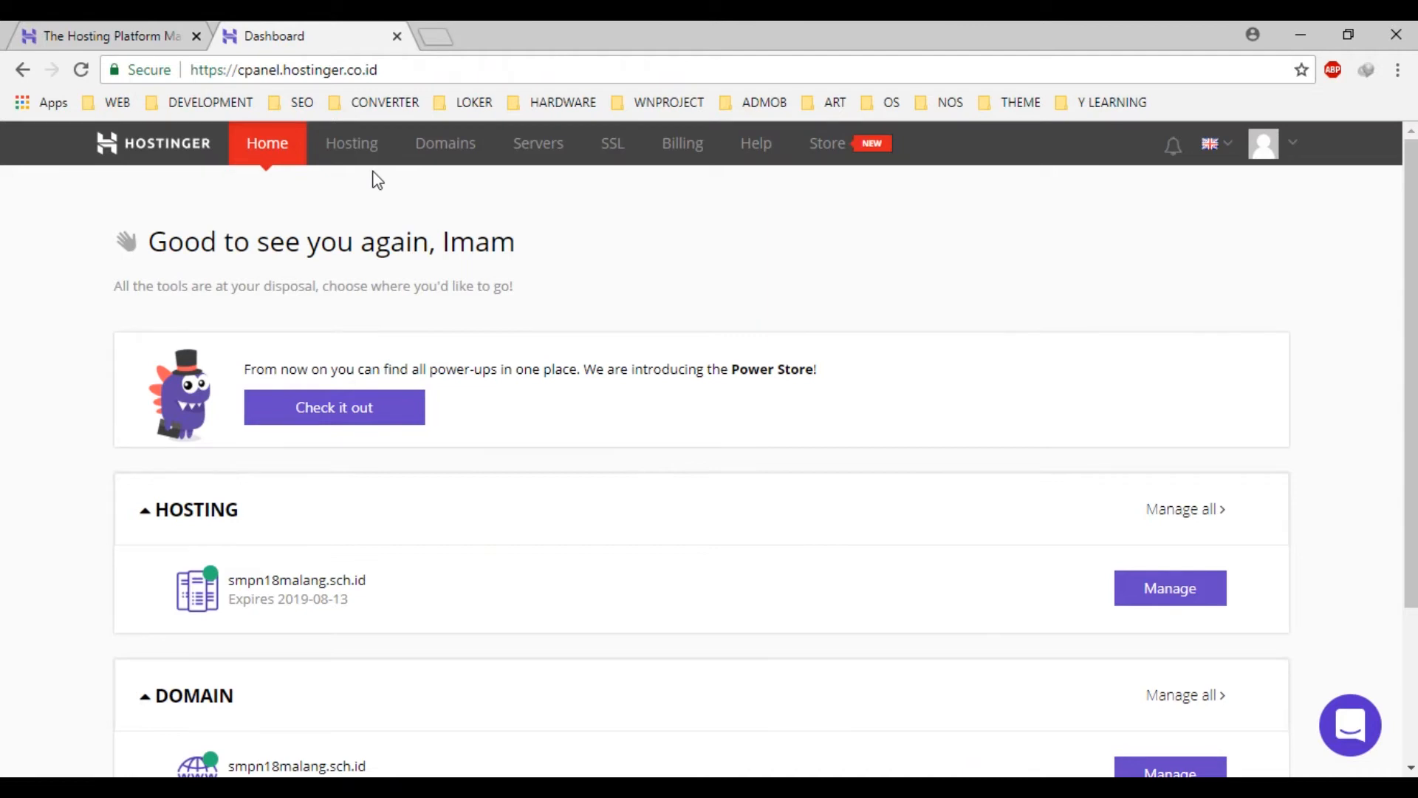
{"action": "scroll", "scroll_direction": "down", "scroll_amount": 3}
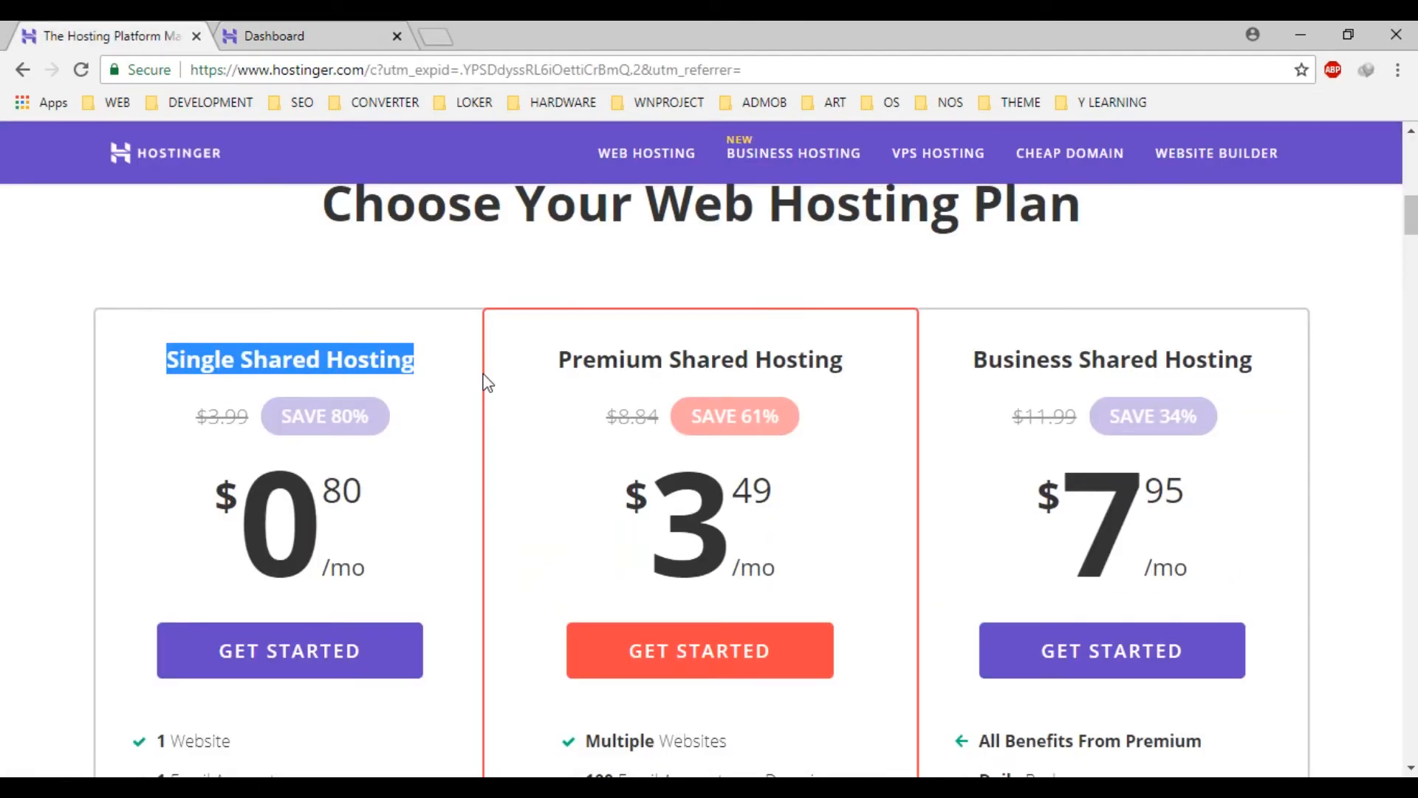
{"action": "scroll", "scroll_direction": "up", "scroll_amount": 3}
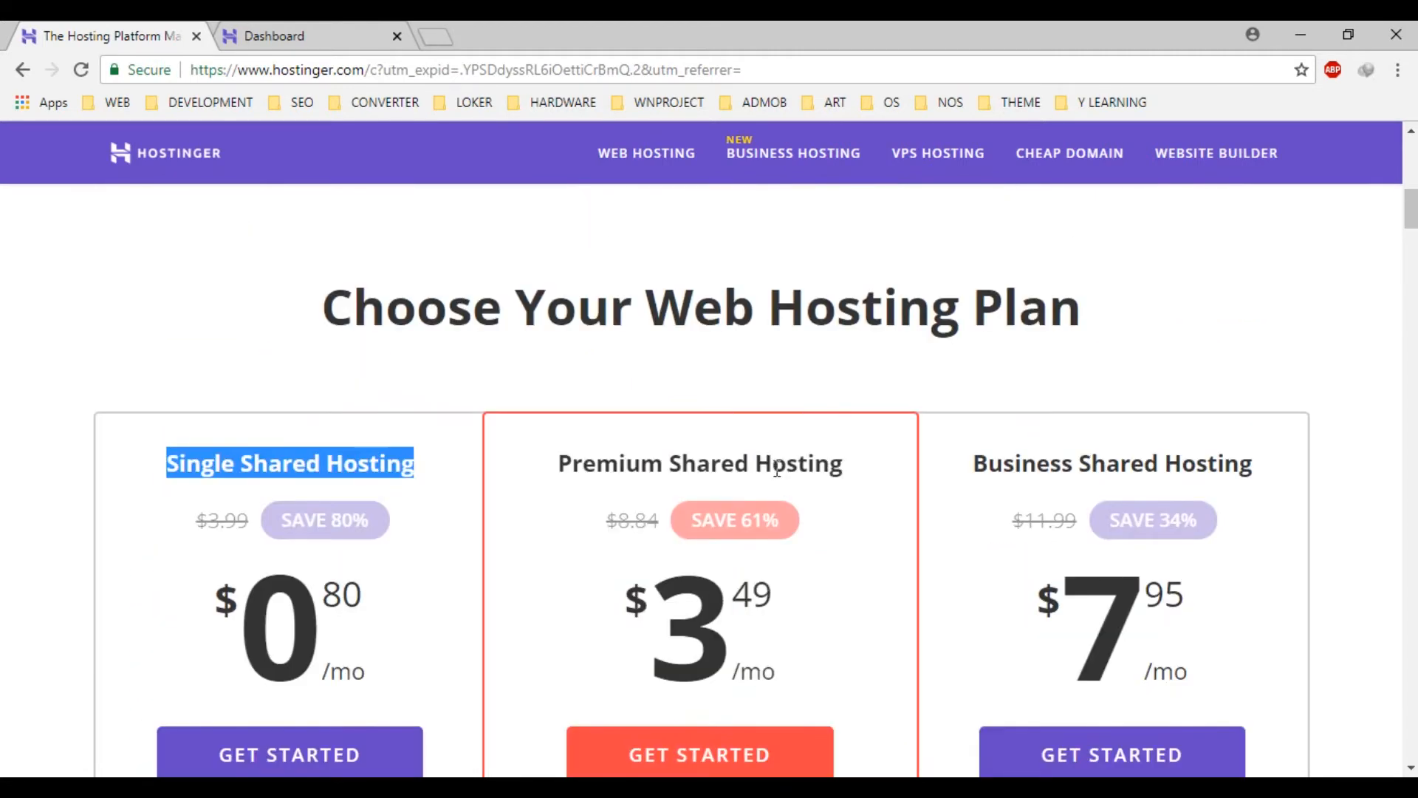
{"action": "left_click", "coordinate": [274, 35]}
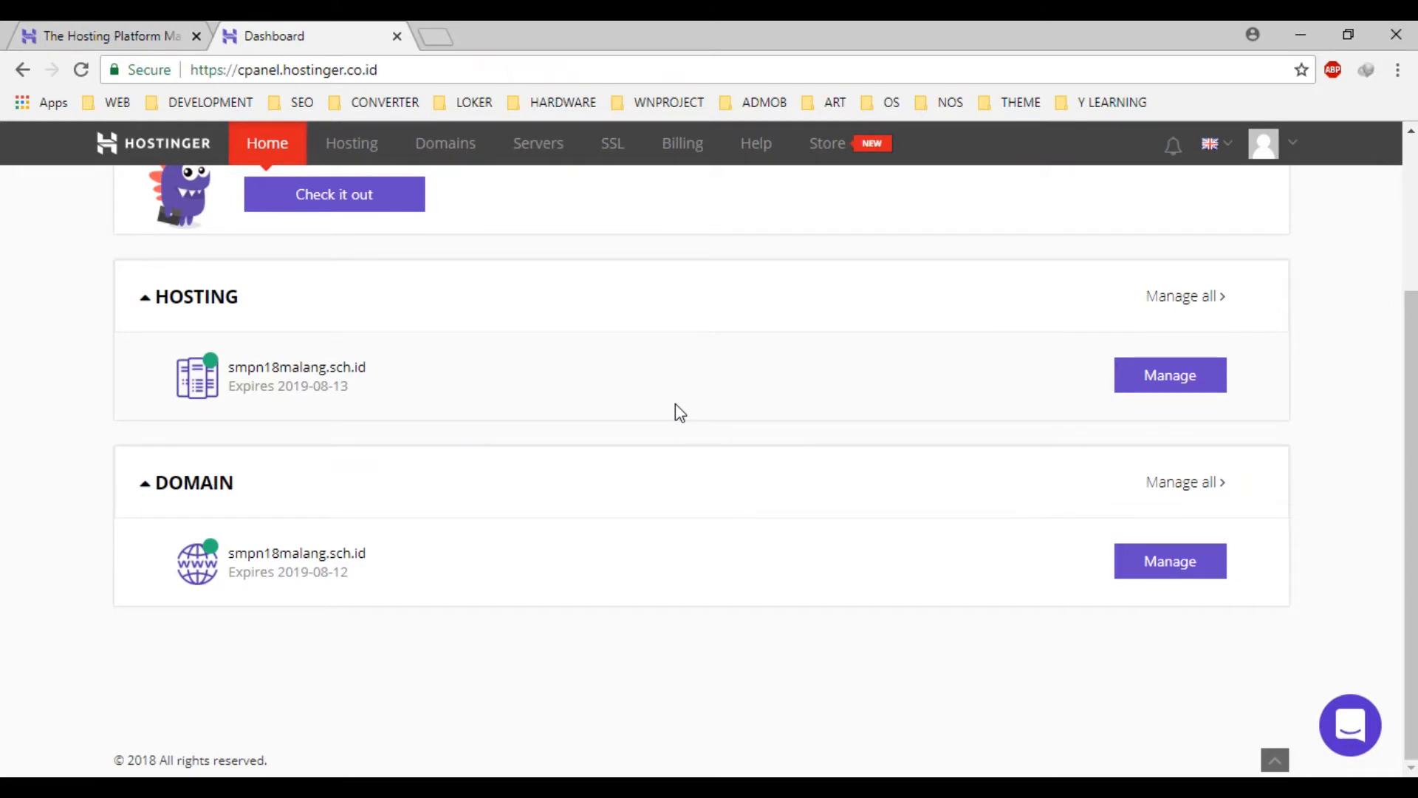
{"action": "scroll", "scroll_direction": "up", "scroll_amount": 3}
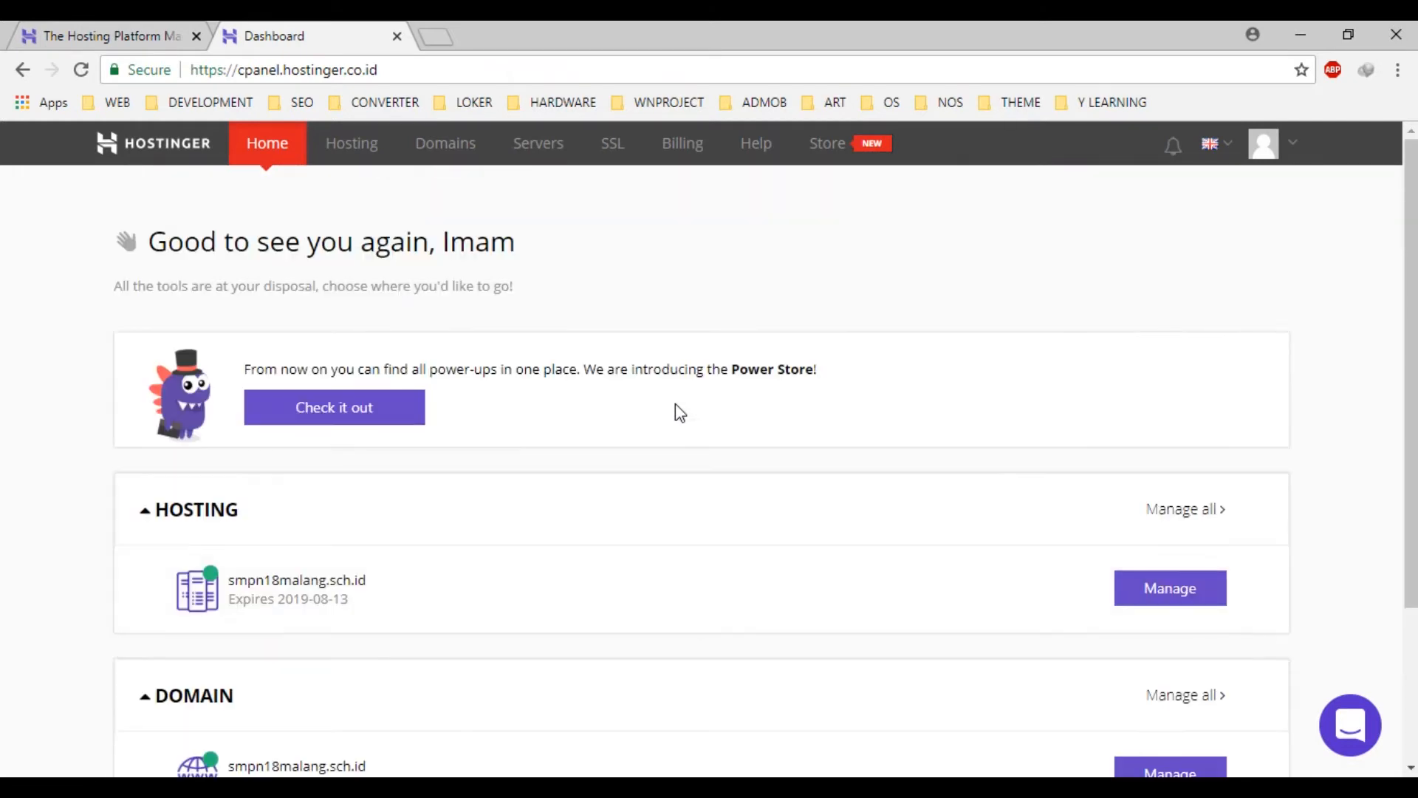
Step: Open the management panel for the smpn18malang.sch.id hosting account from the Hosting list
{"action": "left_click", "coordinate": [352, 143]}
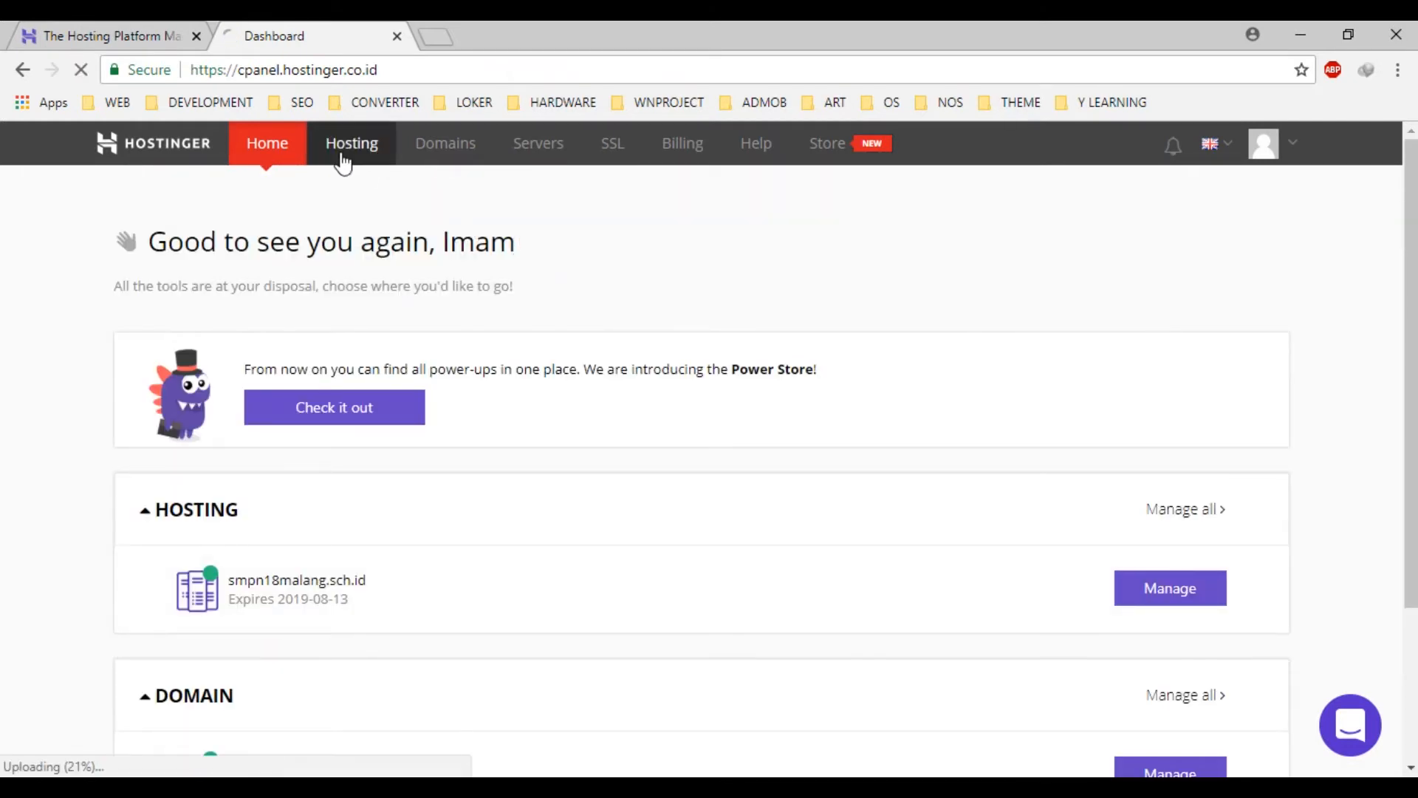
{"action": "left_click", "coordinate": [352, 143]}
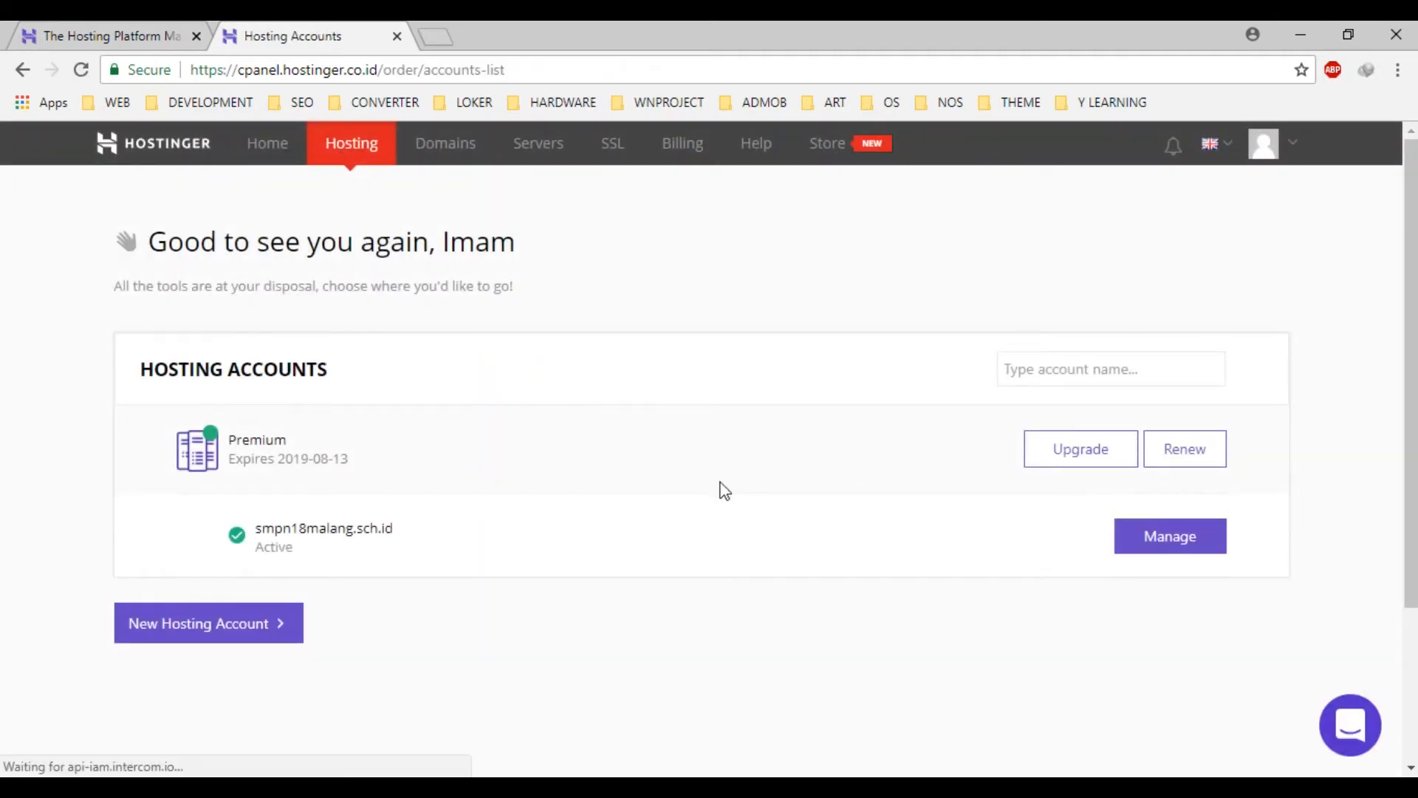
{"action": "left_click", "coordinate": [1169, 534]}
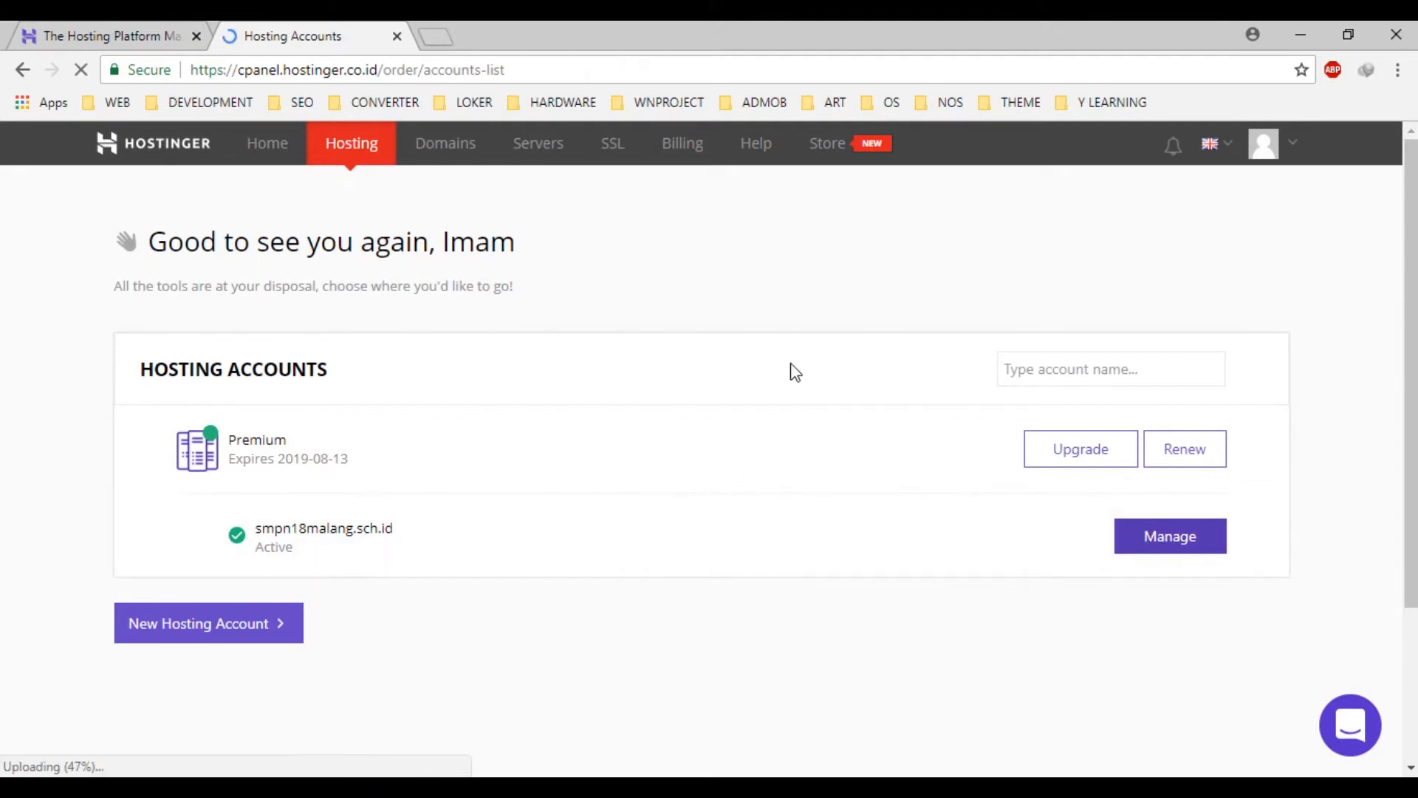
{"action": "left_click", "coordinate": [1169, 535]}
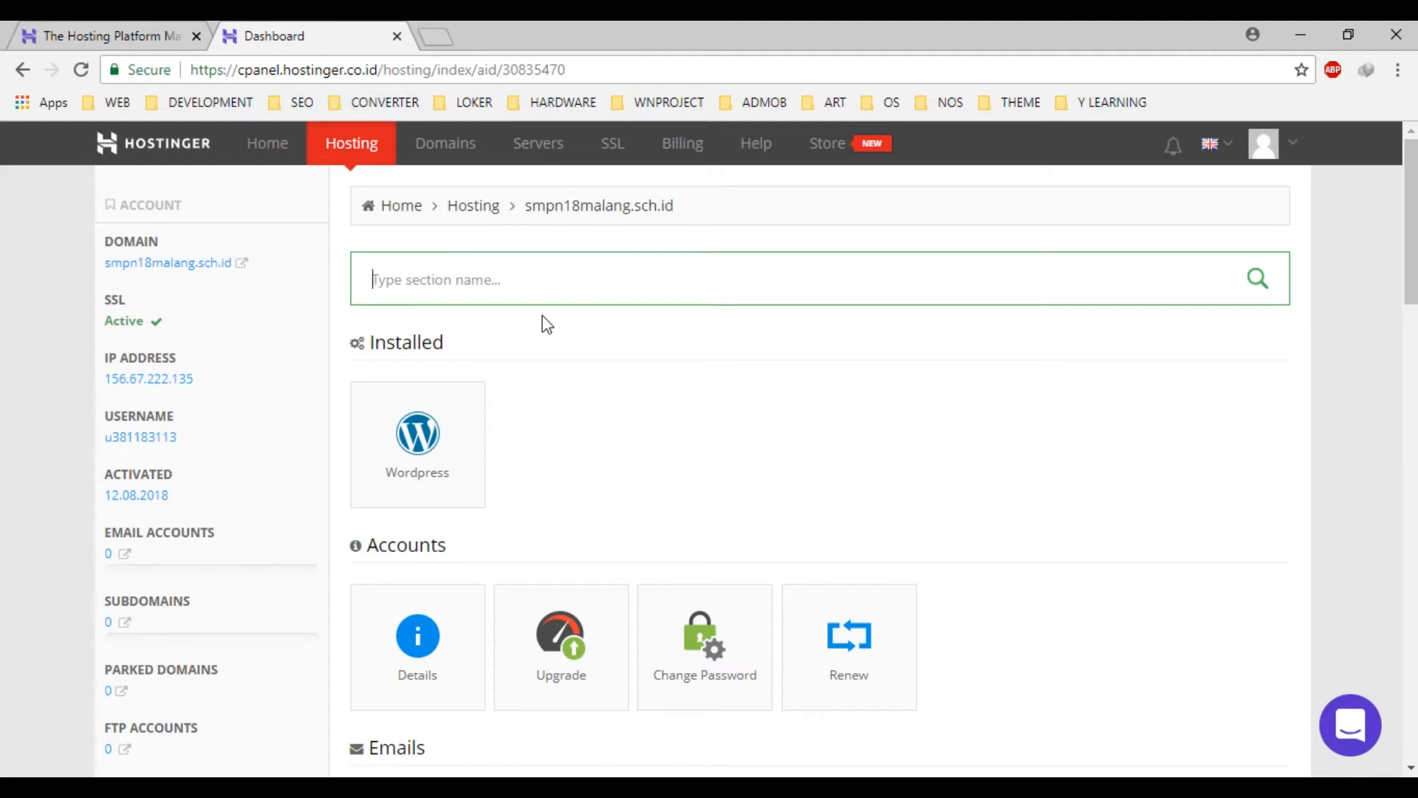
Step: Scroll the hosting panel down to the Files section
{"action": "scroll", "scroll_direction": "down", "scroll_amount": 3}
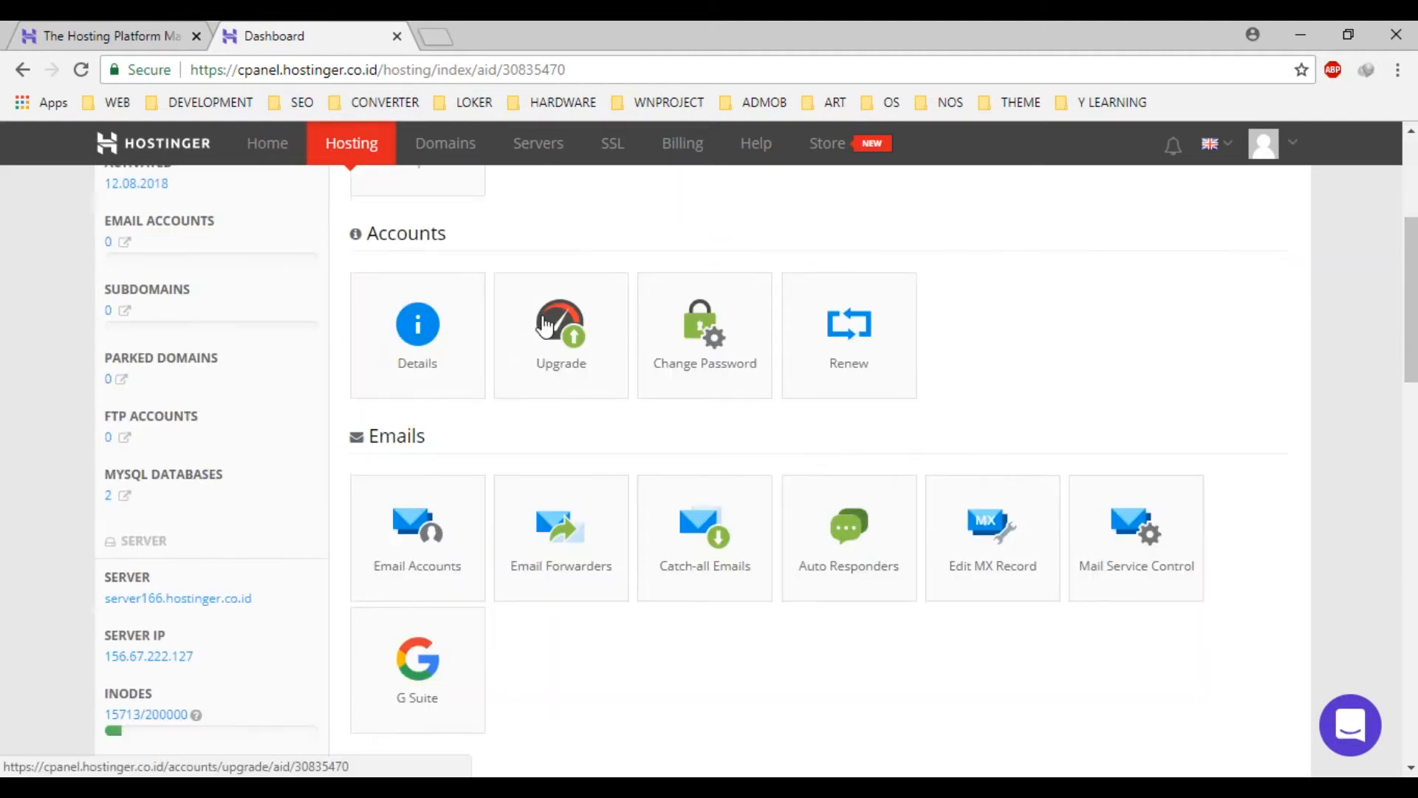
{"action": "scroll", "scroll_direction": "down", "scroll_amount": 3}
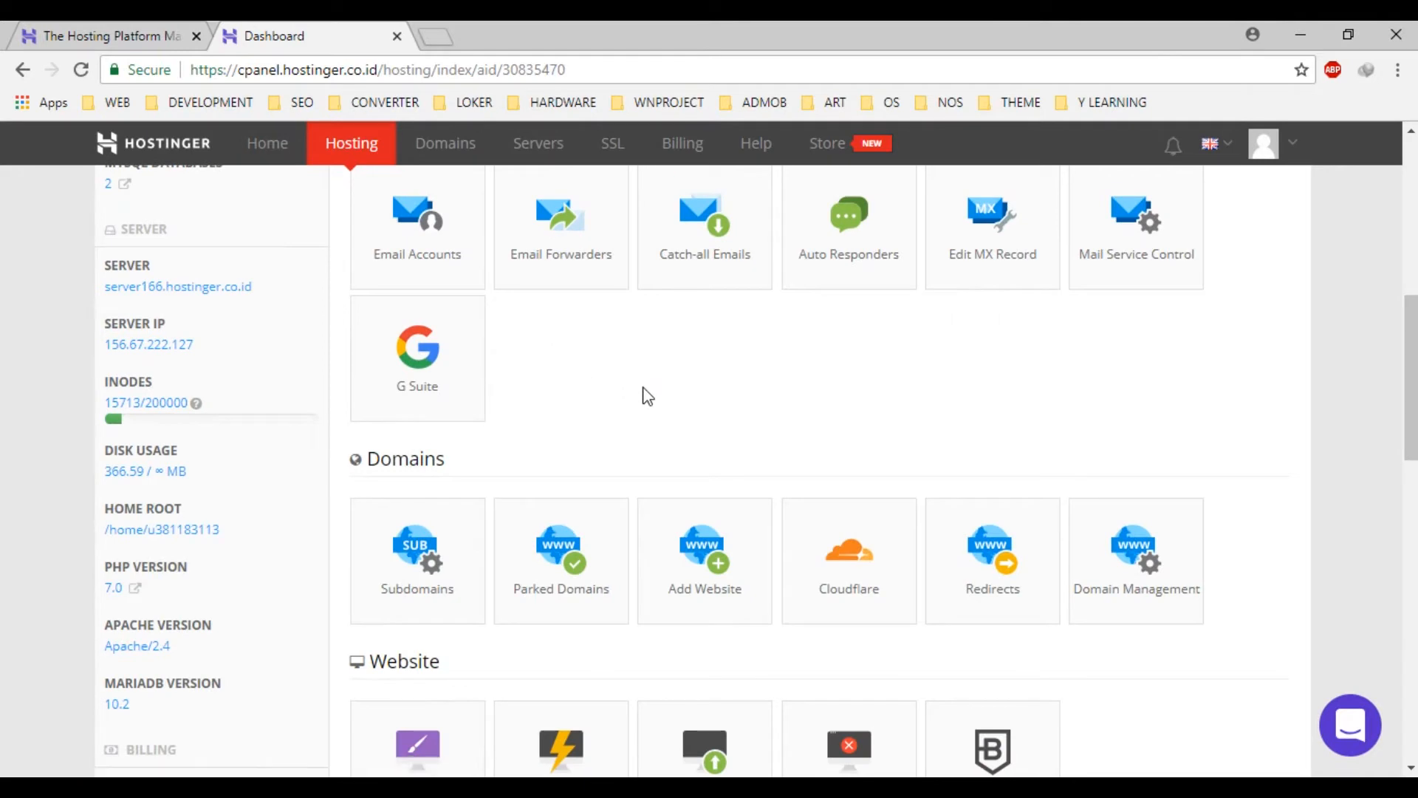
{"action": "scroll", "scroll_direction": "down", "scroll_amount": 3}
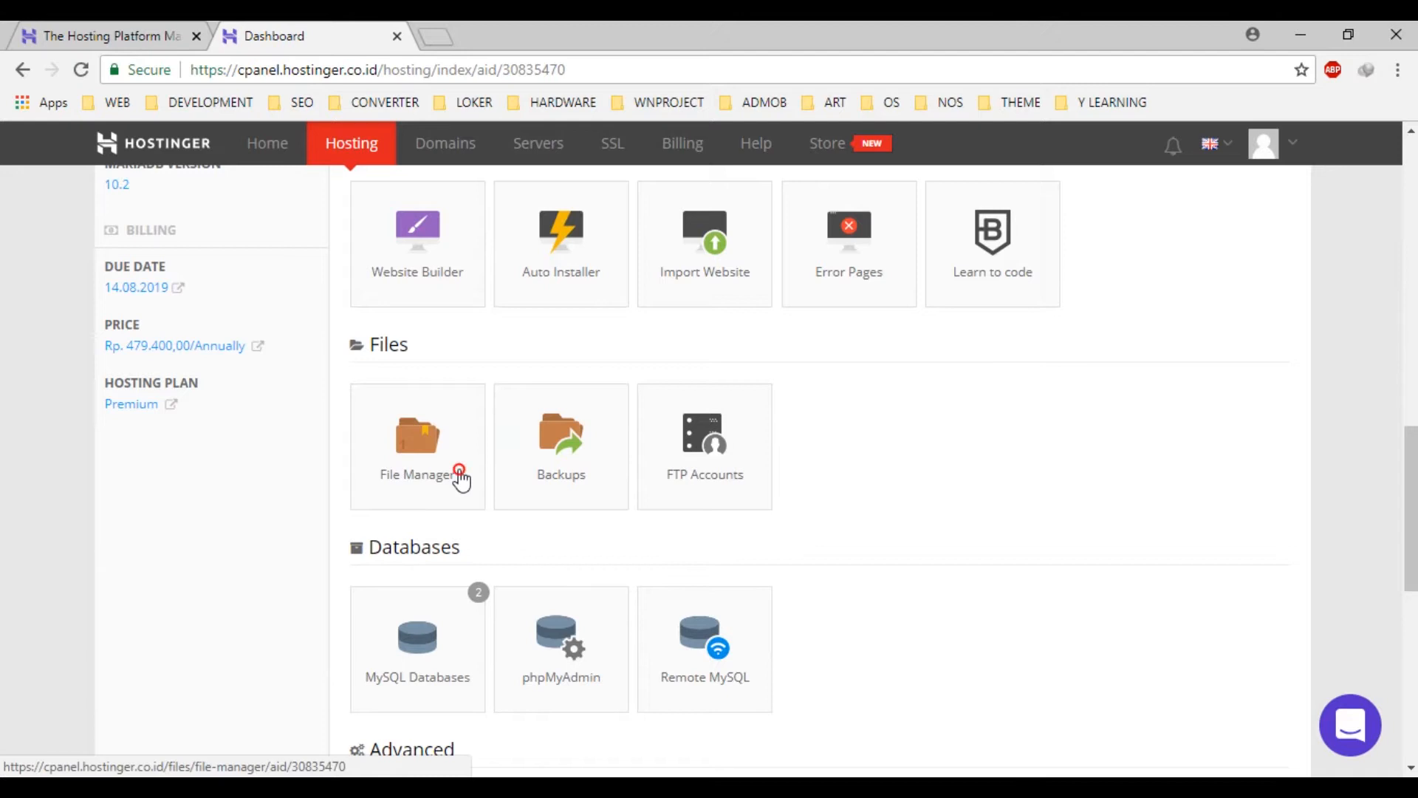
Step: Launch File Manager for the hosting account, listing public_html in a new tab
{"action": "left_click", "coordinate": [417, 446]}
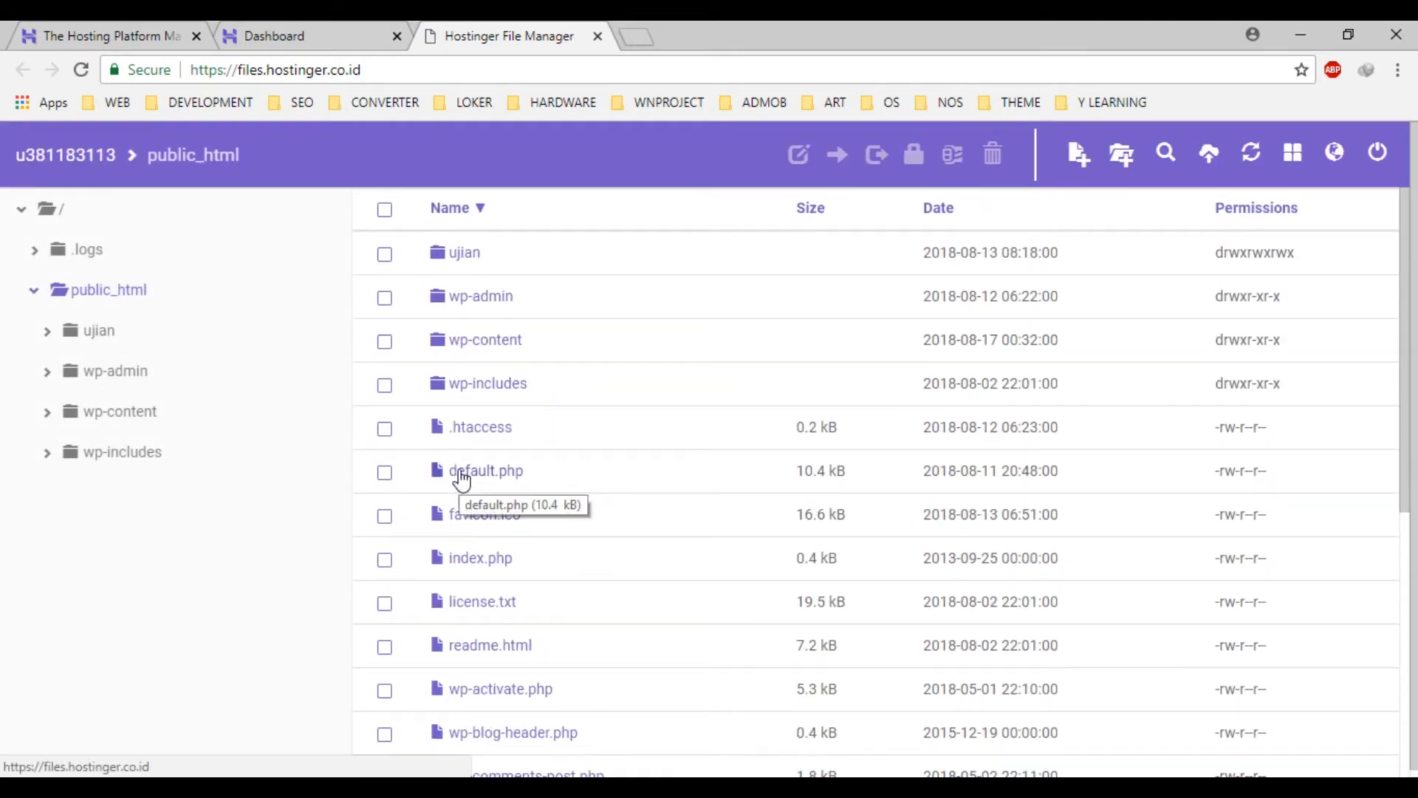
{"action": "mouse_move", "coordinate": [307, 284]}
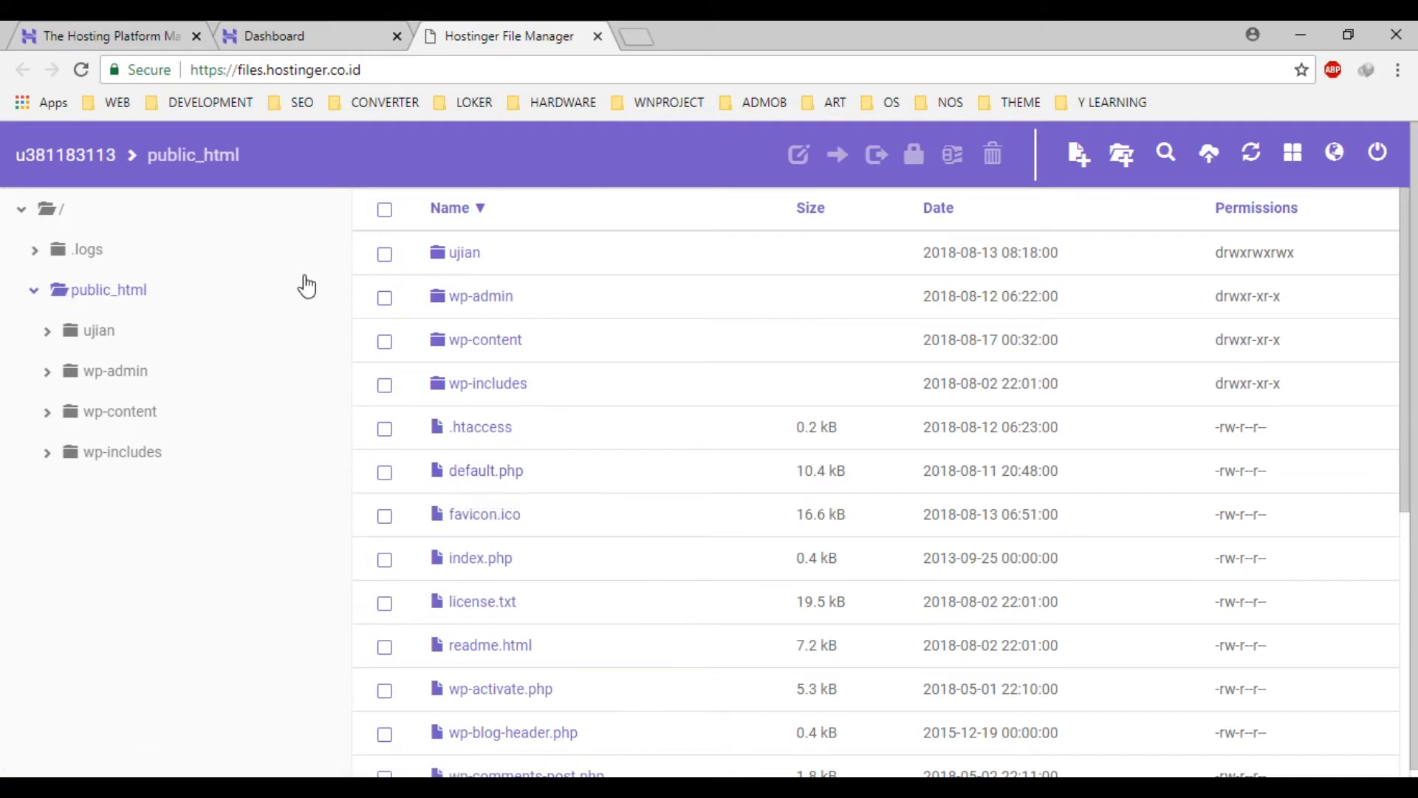
{"action": "mouse_move", "coordinate": [741, 529]}
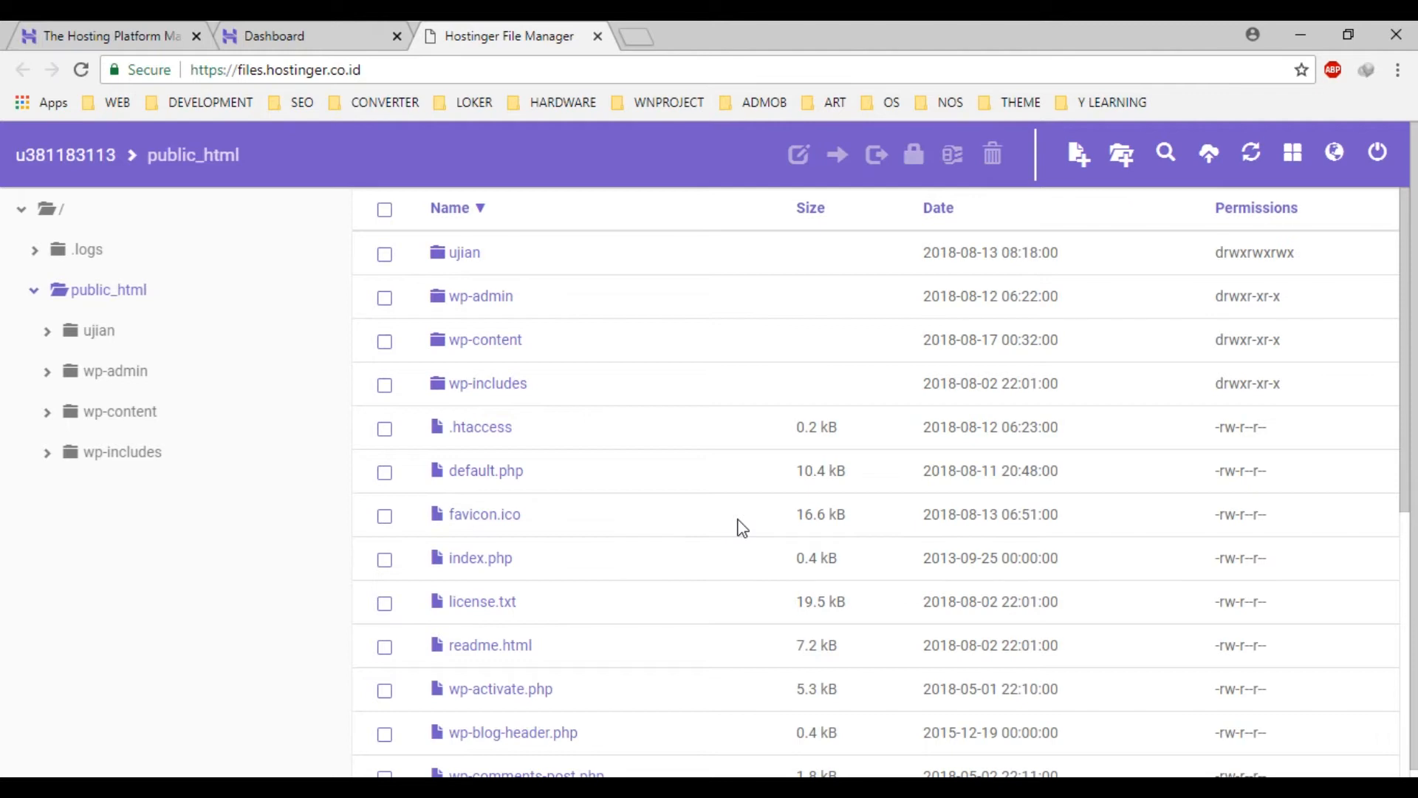
{"action": "mouse_move", "coordinate": [541, 371]}
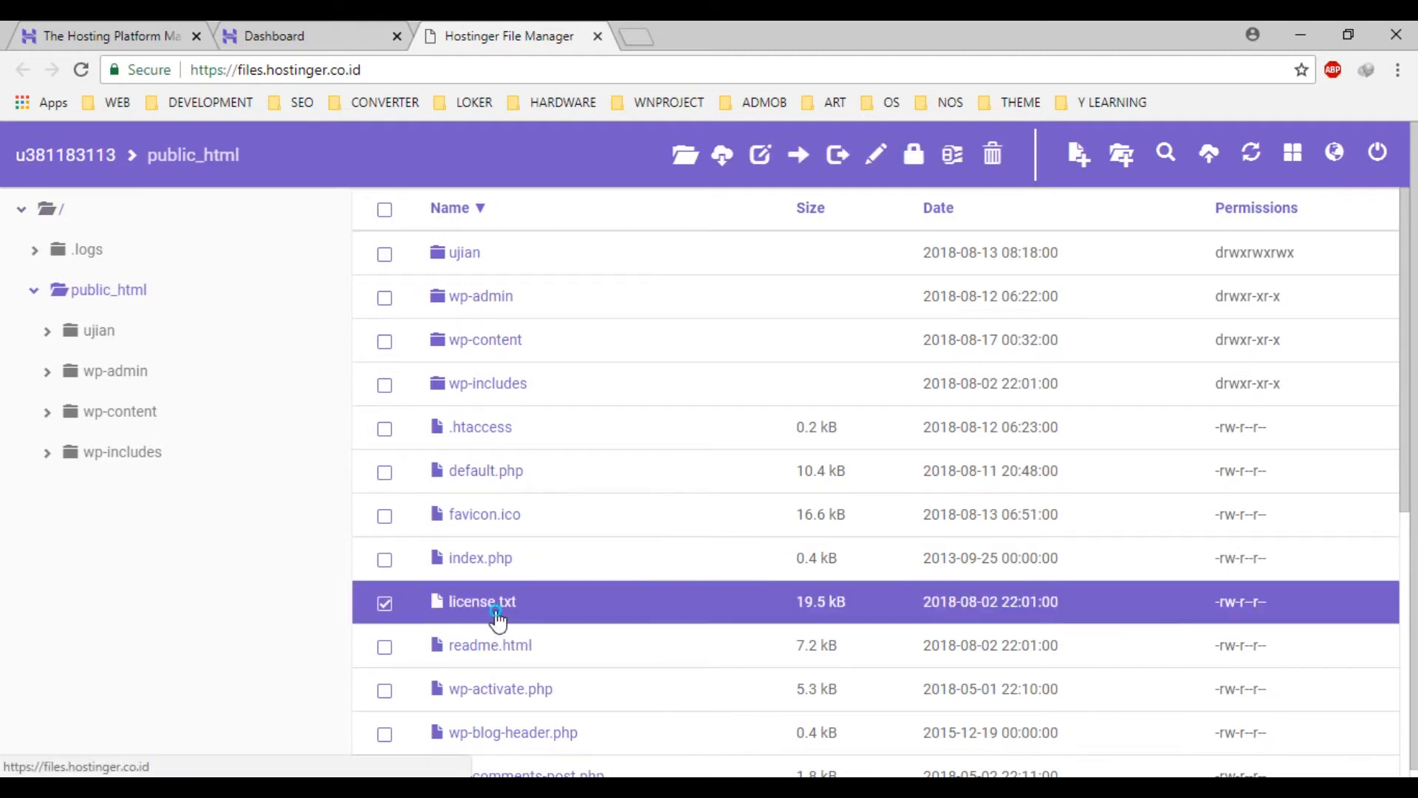
Step: View license.txt in the File Manager editor, then close it without saving
{"action": "right_click", "coordinate": [482, 601]}
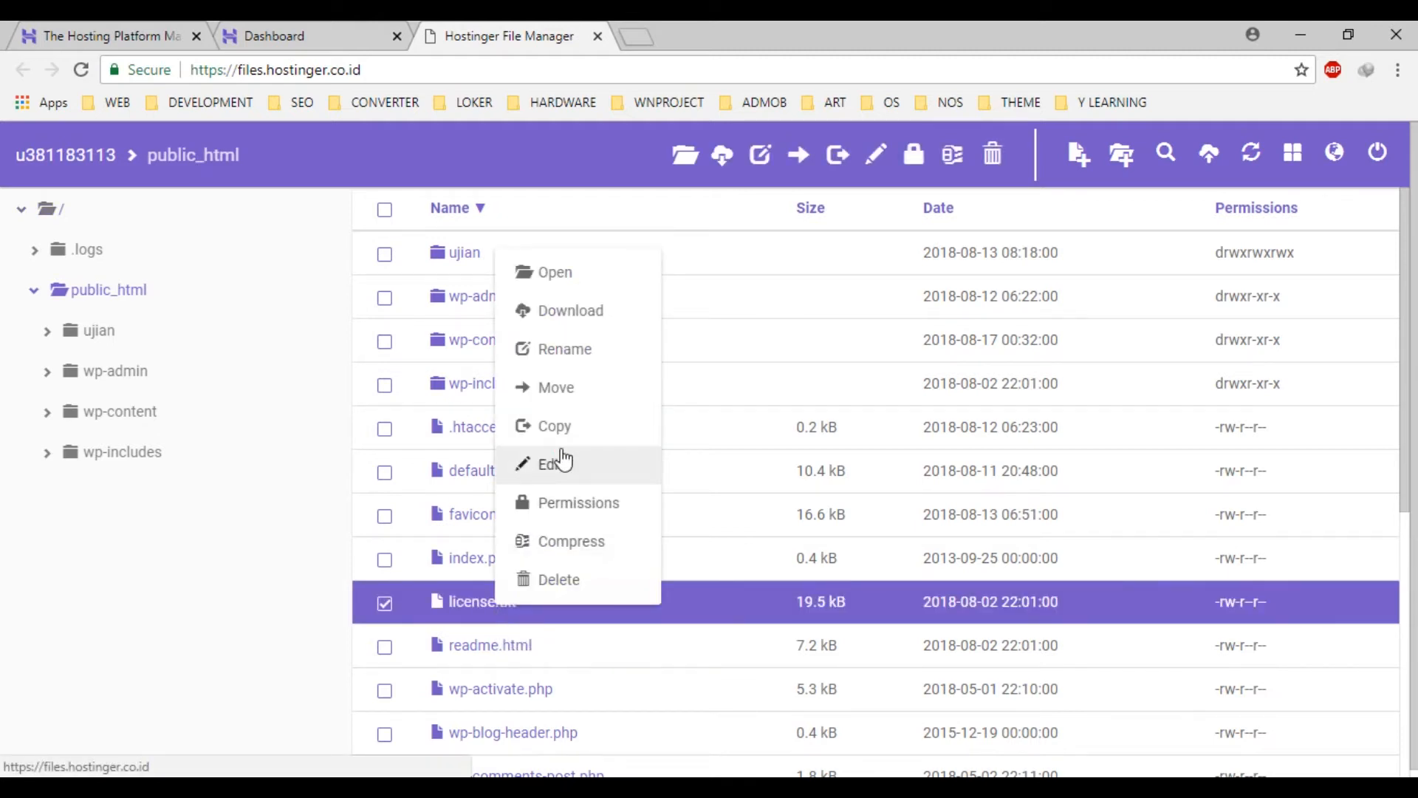
{"action": "left_click", "coordinate": [551, 464]}
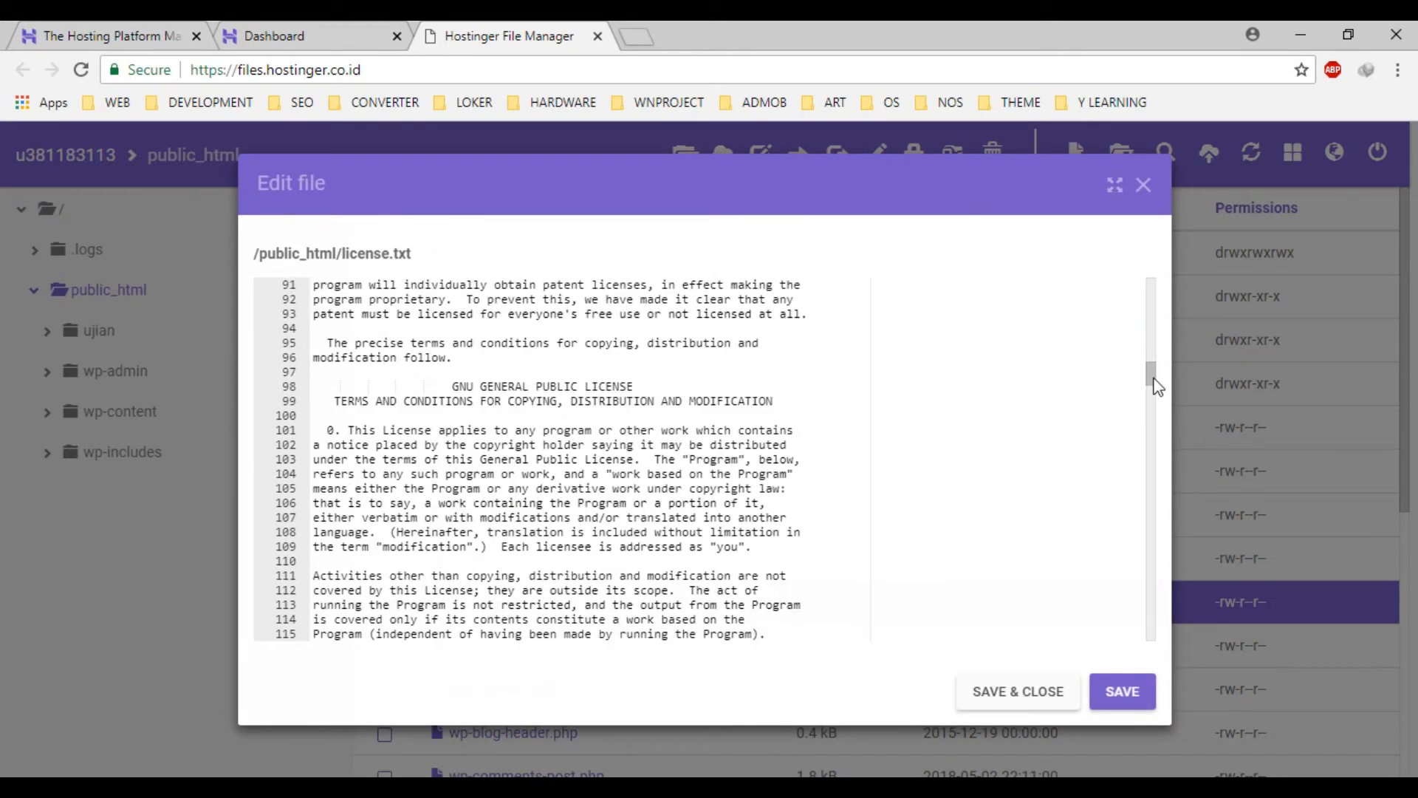
{"action": "scroll", "scroll_direction": "down", "scroll_amount": 3}
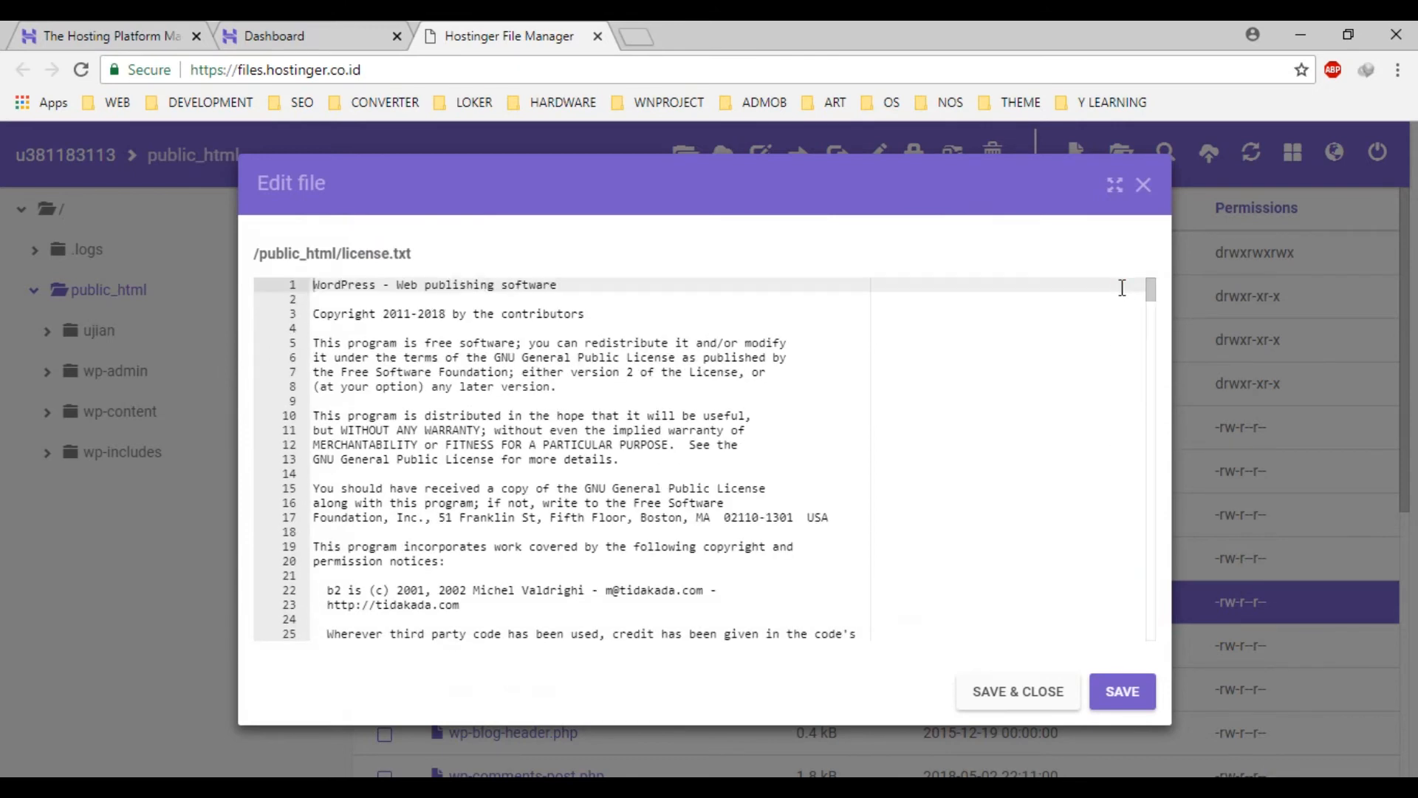
{"action": "left_click", "coordinate": [1143, 185]}
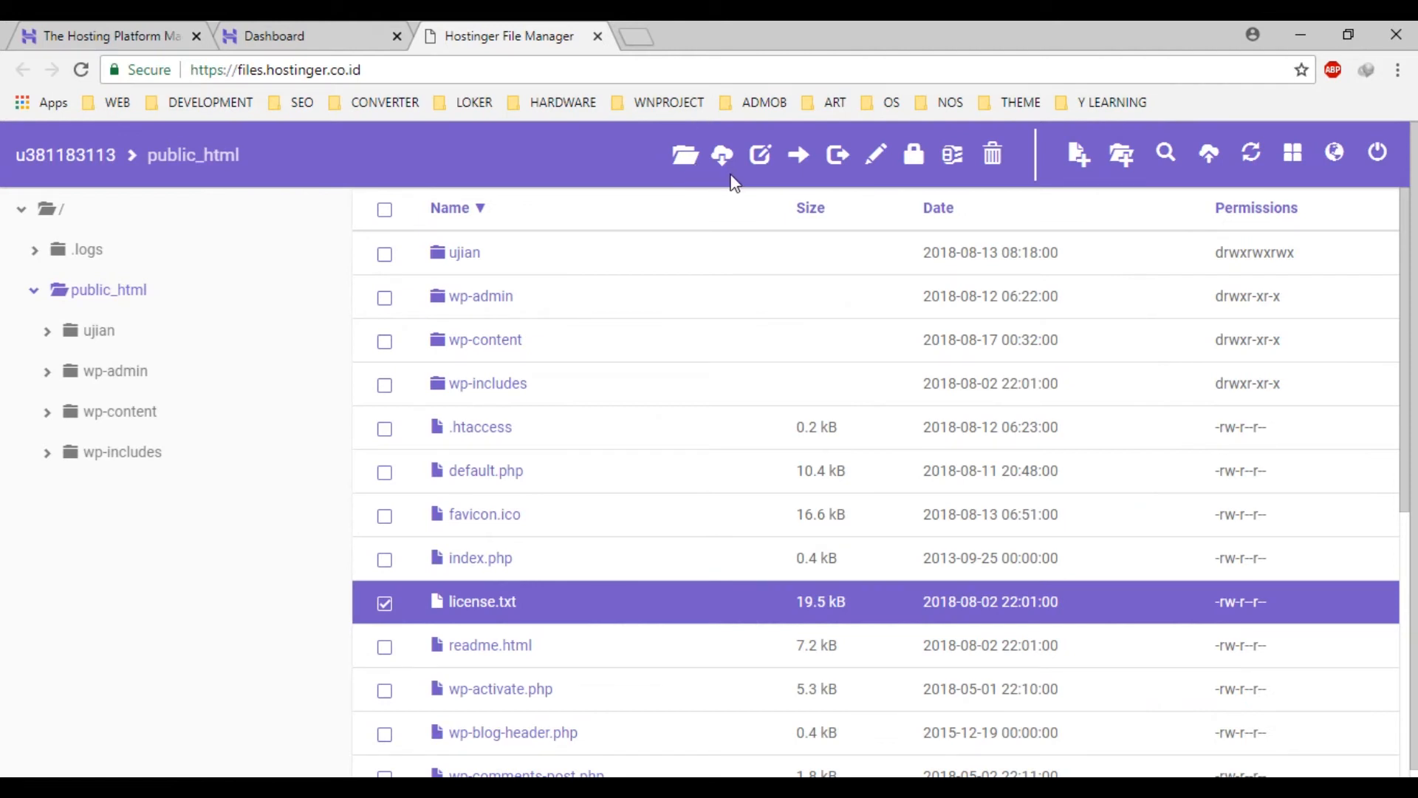
{"action": "mouse_move", "coordinate": [836, 155]}
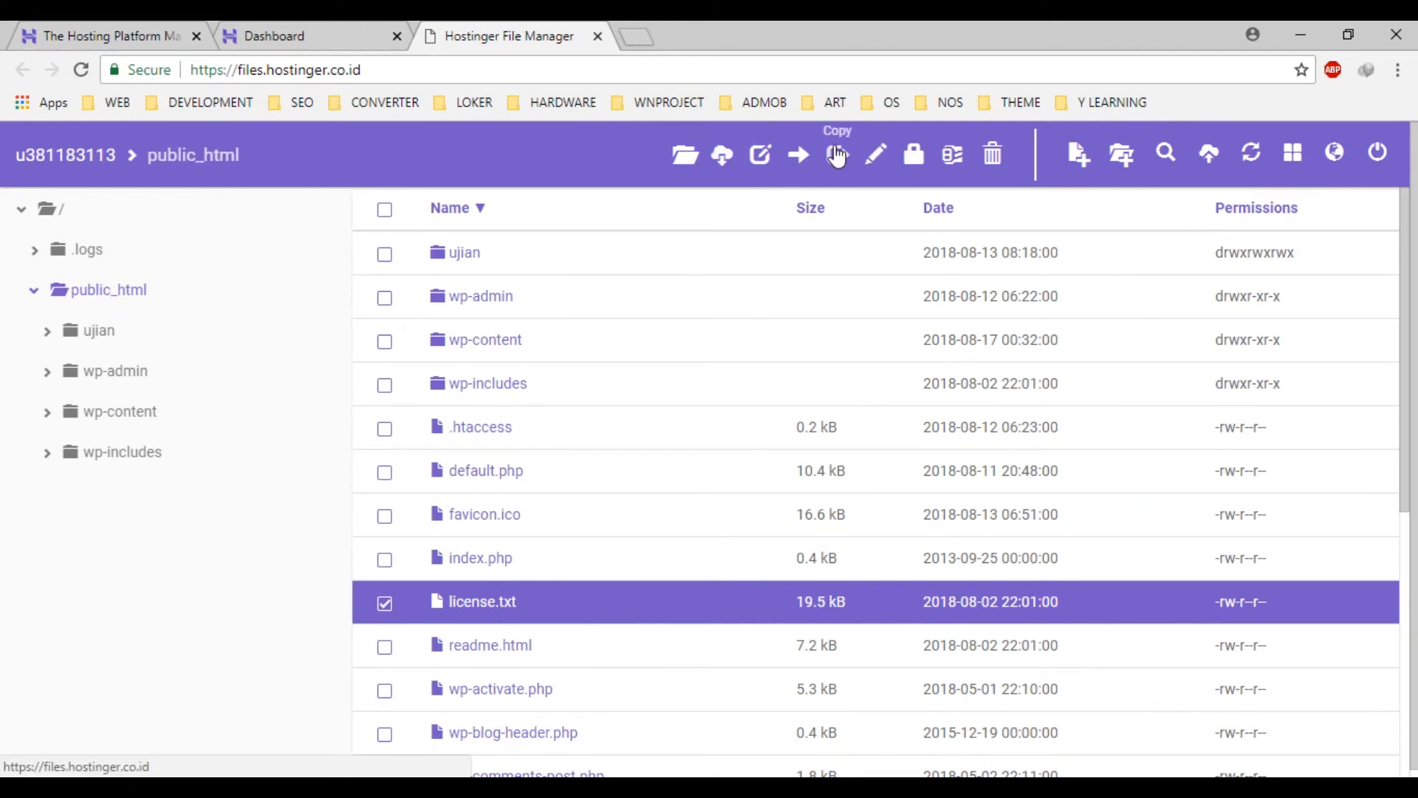
{"action": "mouse_move", "coordinate": [721, 155]}
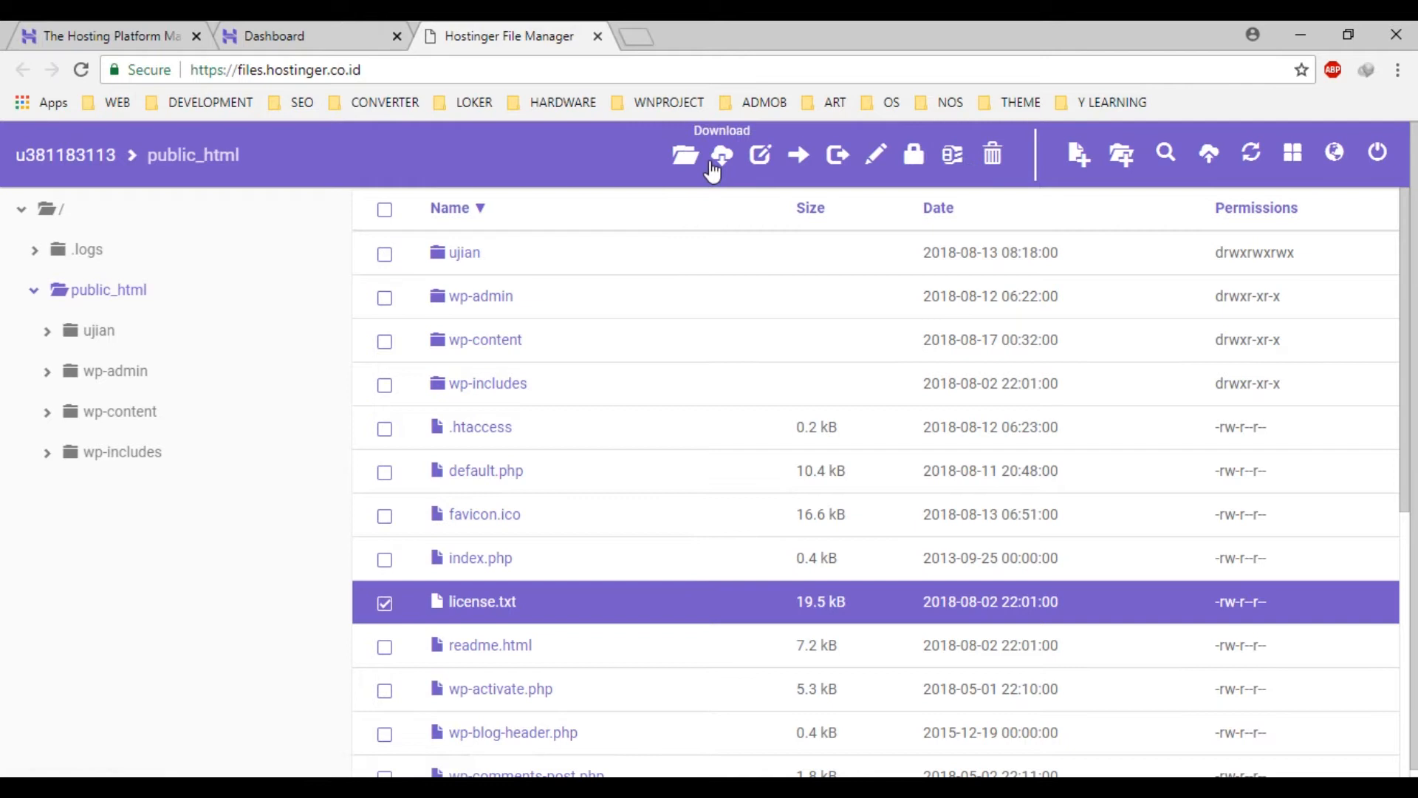
{"action": "mouse_move", "coordinate": [1207, 158]}
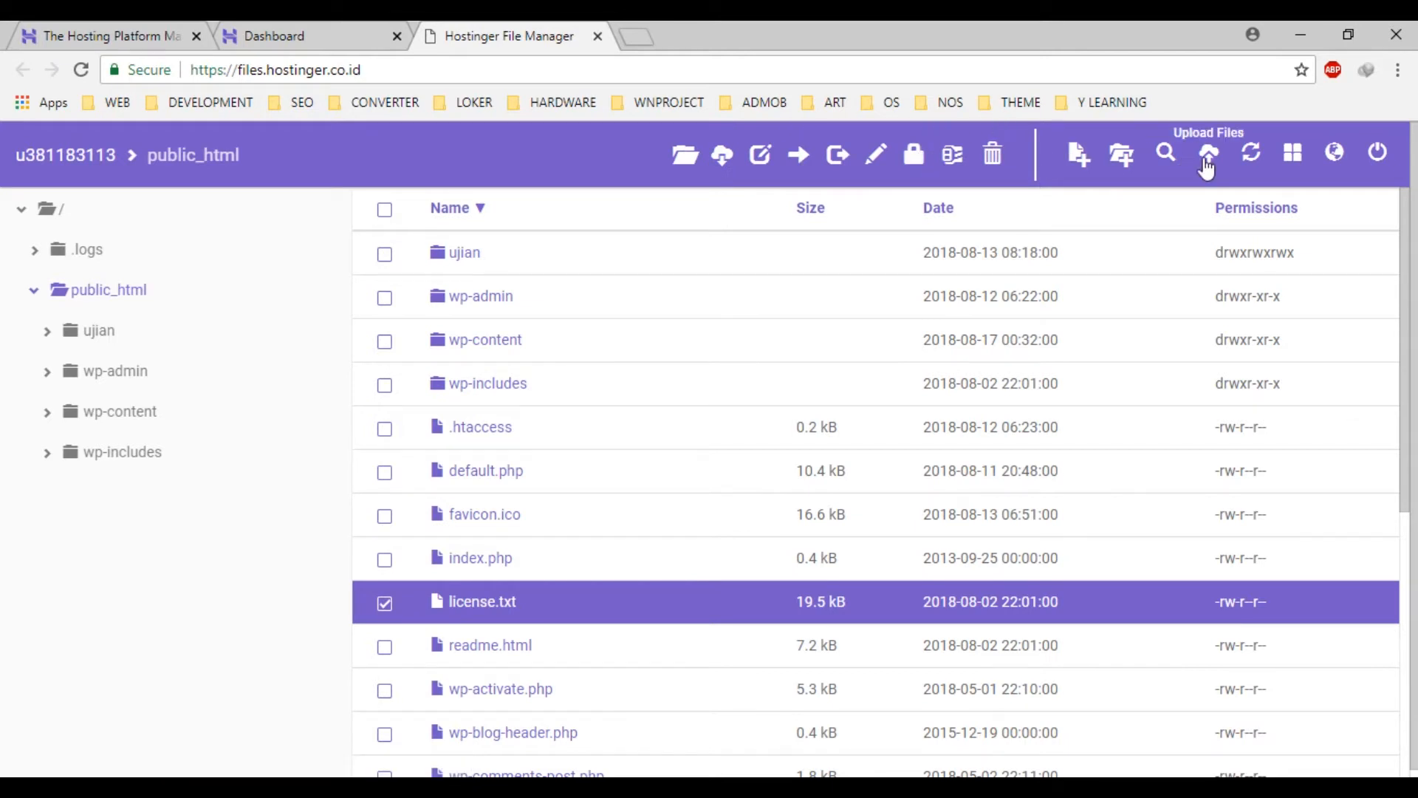
Step: Choose metal-macabre.zip from Downloads > Compressed as the file to upload
{"action": "left_click", "coordinate": [1207, 152]}
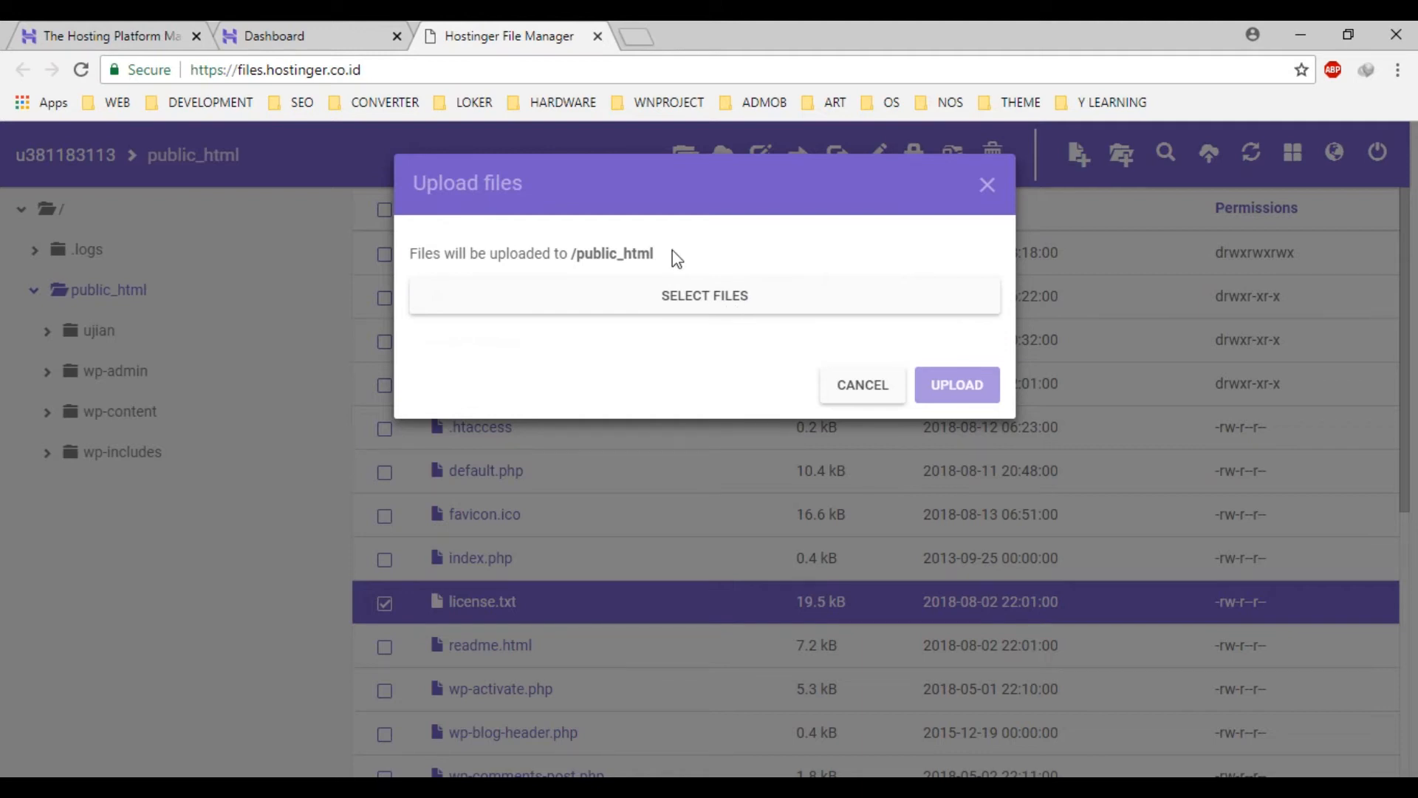
{"action": "mouse_move", "coordinate": [758, 396]}
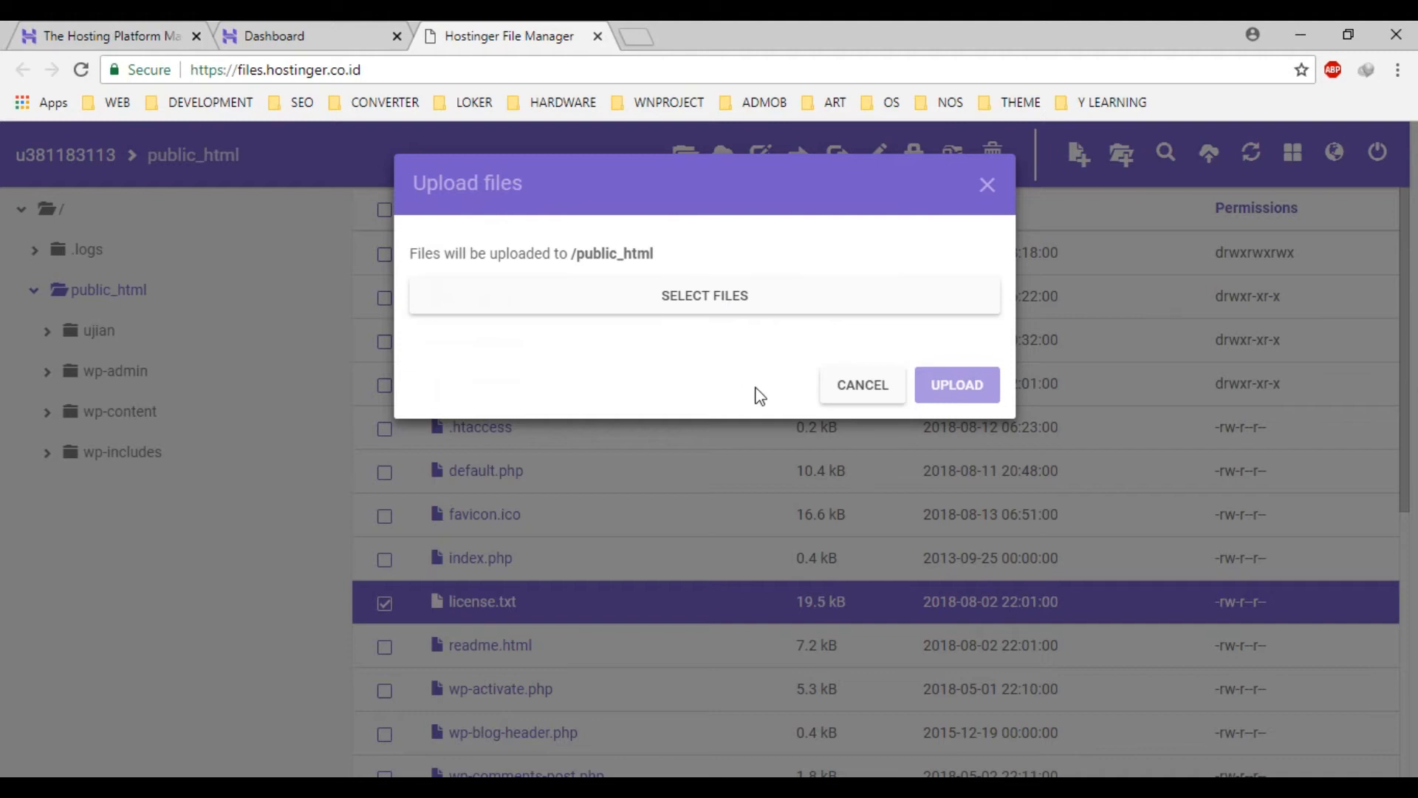
{"action": "mouse_move", "coordinate": [687, 323]}
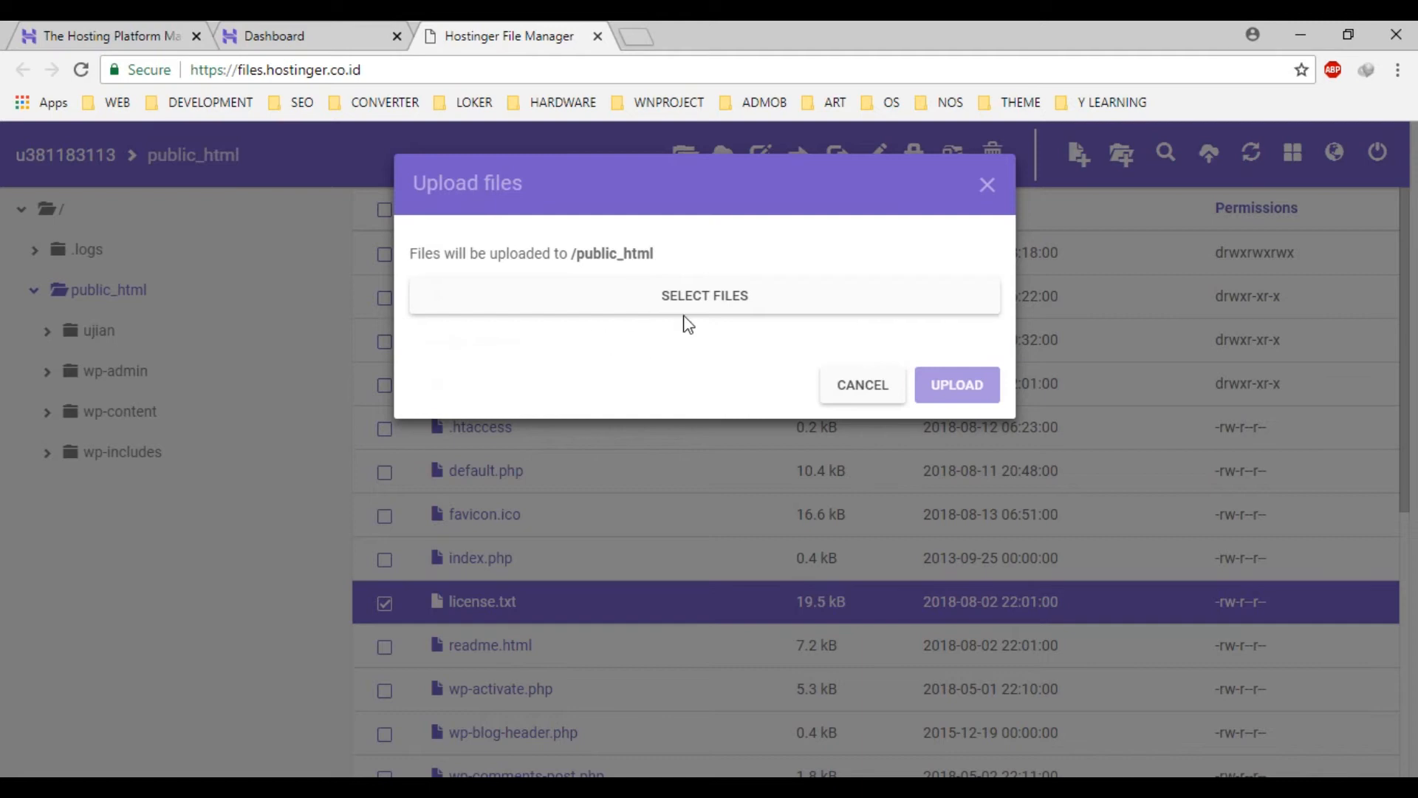
{"action": "mouse_move", "coordinate": [679, 300]}
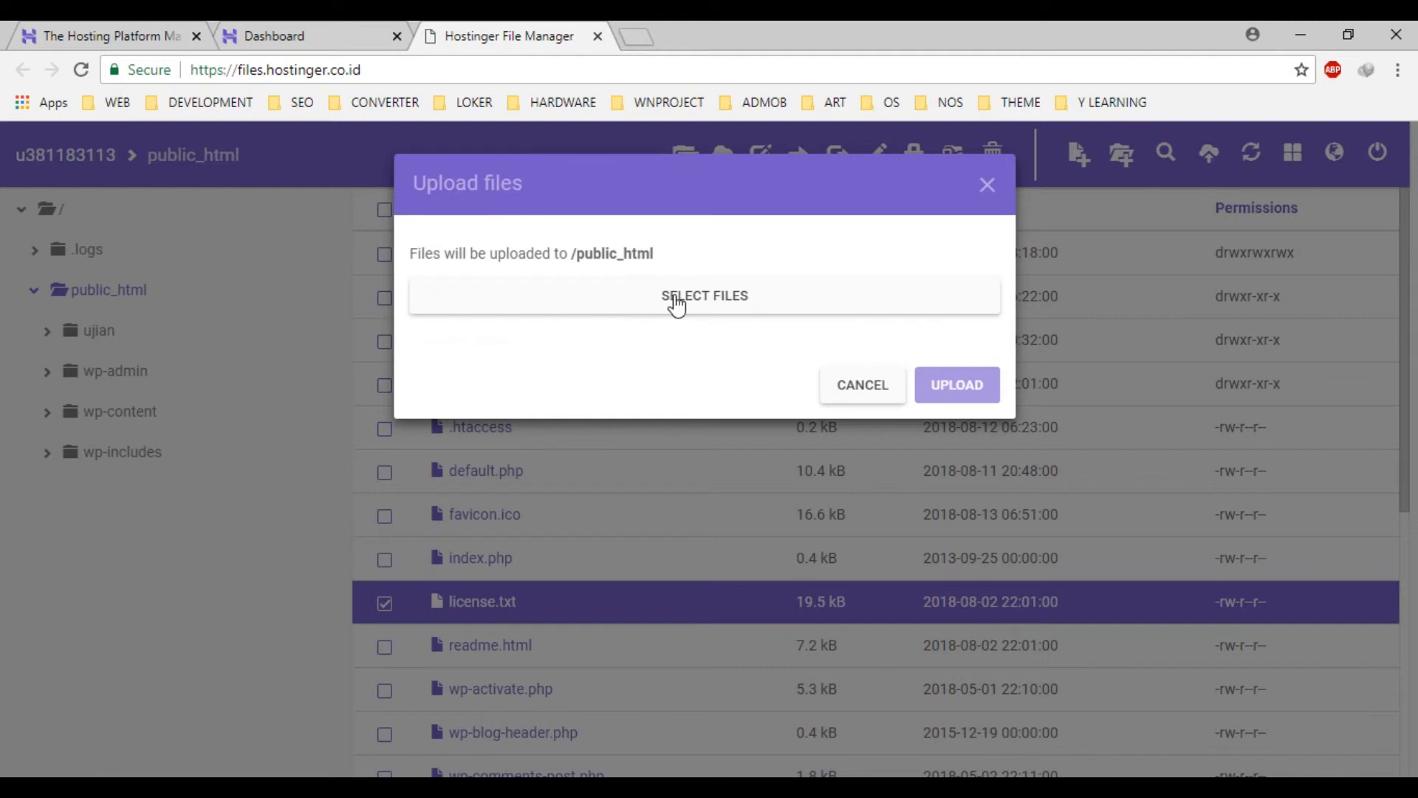
{"action": "left_click", "coordinate": [703, 296]}
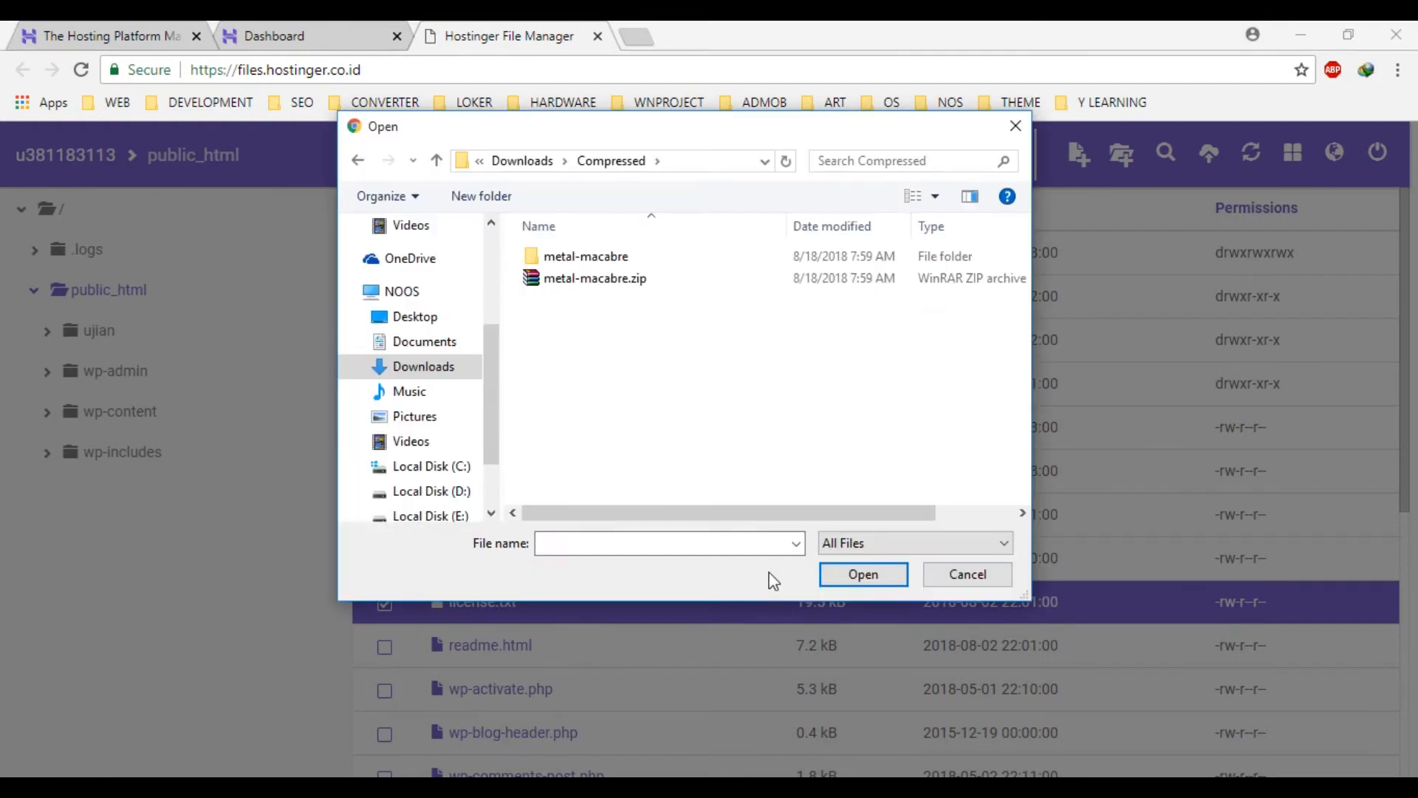
{"action": "left_click", "coordinate": [595, 278]}
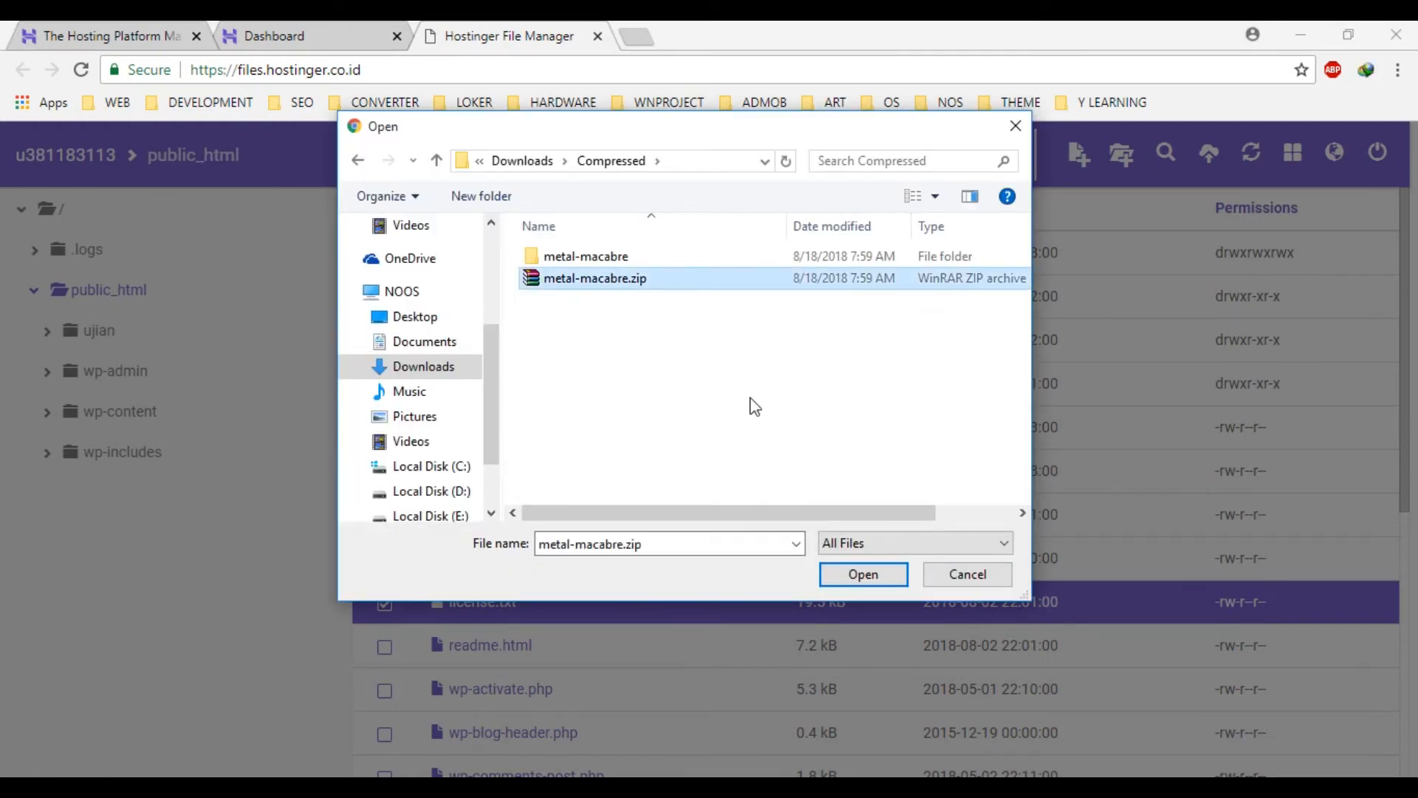
{"action": "left_click", "coordinate": [861, 574]}
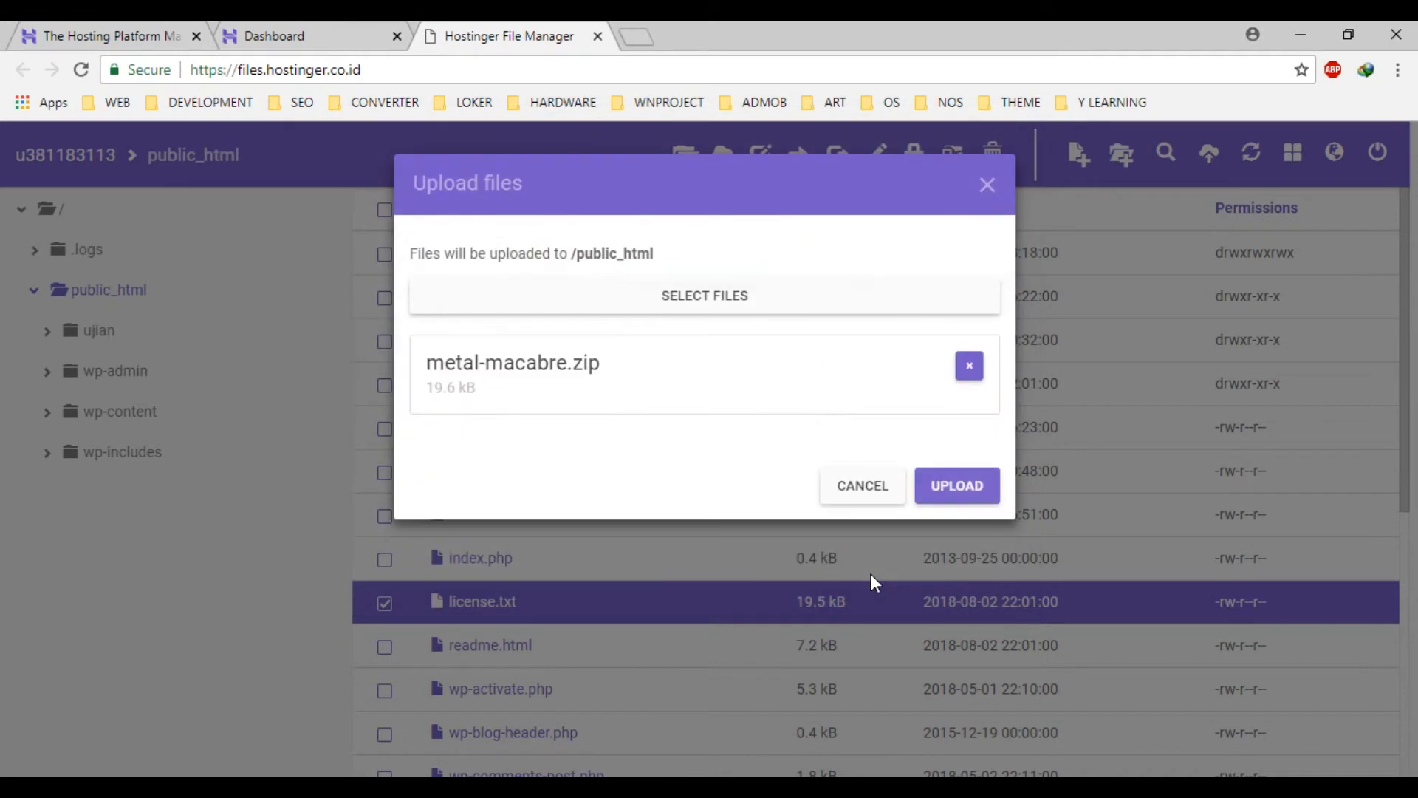
{"action": "mouse_move", "coordinate": [663, 396]}
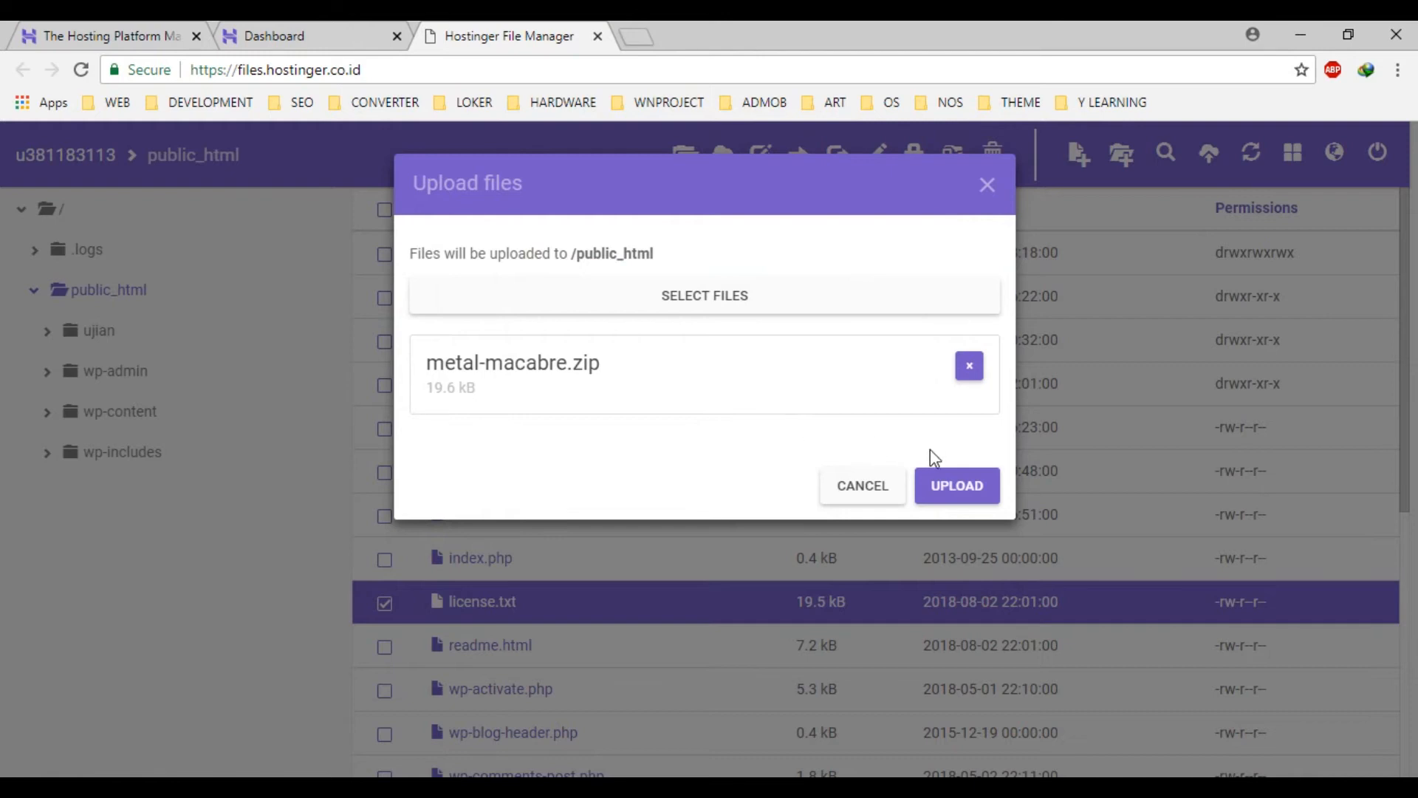
Step: Upload metal-macabre.zip into public_html and select it in the listing
{"action": "left_click", "coordinate": [956, 485]}
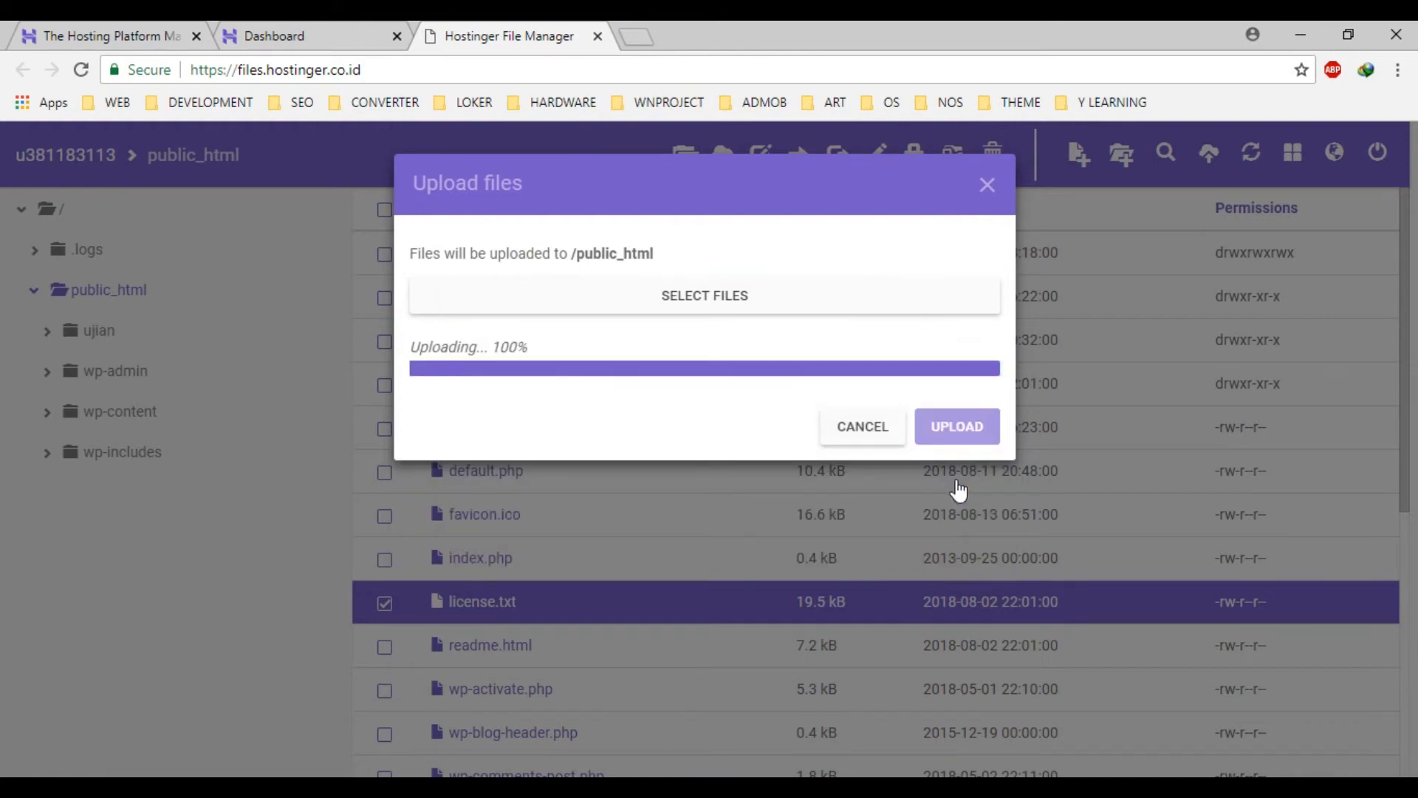
{"action": "left_click", "coordinate": [956, 425]}
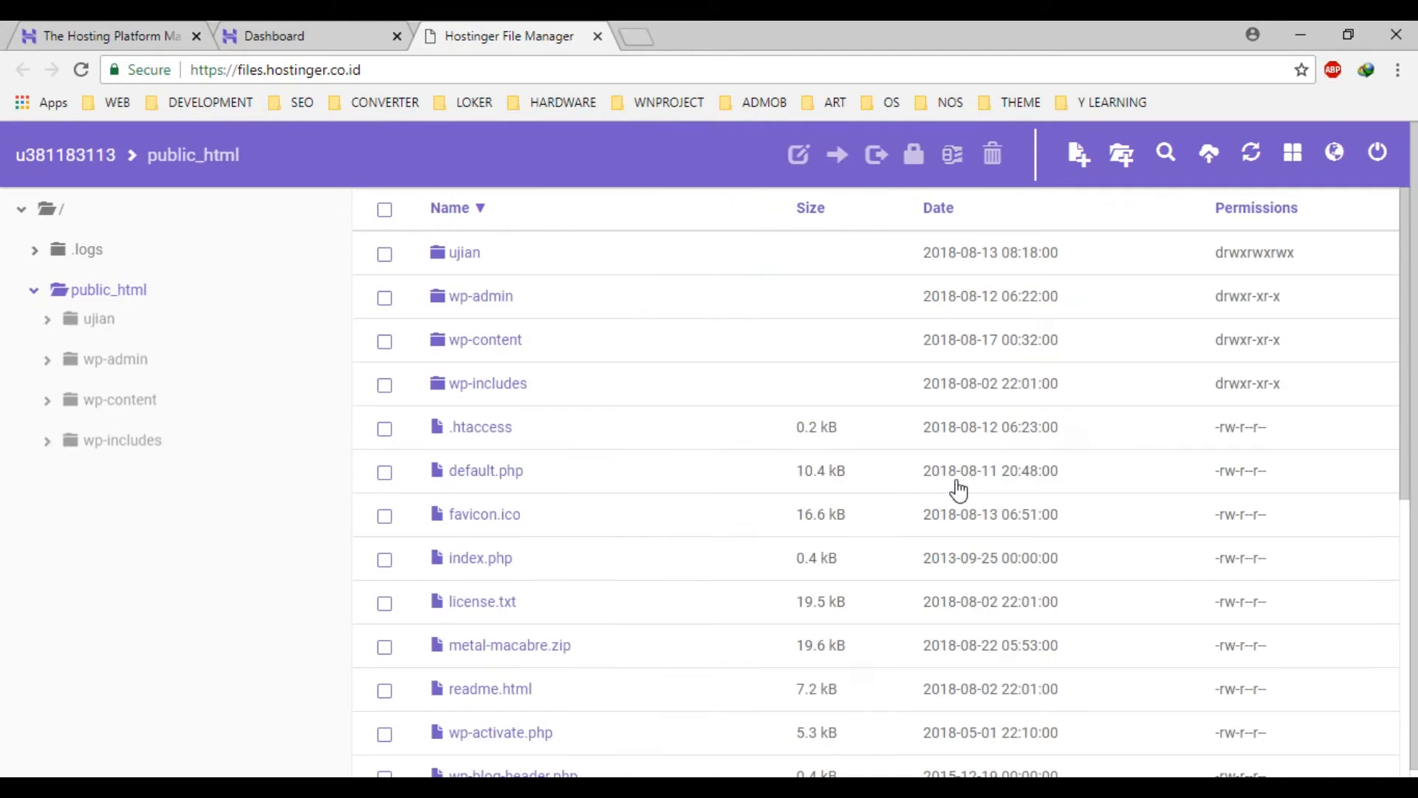
{"action": "scroll", "scroll_direction": "down", "scroll_amount": 3}
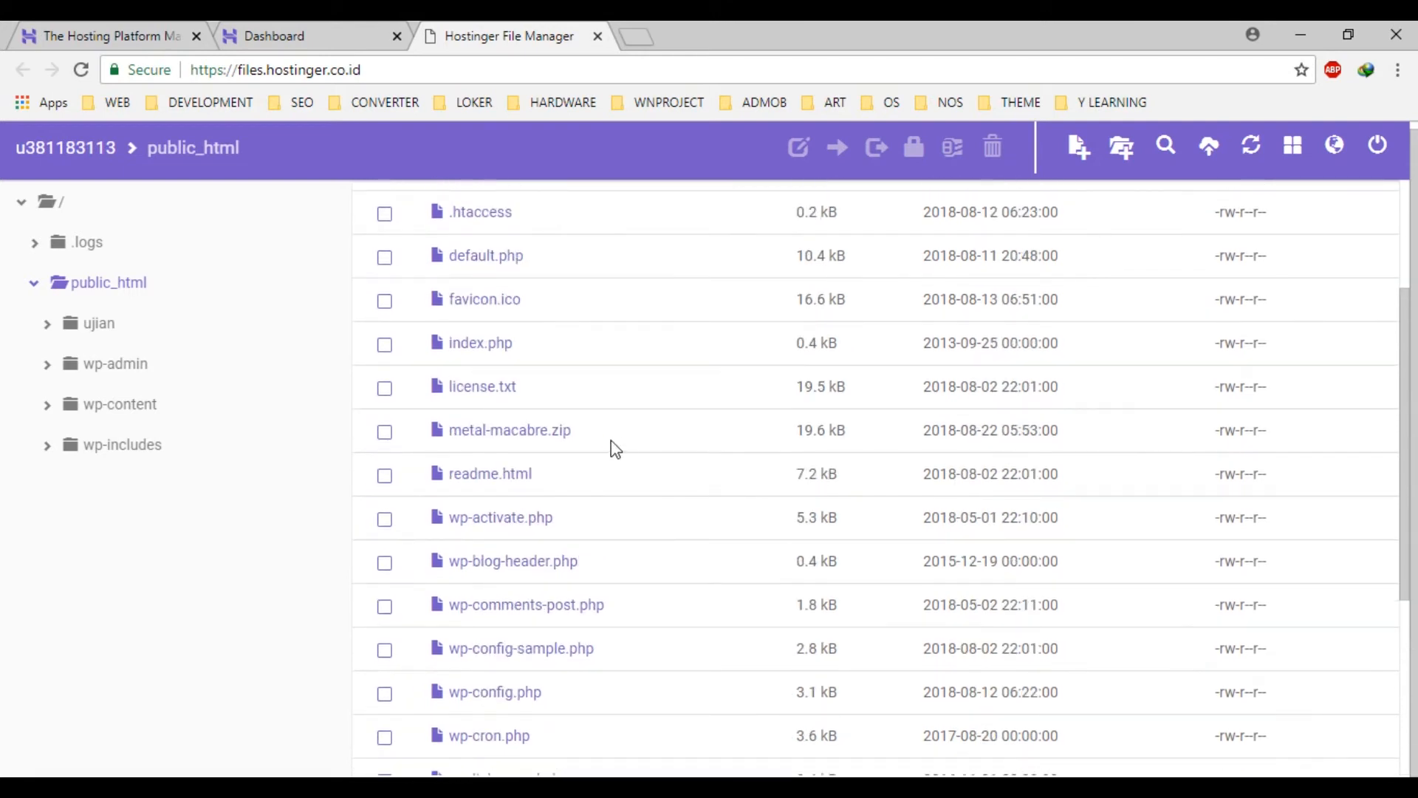
{"action": "left_click", "coordinate": [385, 431]}
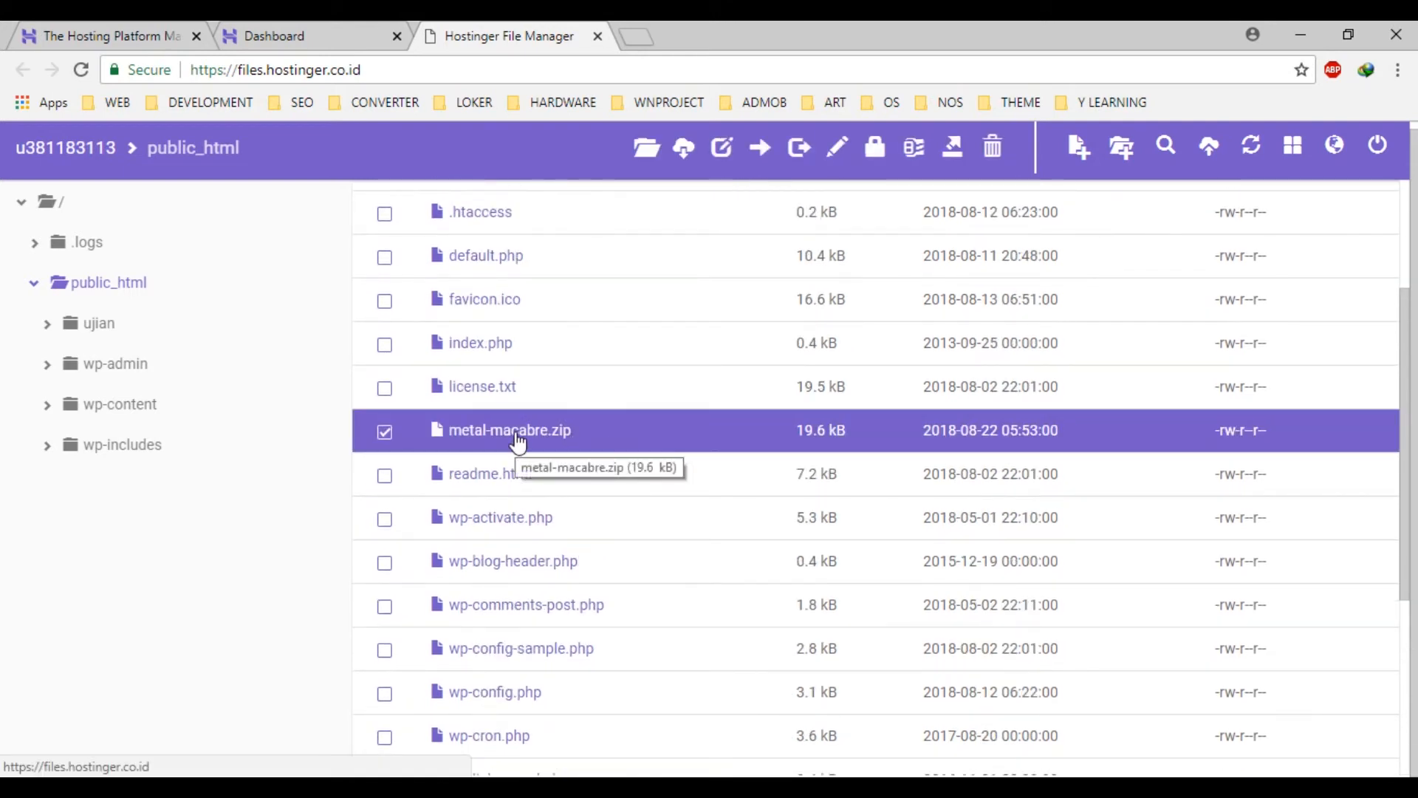
Step: Extract metal-macabre.zip into a new metal-macabre folder in public_html
{"action": "right_click", "coordinate": [510, 430]}
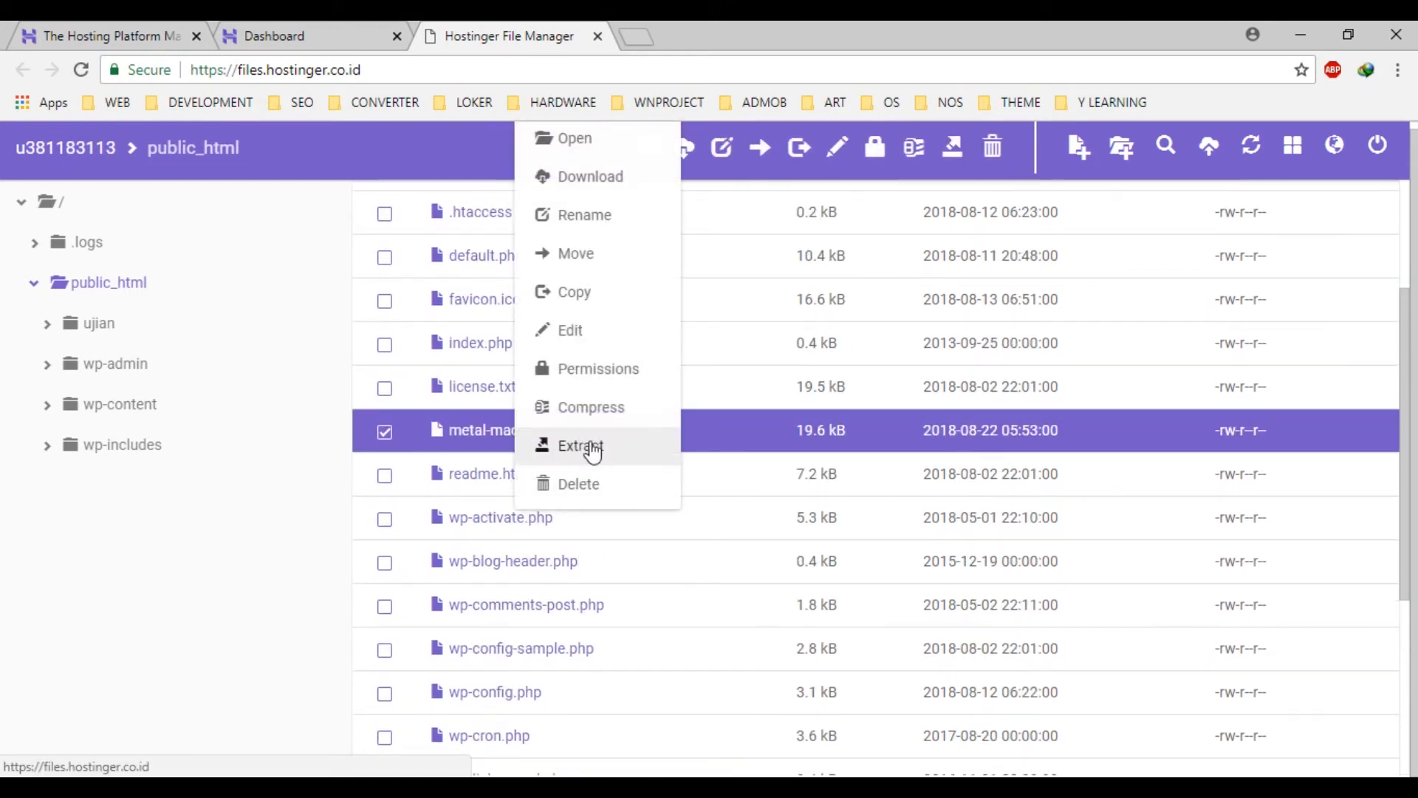
{"action": "left_click", "coordinate": [579, 444]}
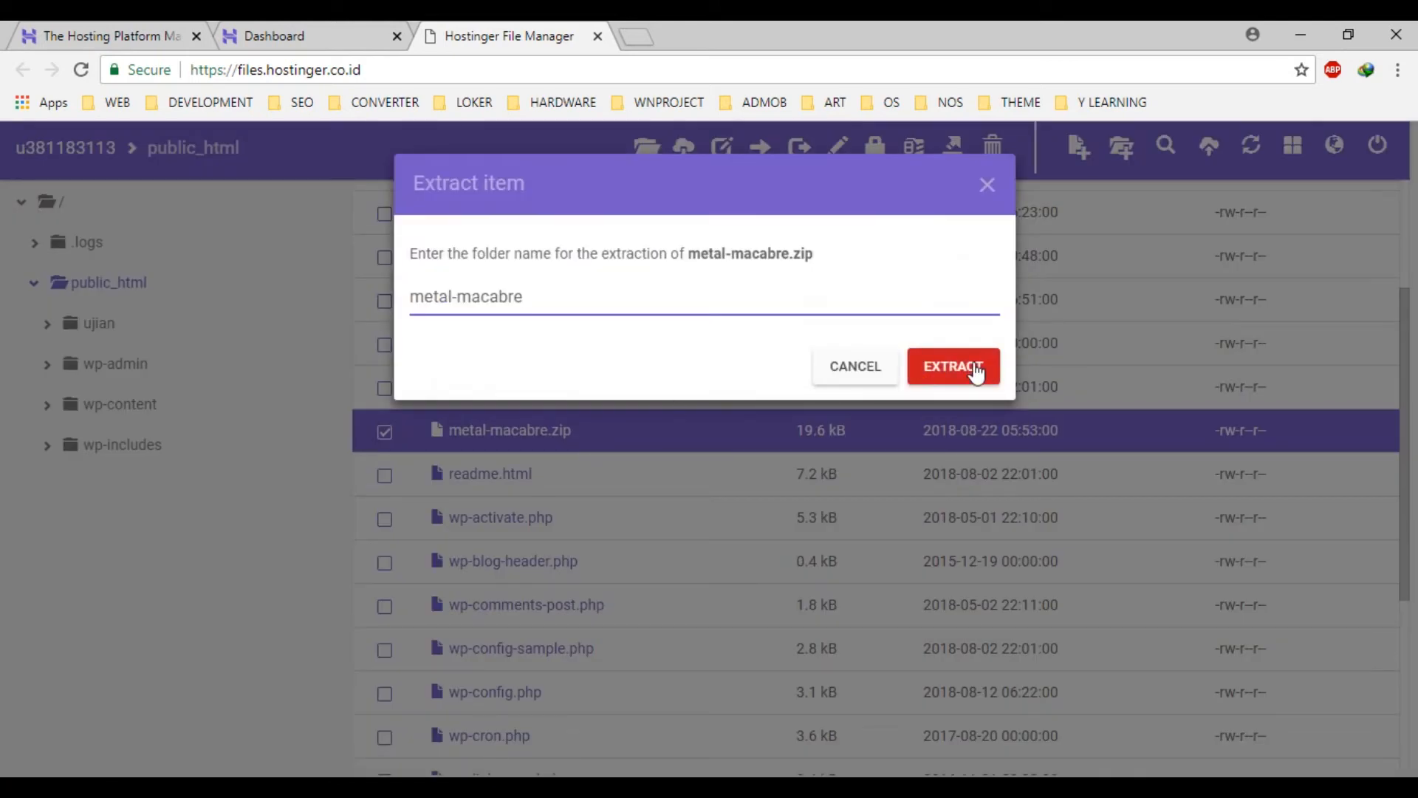
{"action": "left_click", "coordinate": [952, 367]}
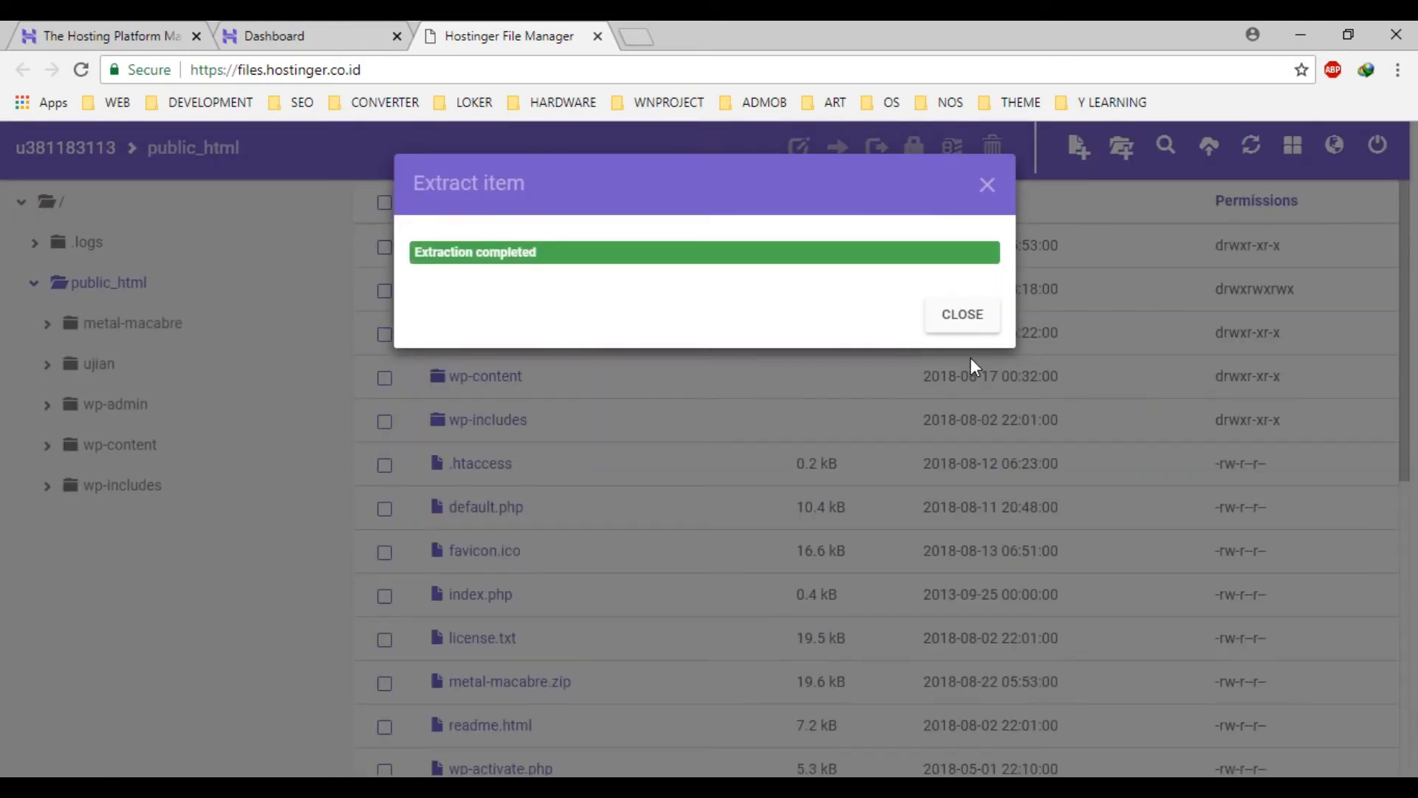
{"action": "left_click", "coordinate": [962, 313]}
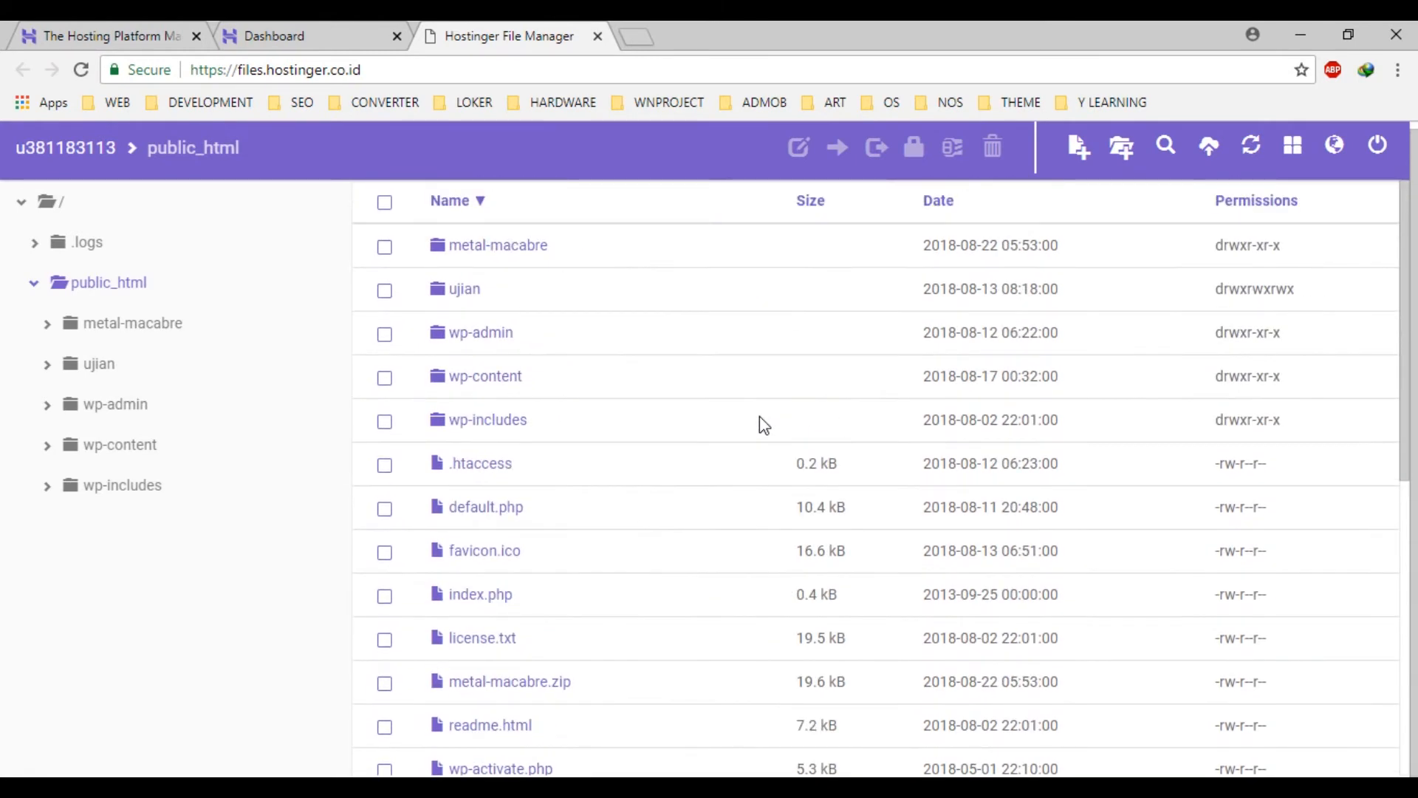
{"action": "mouse_move", "coordinate": [570, 272]}
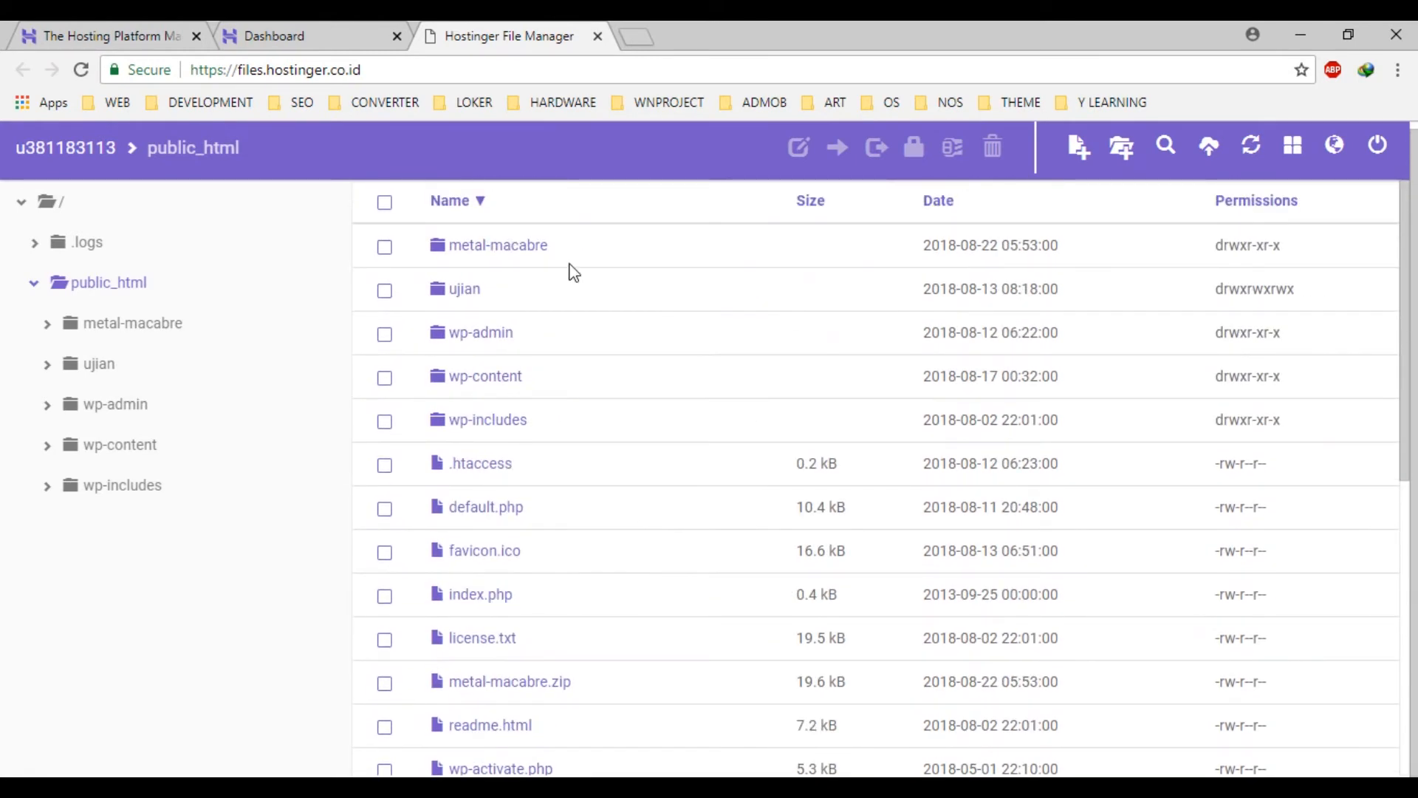
Step: Delete the extracted metal-macabre folder from public_html
{"action": "right_click", "coordinate": [497, 244]}
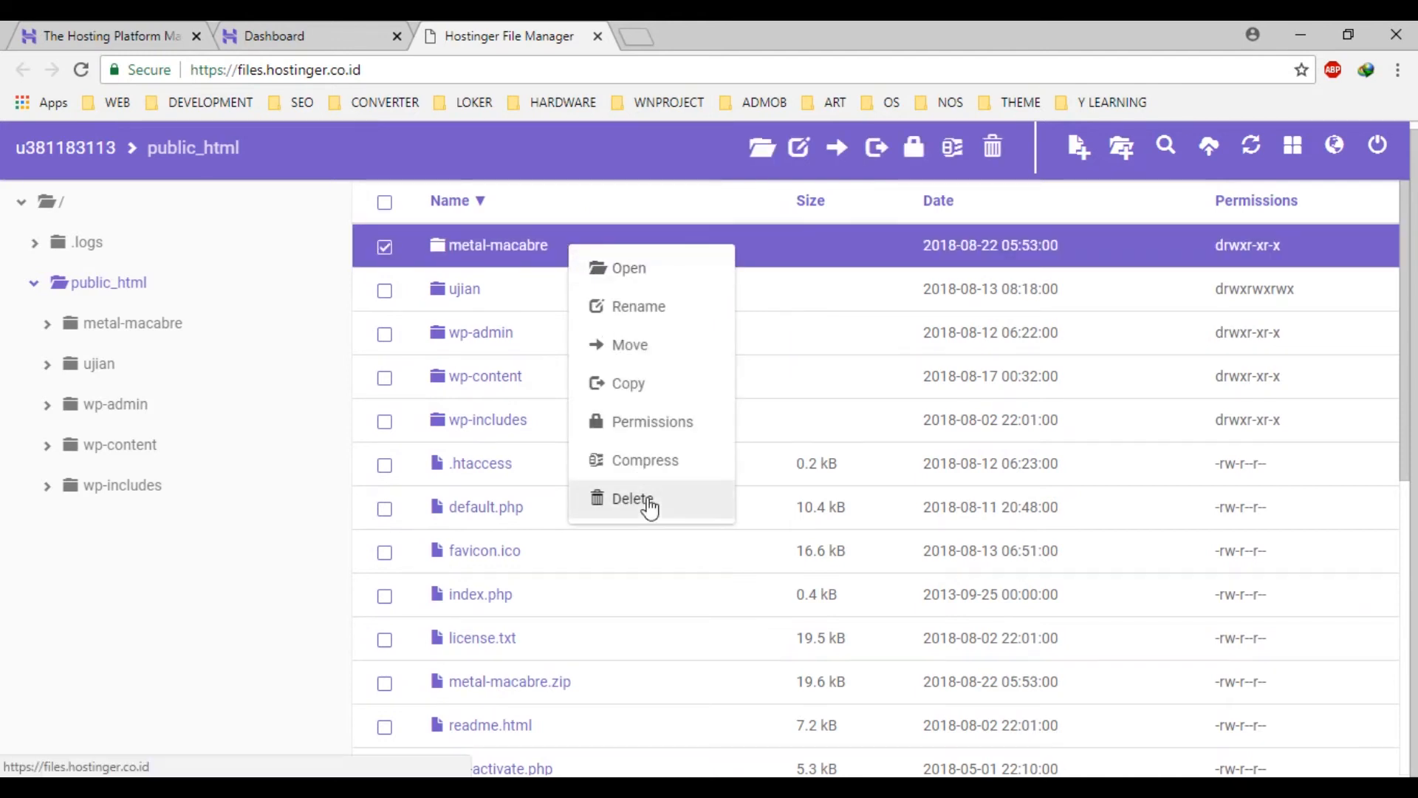
{"action": "left_click", "coordinate": [632, 498]}
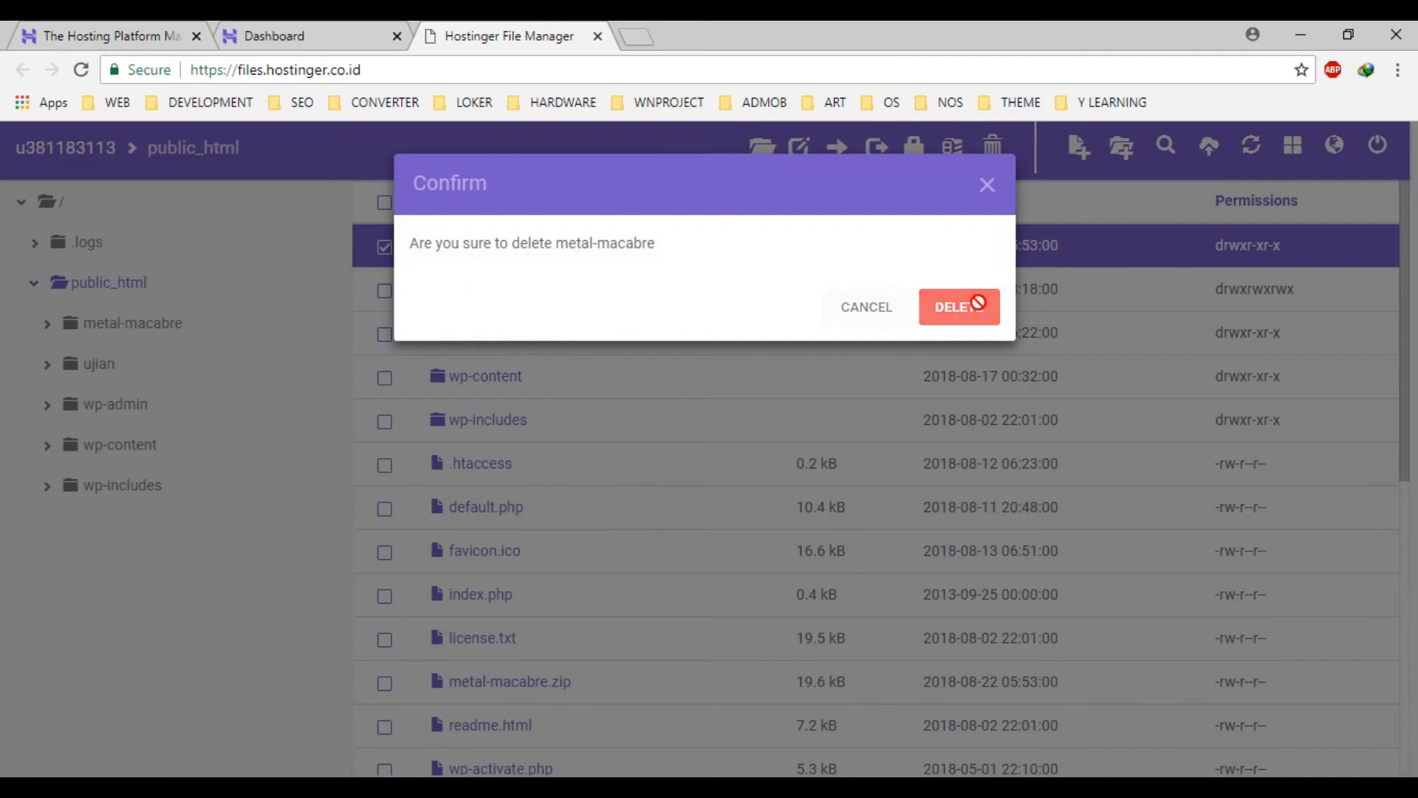
{"action": "left_click", "coordinate": [957, 307]}
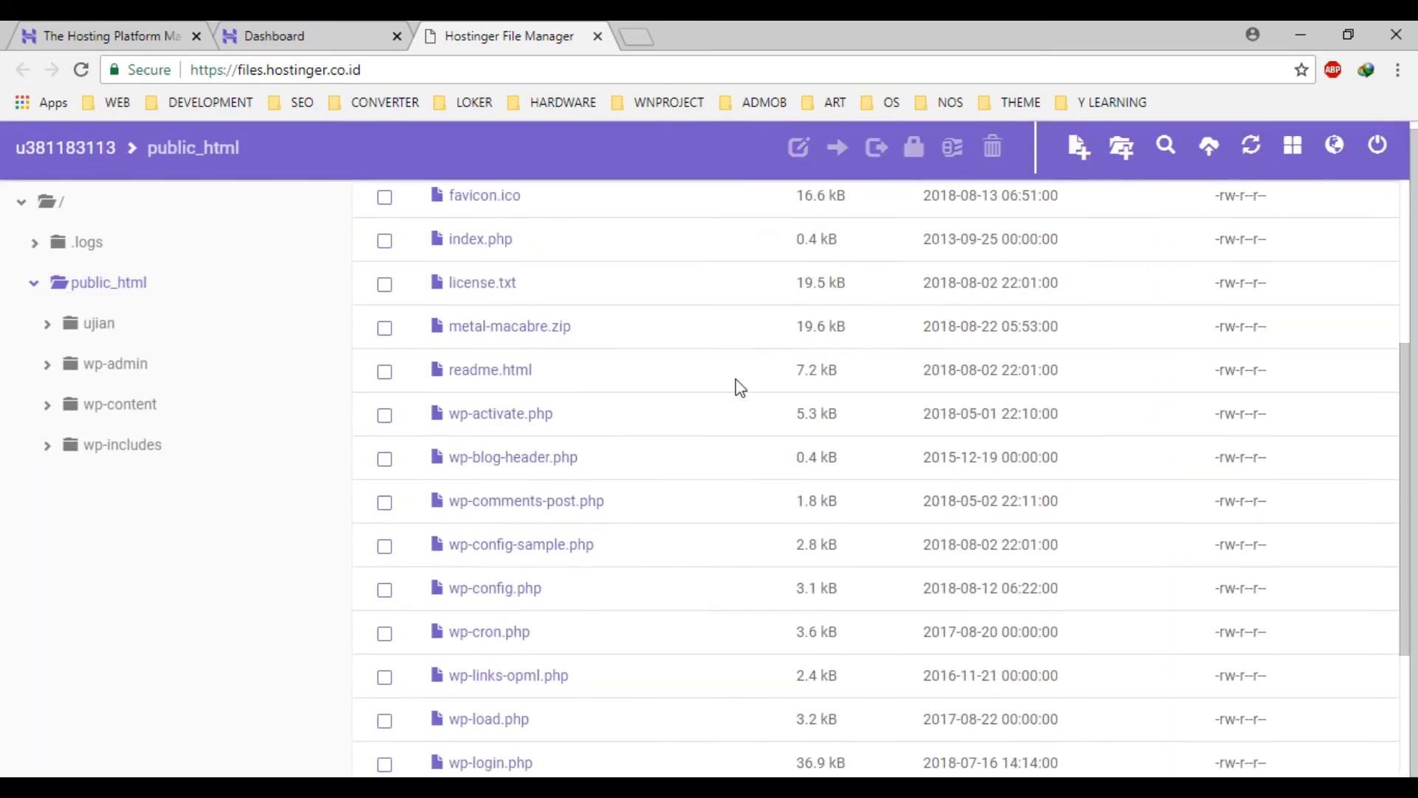
Step: Delete the metal-macabre.zip archive from public_html
{"action": "scroll", "scroll_direction": "down", "scroll_amount": 3}
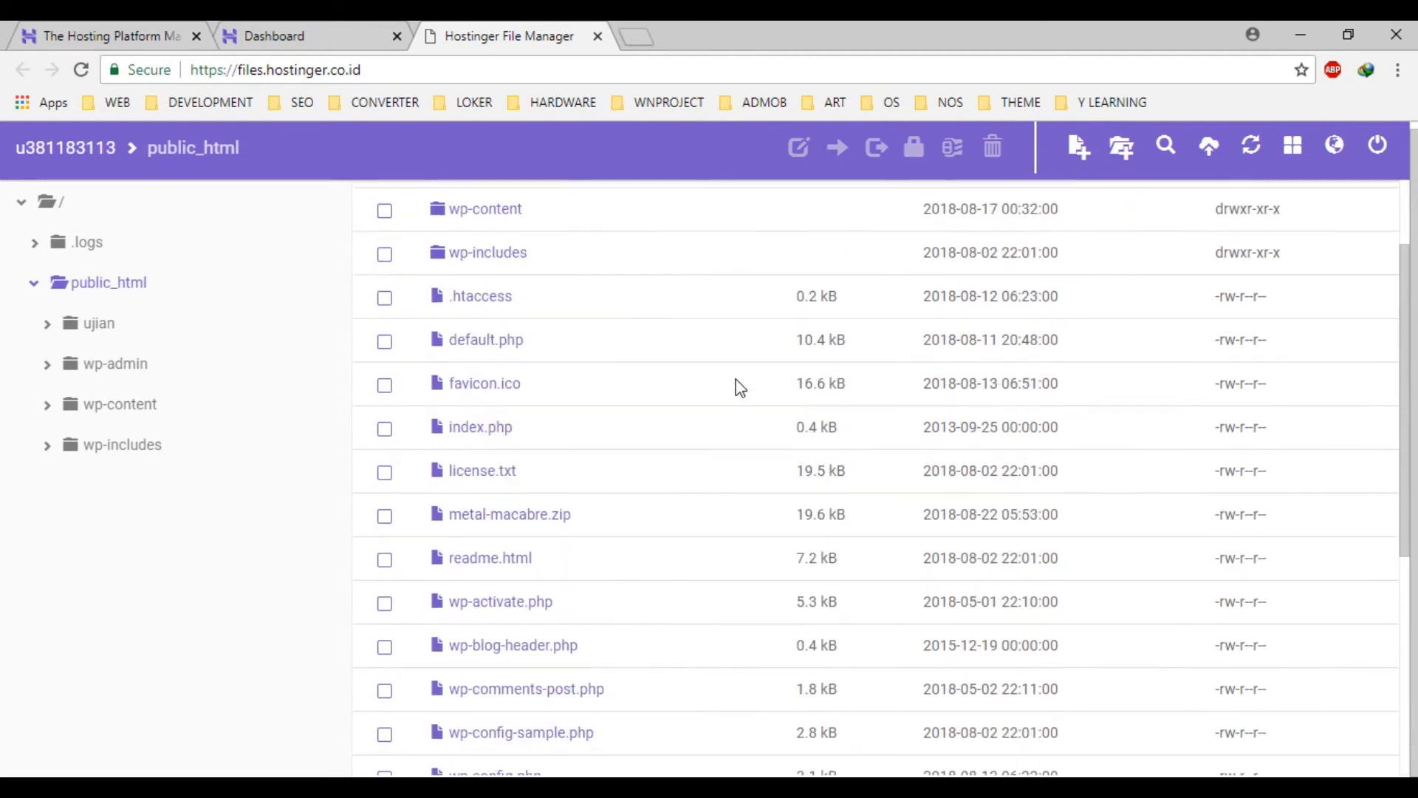
{"action": "right_click", "coordinate": [510, 514]}
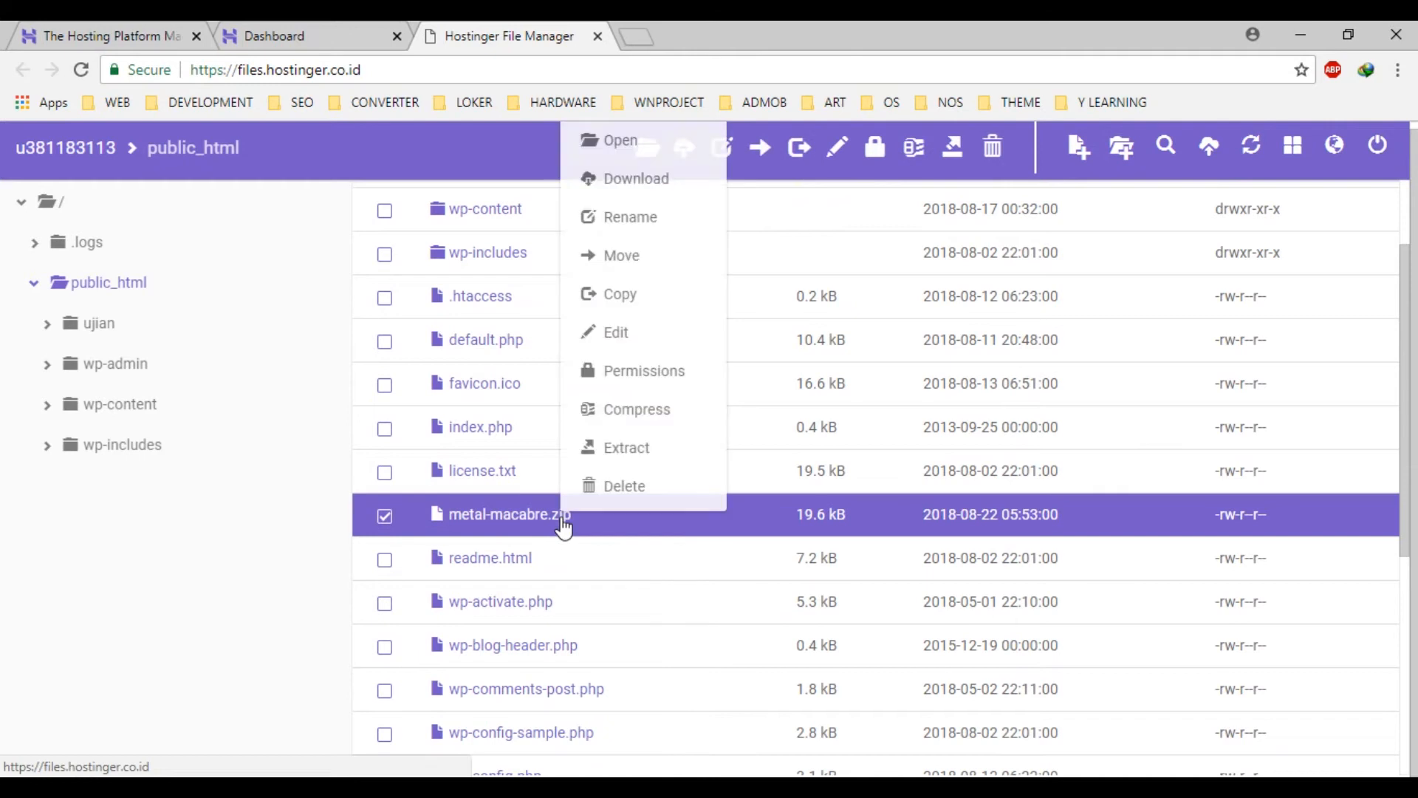
{"action": "mouse_move", "coordinate": [663, 490]}
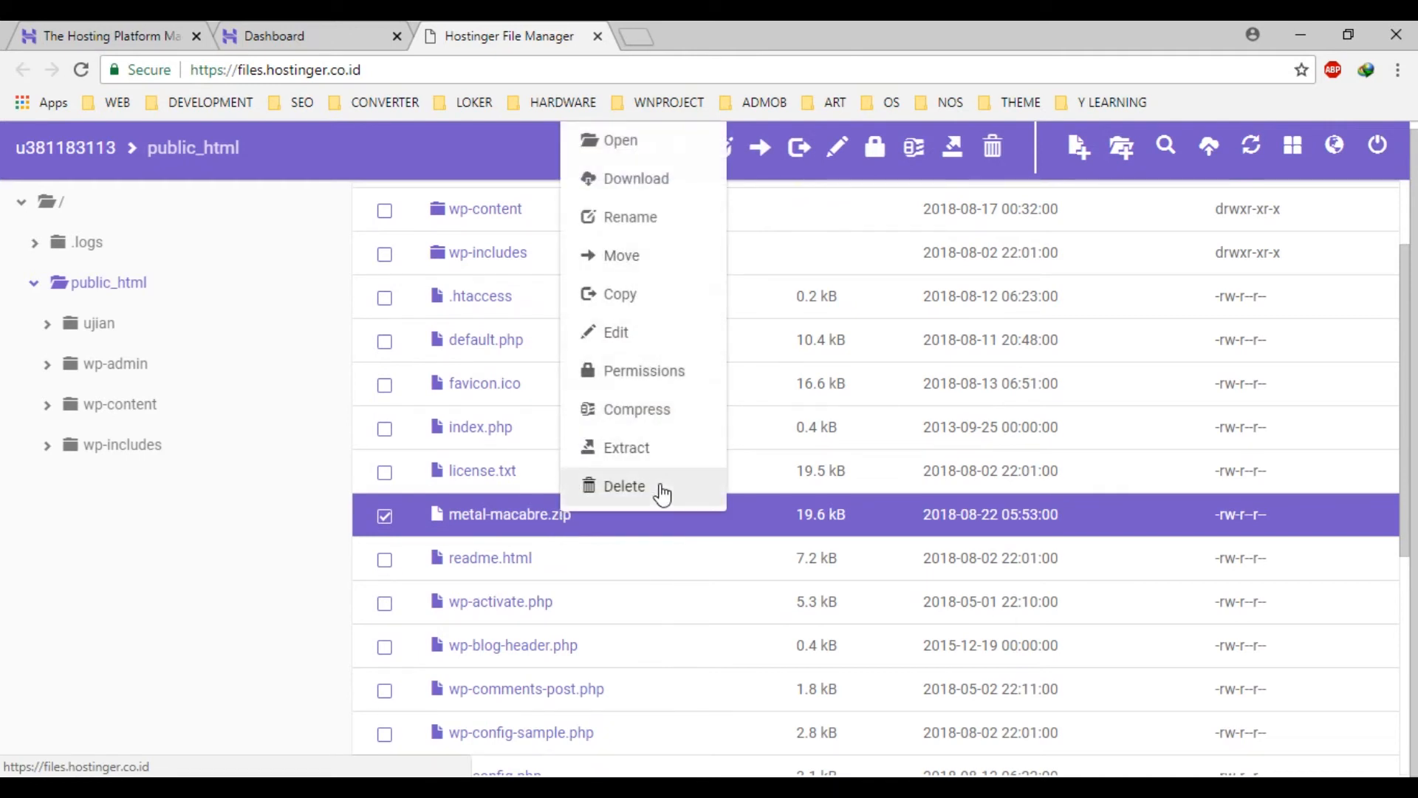
{"action": "left_click", "coordinate": [623, 486]}
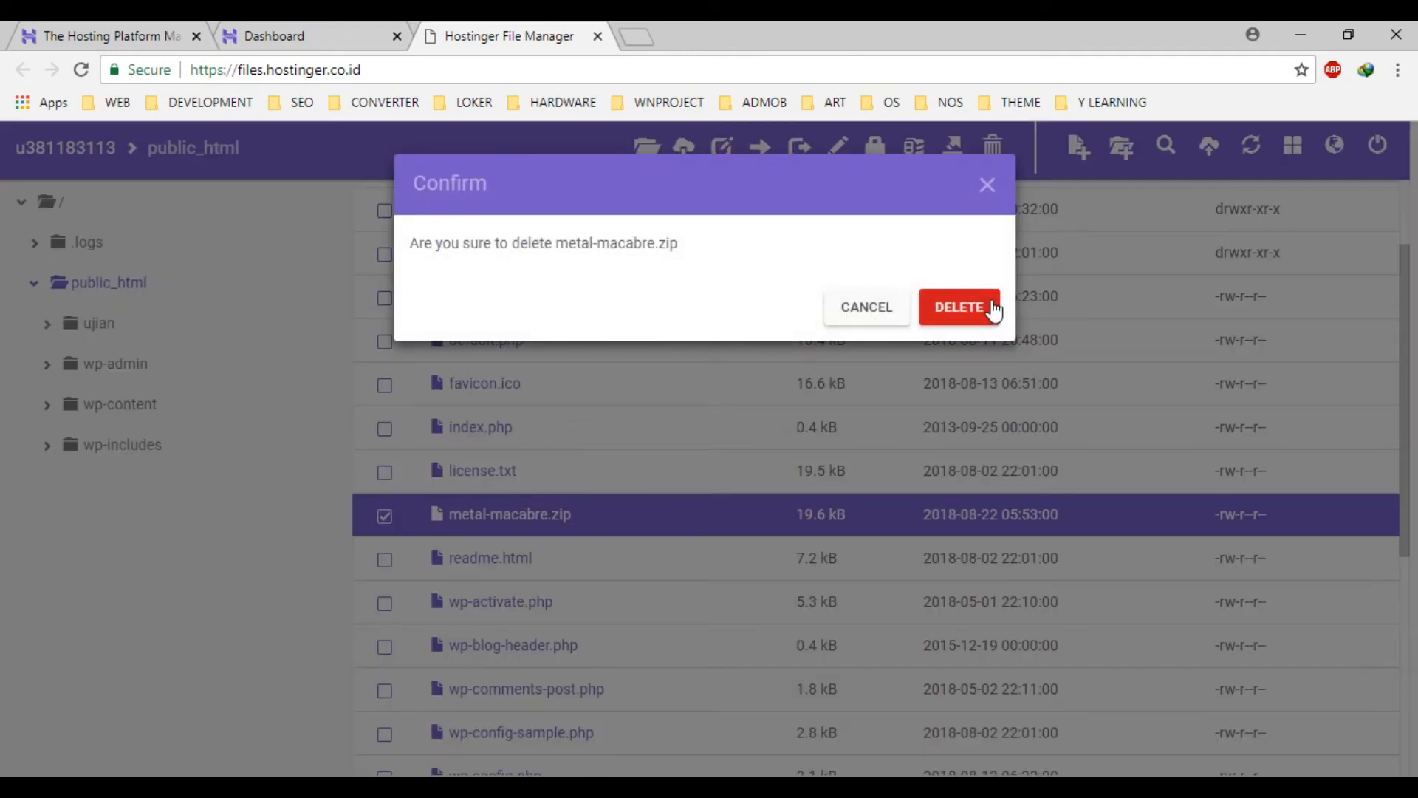
{"action": "left_click", "coordinate": [959, 308]}
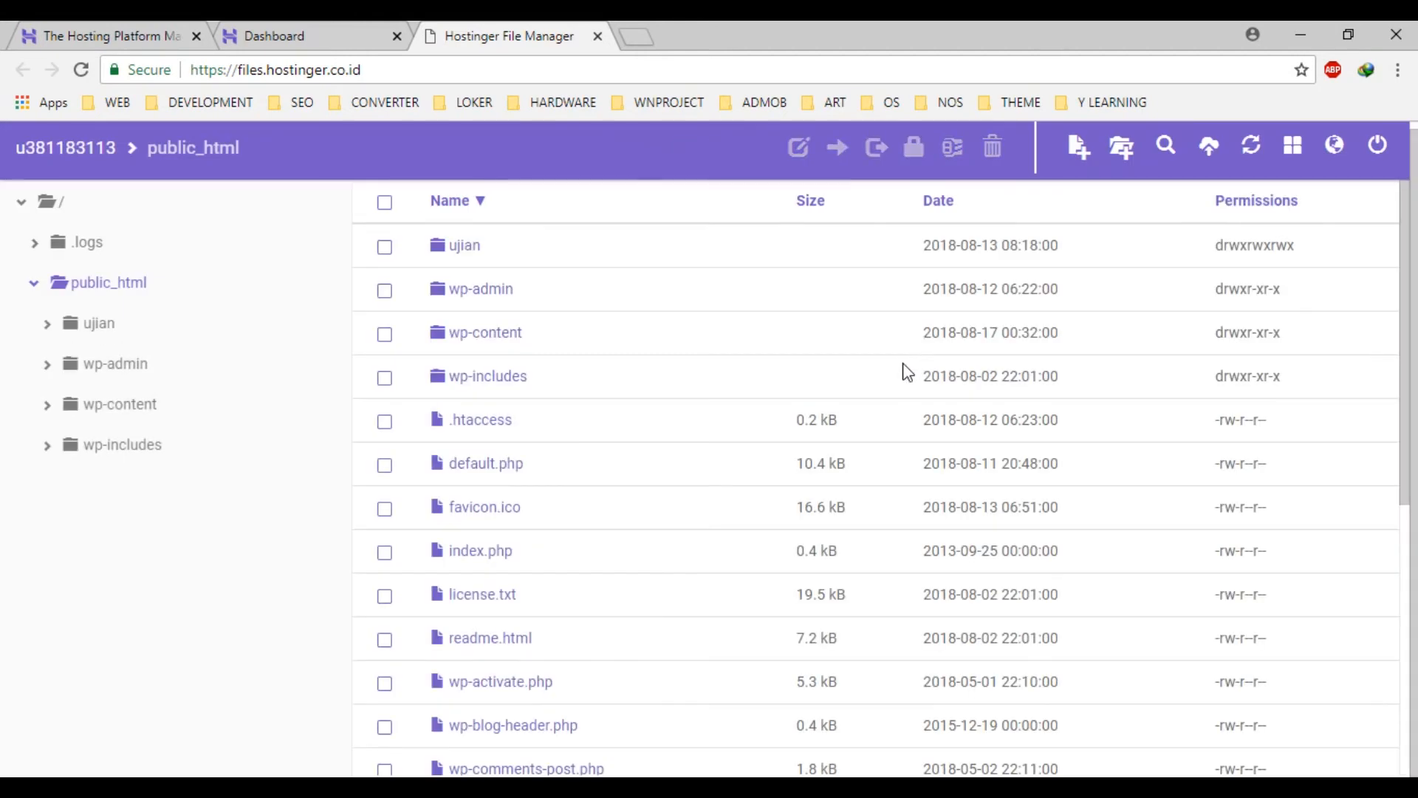
Step: From the hPanel dashboard's Advanced section, view the account's SSH Access details
{"action": "left_click", "coordinate": [312, 35]}
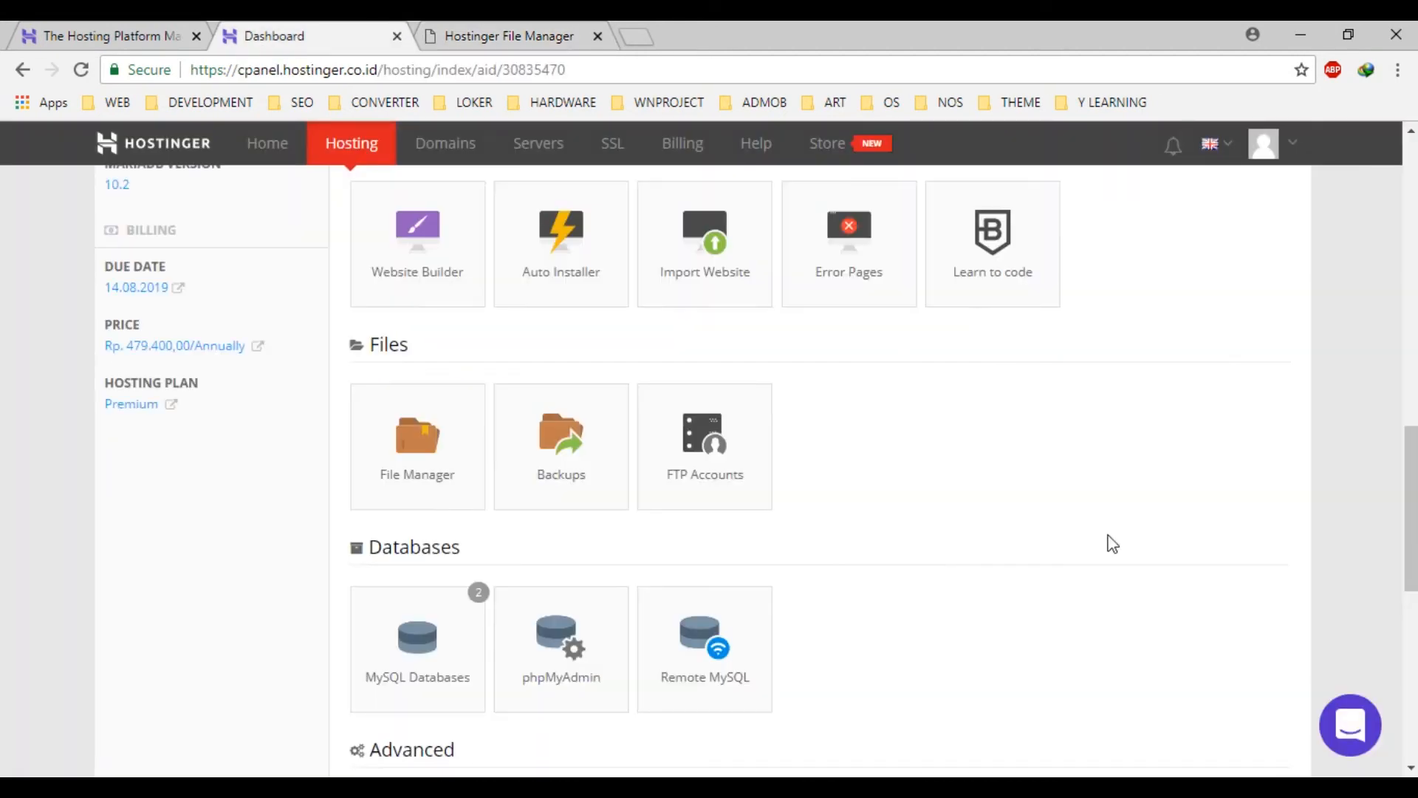
{"action": "scroll", "scroll_direction": "down", "scroll_amount": 3}
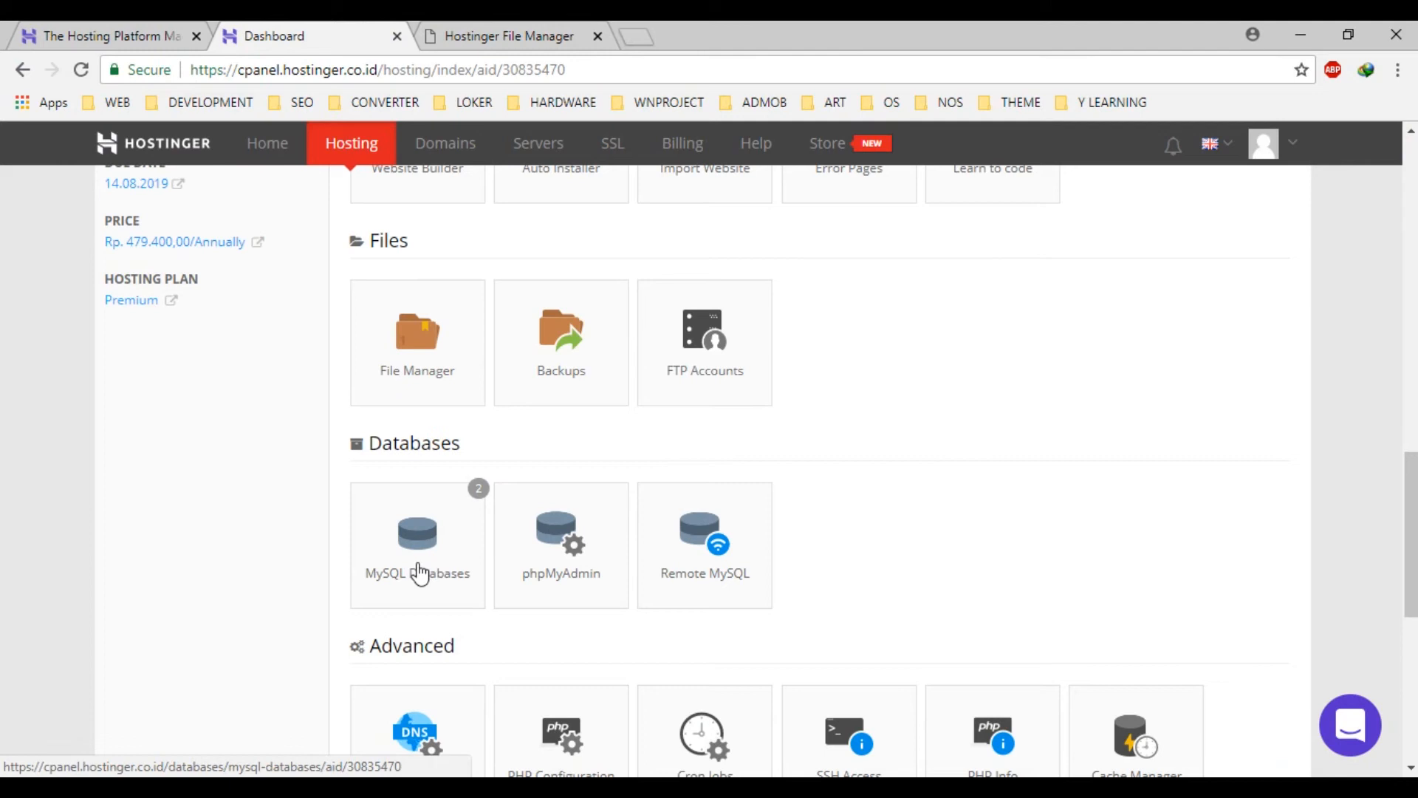
{"action": "mouse_move", "coordinate": [610, 619]}
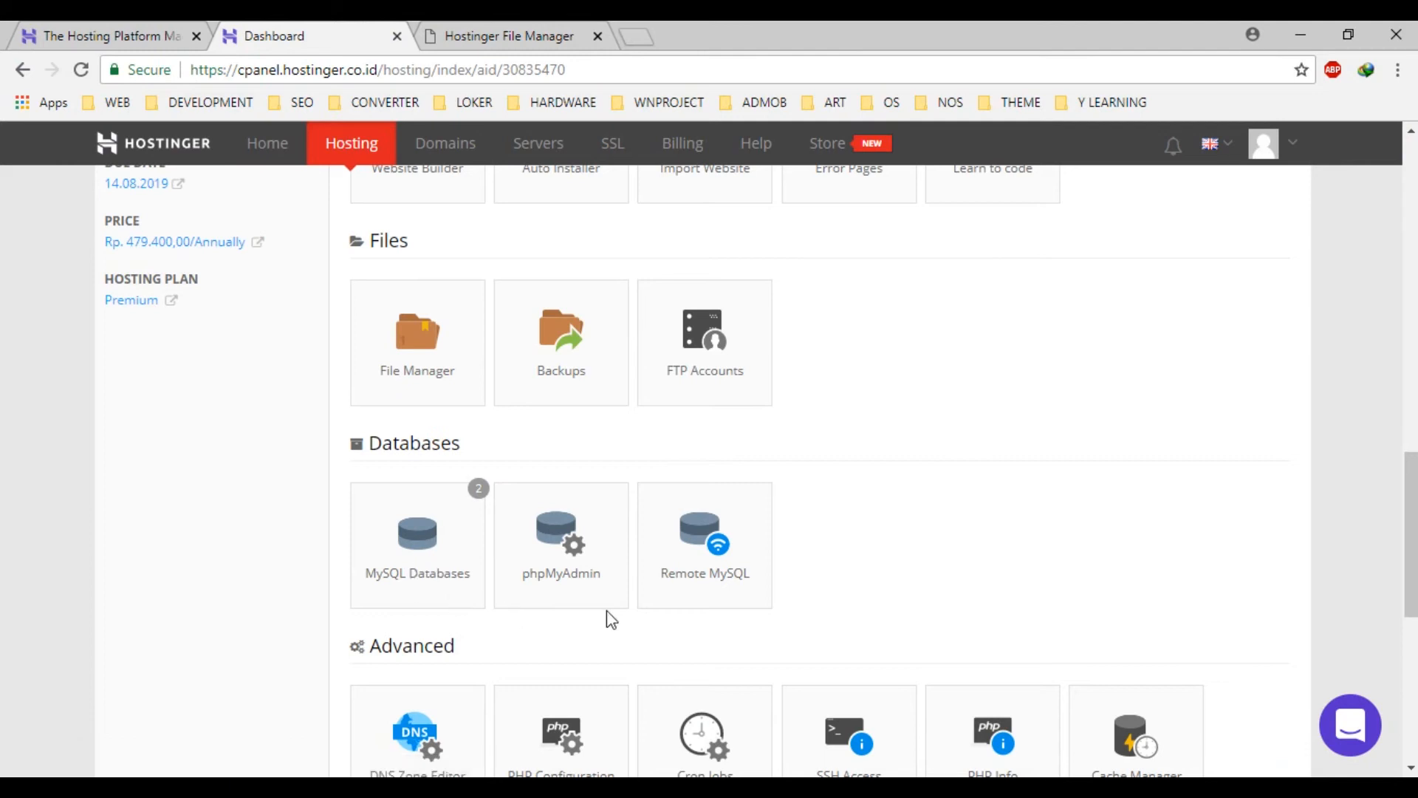
{"action": "scroll", "scroll_direction": "down", "scroll_amount": 3}
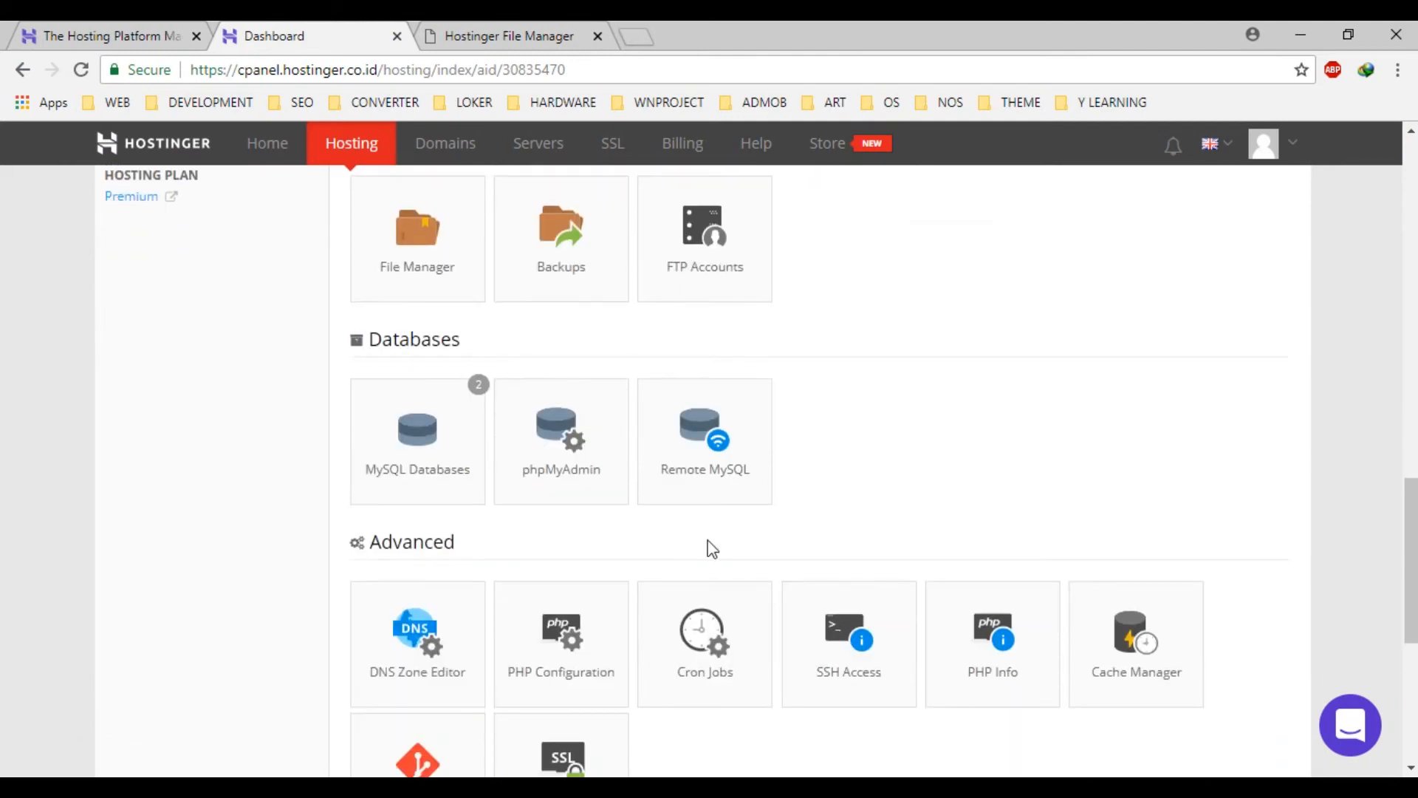
{"action": "scroll", "scroll_direction": "down", "scroll_amount": 3}
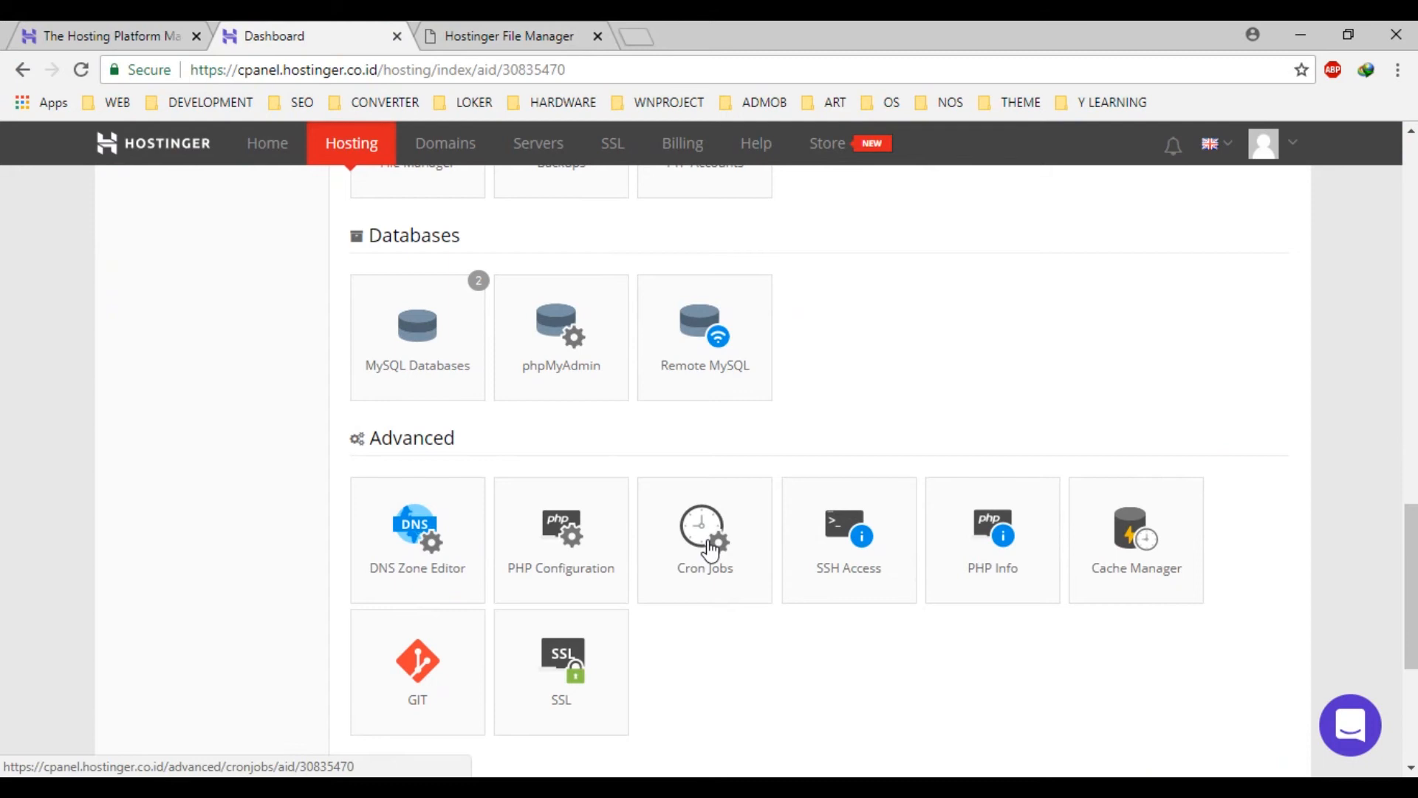
{"action": "left_click", "coordinate": [705, 538]}
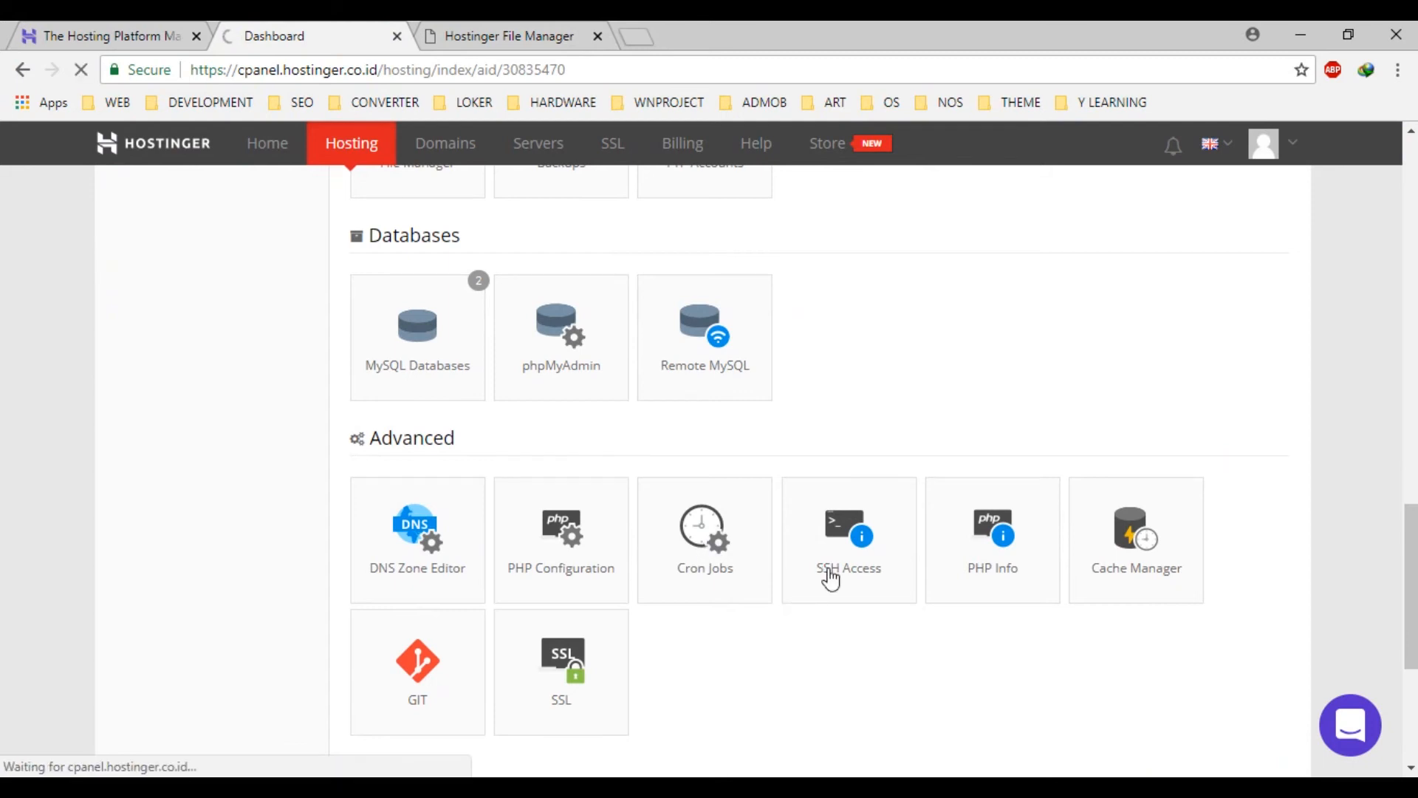
{"action": "left_click", "coordinate": [848, 538]}
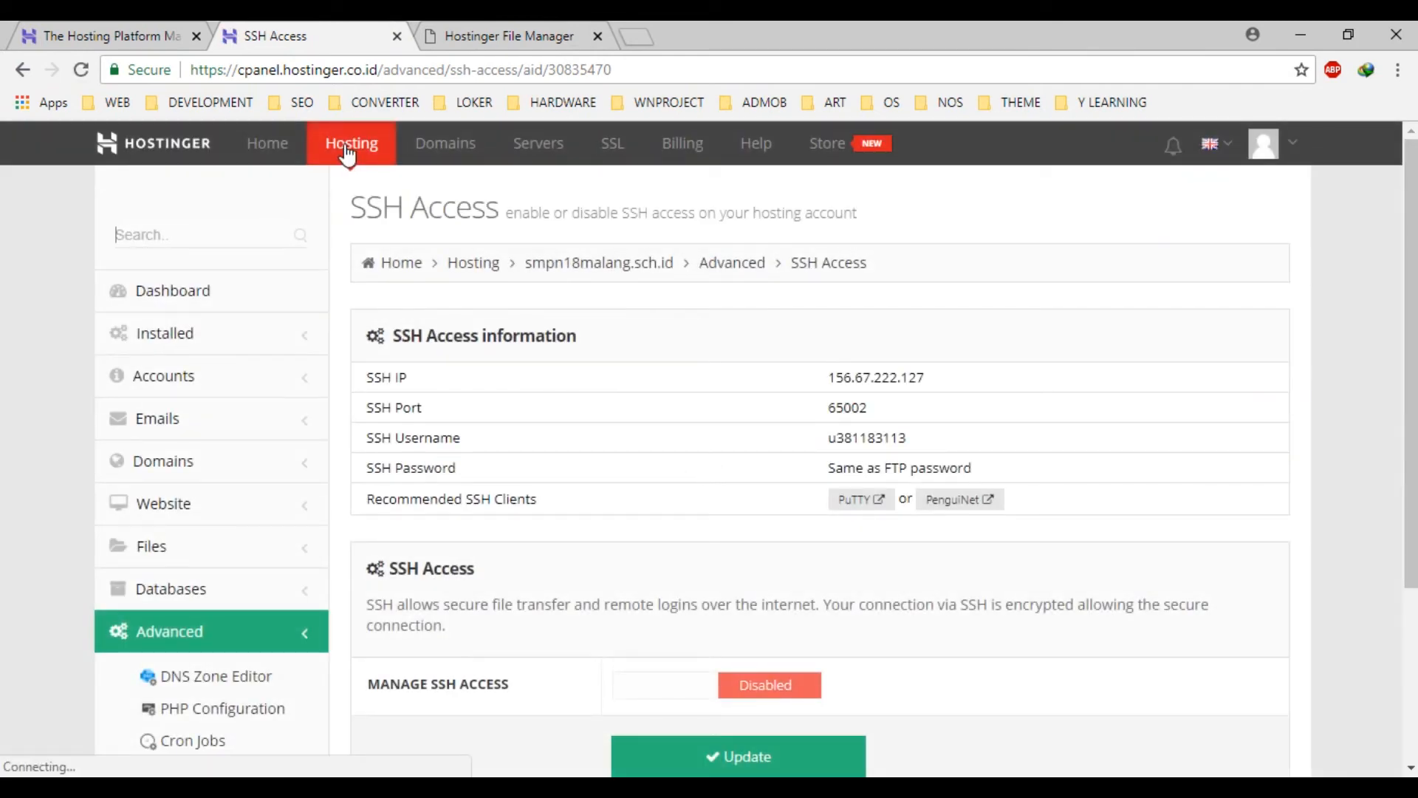
Step: Return to the smpn18malang.sch.id hosting dashboard via the Hosting accounts list
{"action": "left_click", "coordinate": [352, 143]}
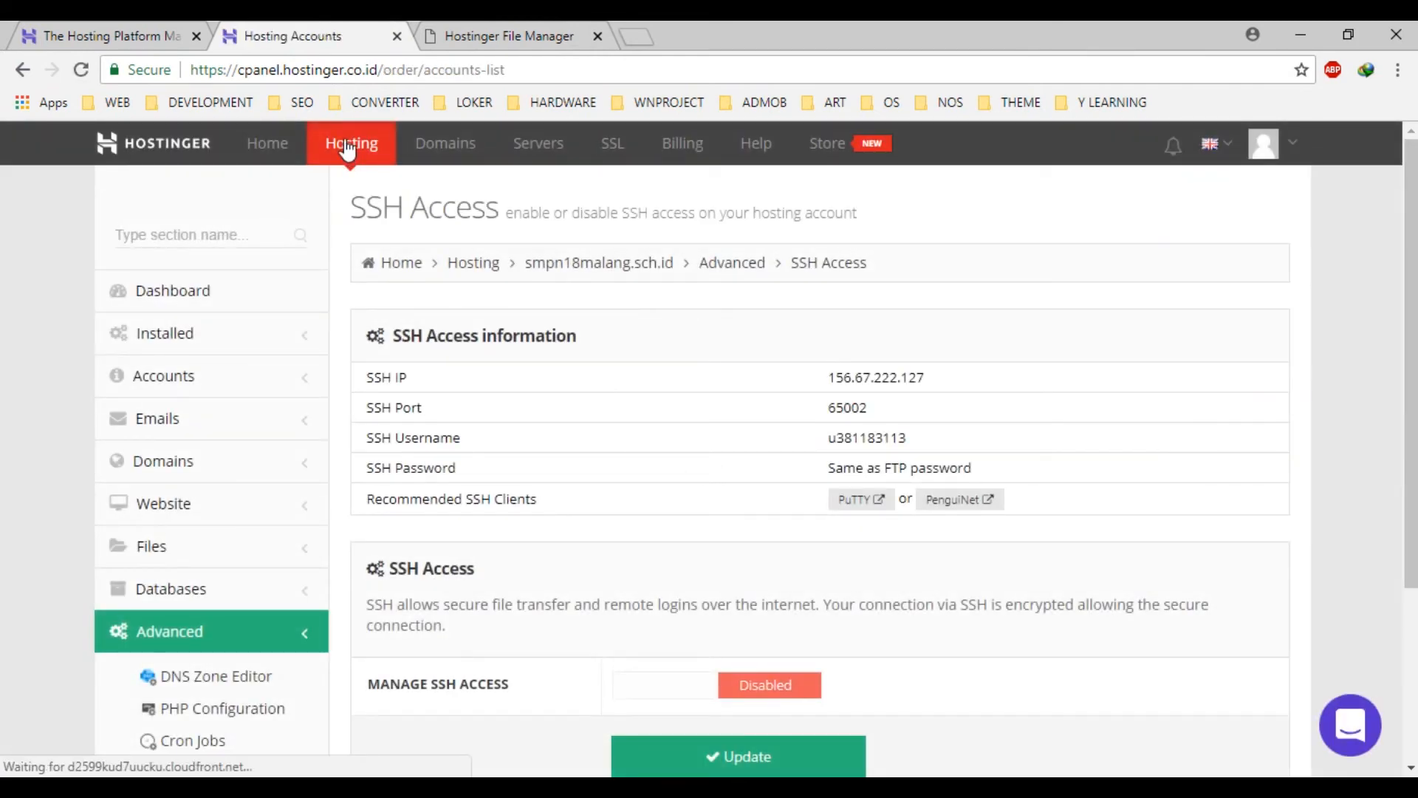
{"action": "left_click", "coordinate": [352, 143]}
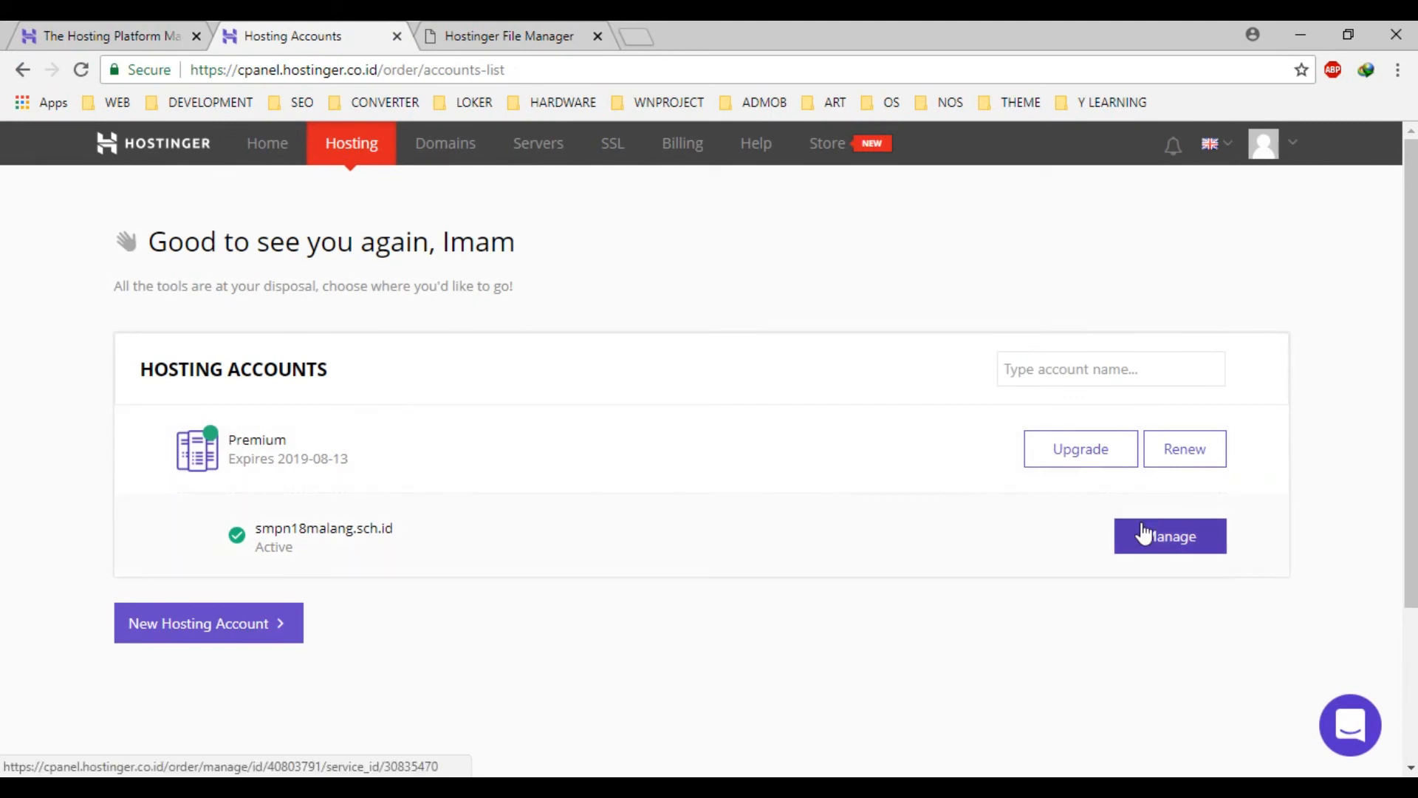
{"action": "left_click", "coordinate": [1170, 535]}
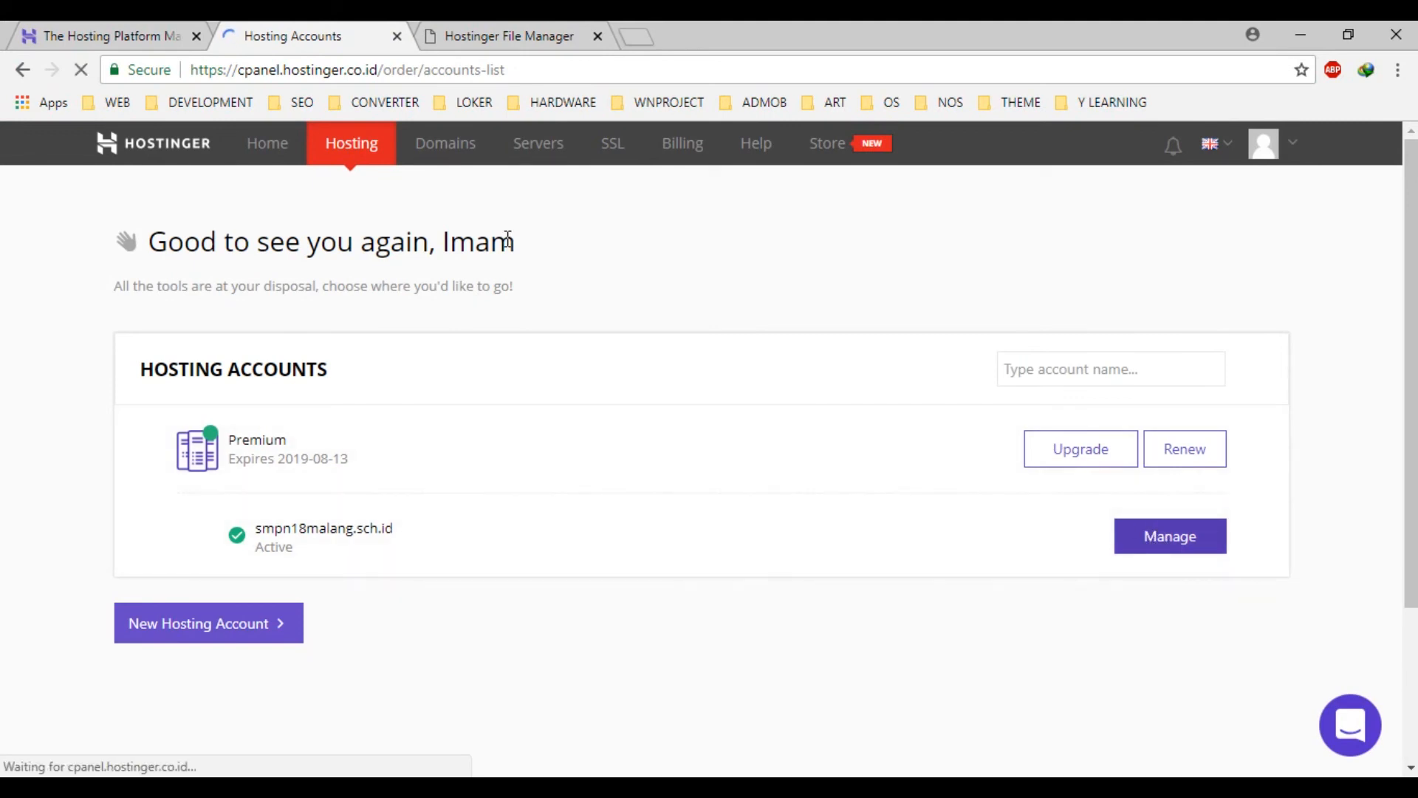
{"action": "left_click", "coordinate": [1168, 535]}
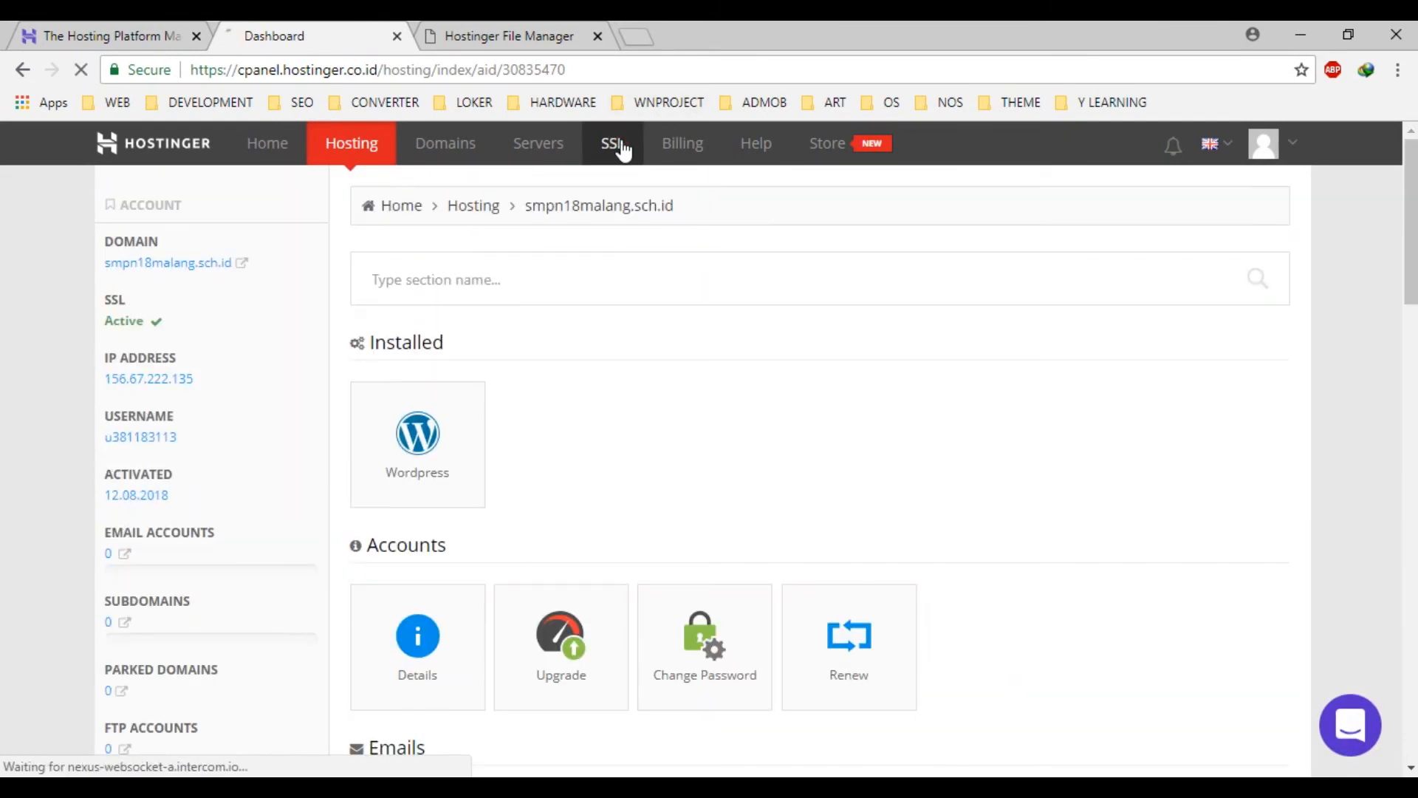
Step: Review the SSL certificates page and VPS server plans, then return to the hosting accounts list
{"action": "left_click", "coordinate": [612, 143]}
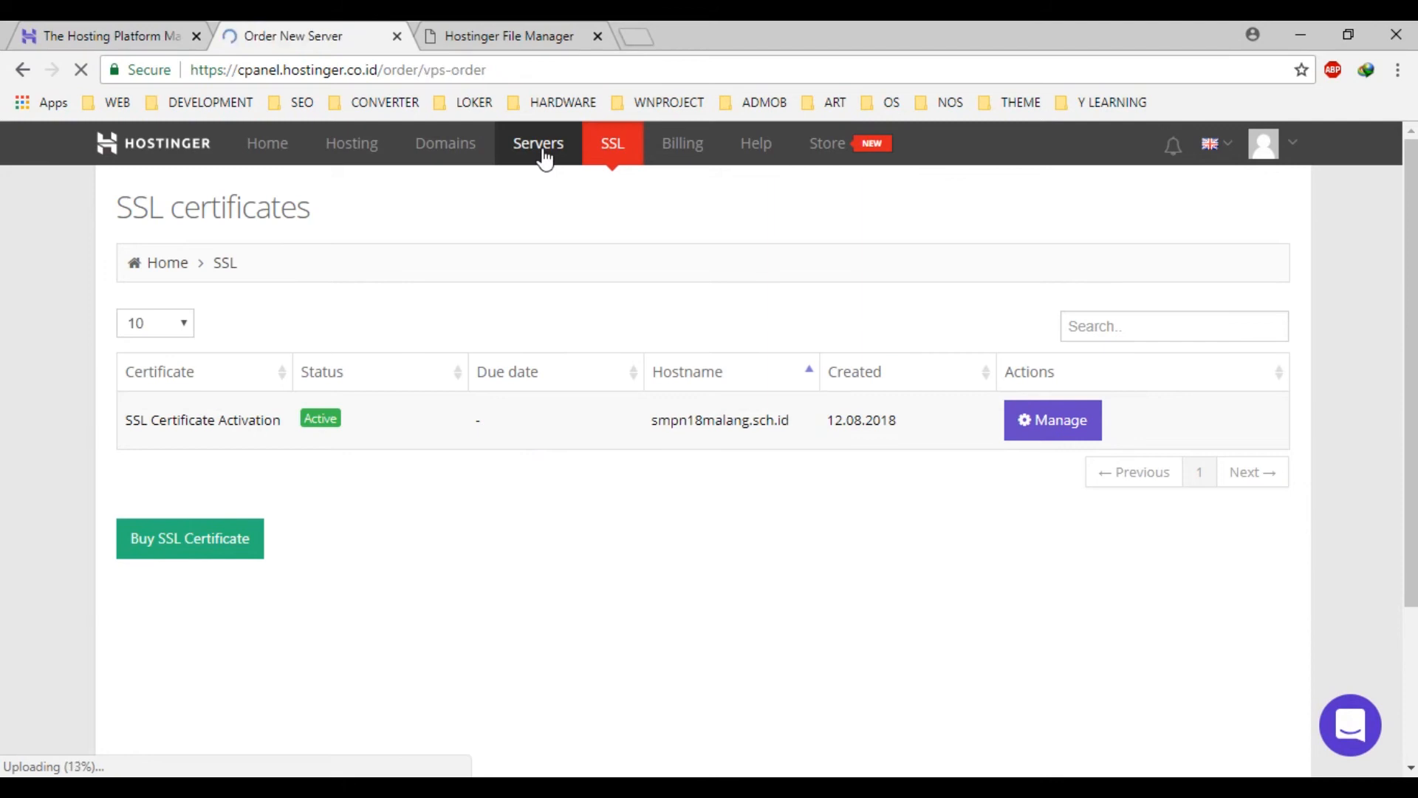
{"action": "left_click", "coordinate": [538, 143]}
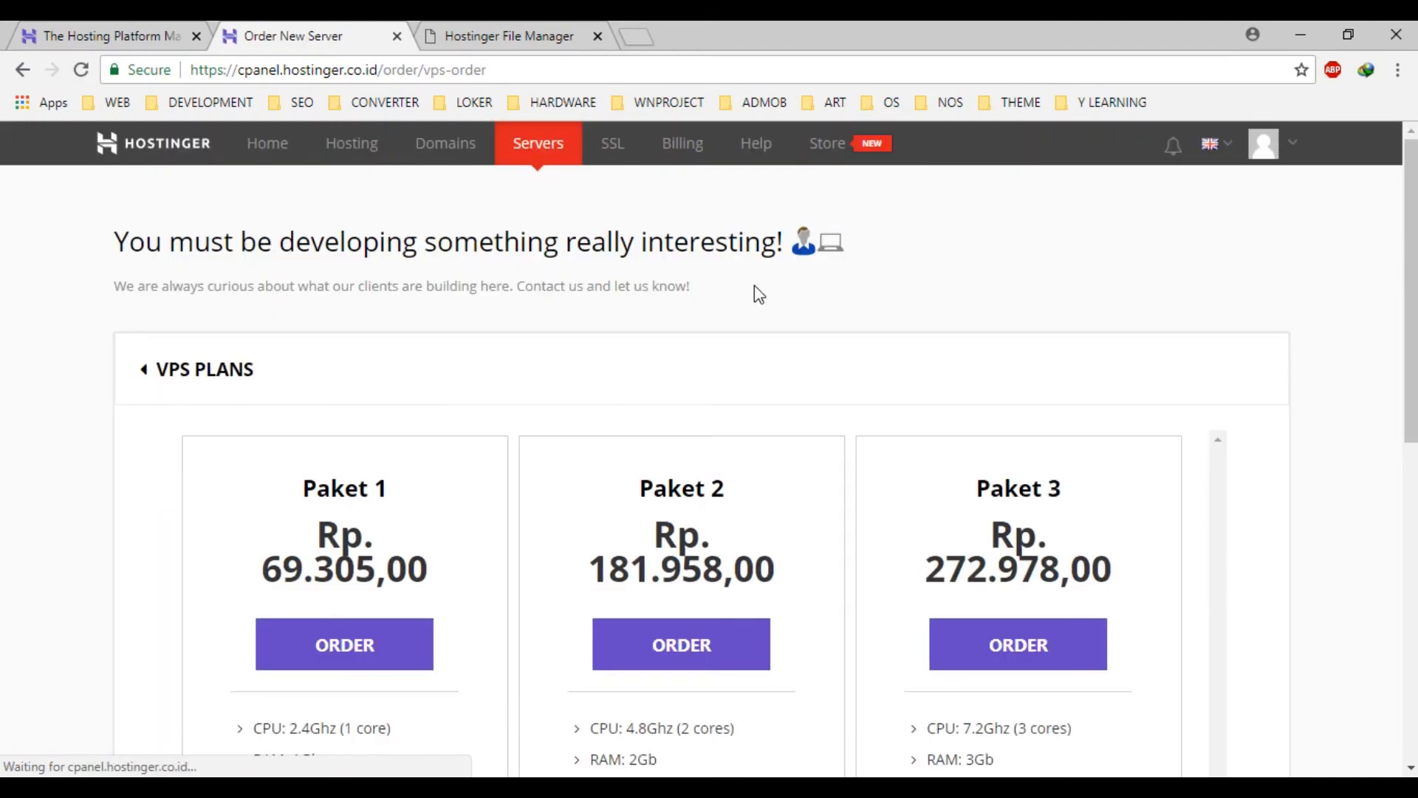
{"action": "scroll", "scroll_direction": "down", "scroll_amount": 3}
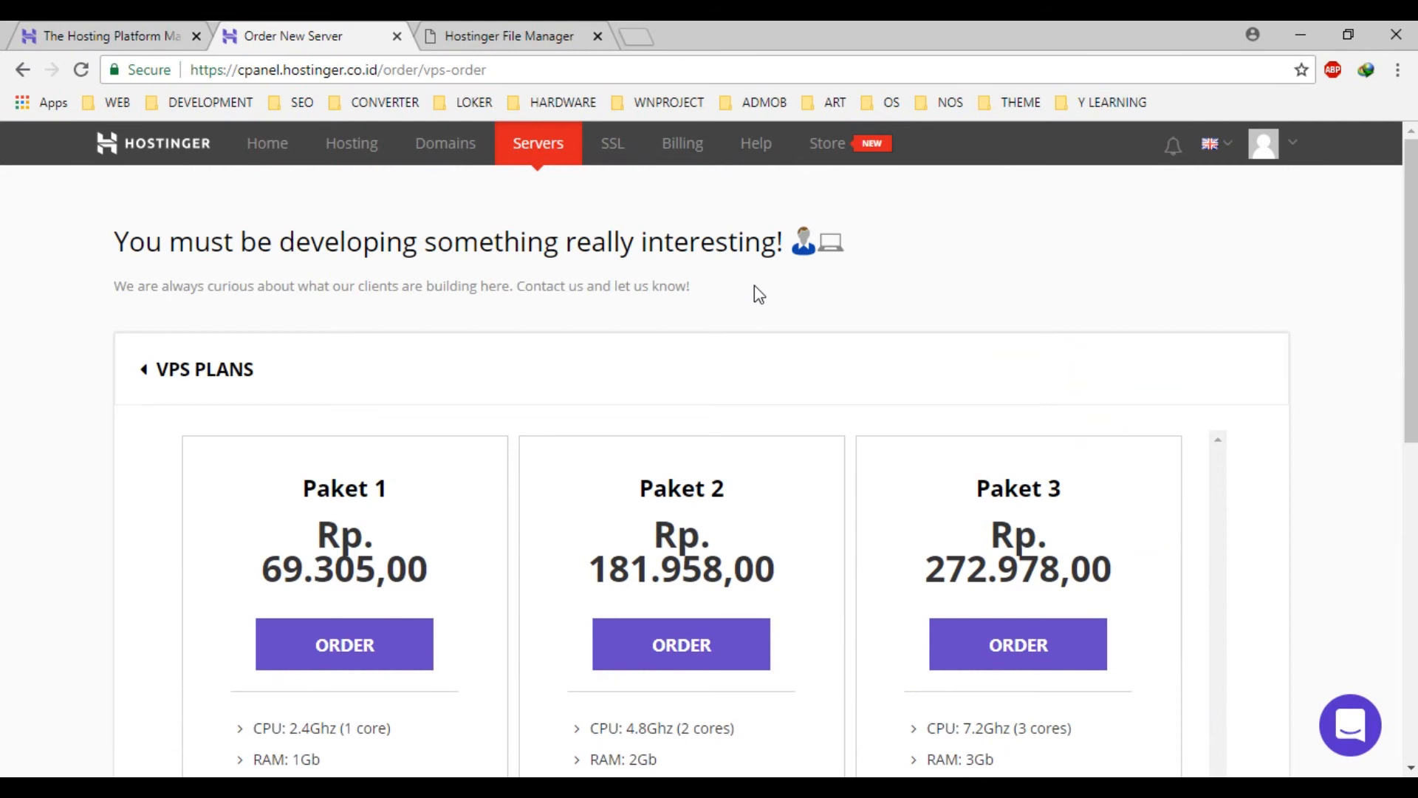
{"action": "scroll", "scroll_direction": "down", "scroll_amount": 3}
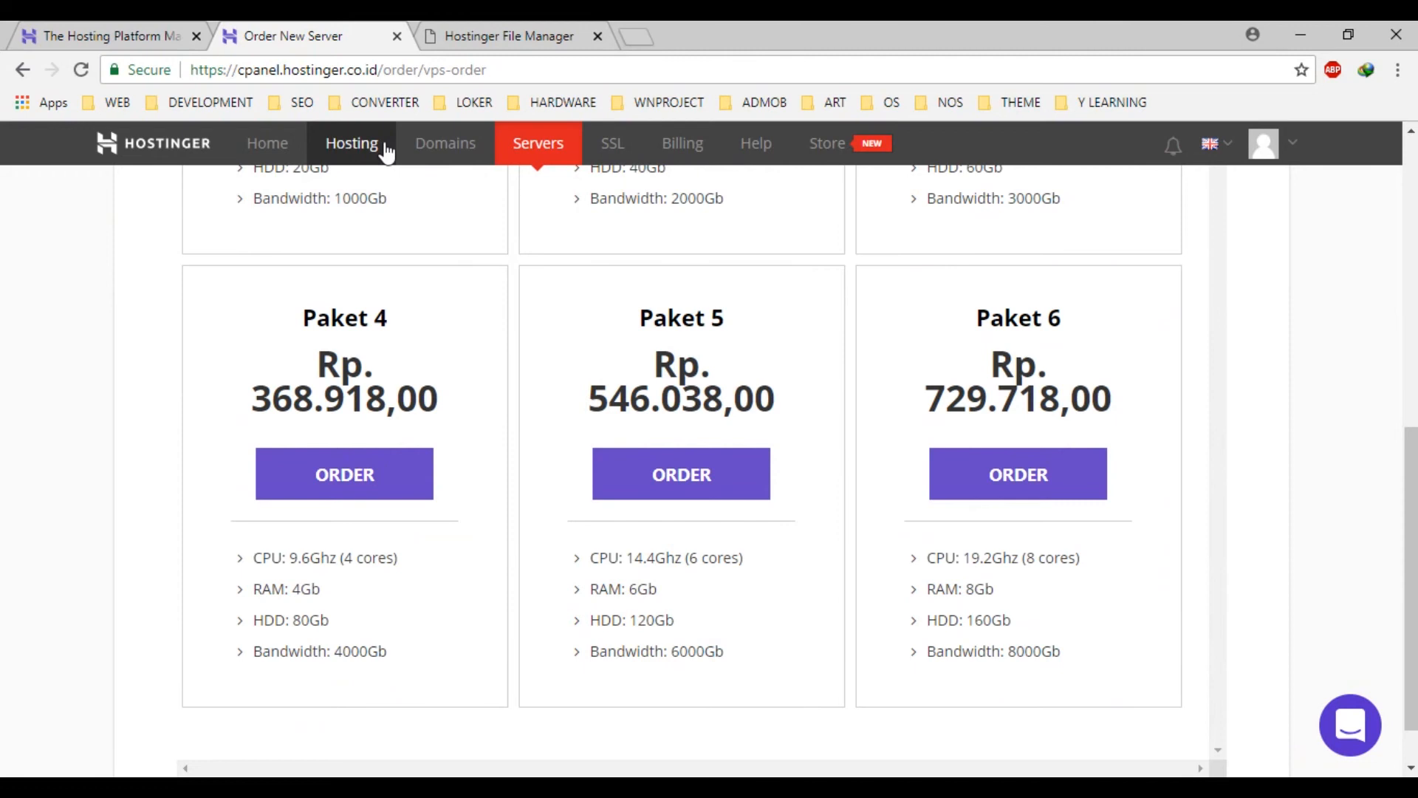
{"action": "left_click", "coordinate": [351, 143]}
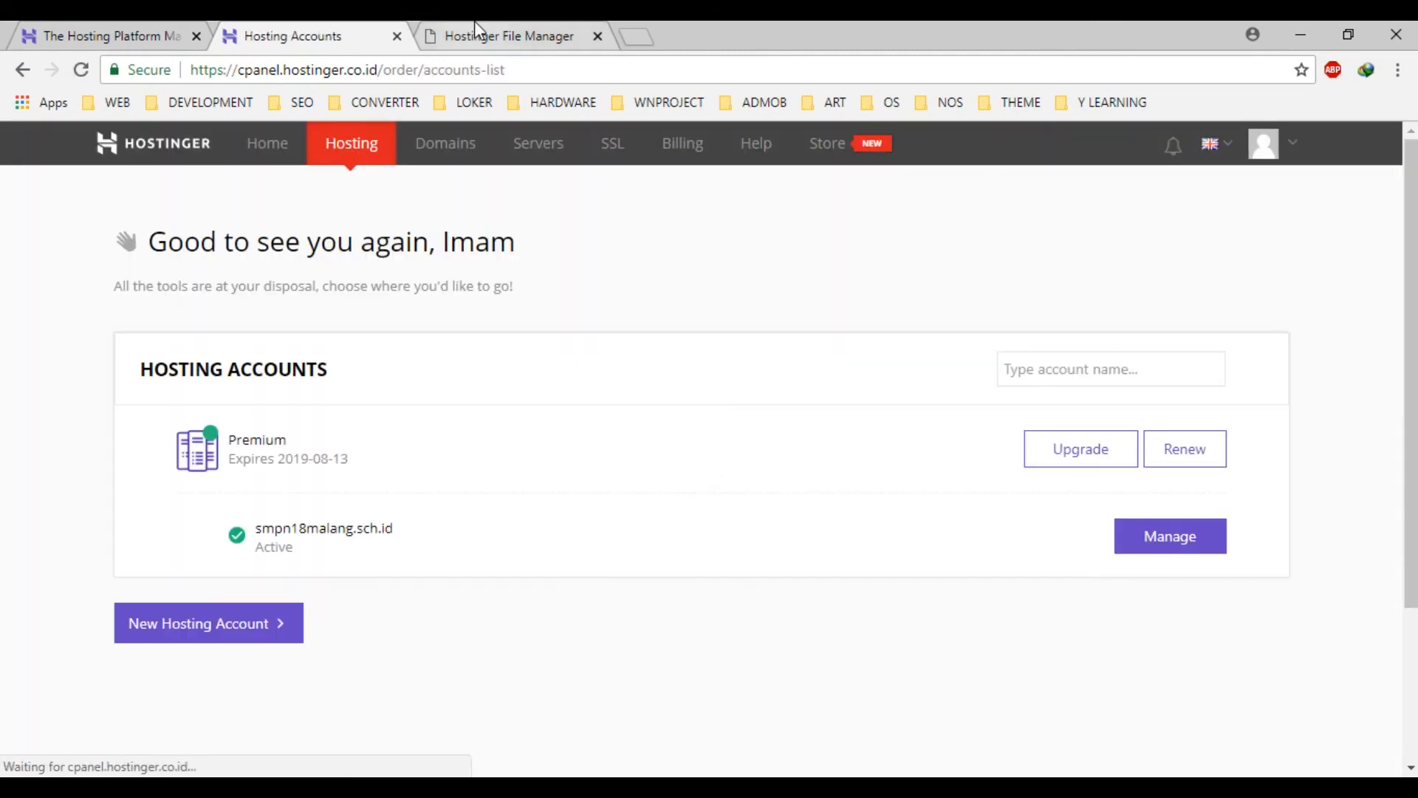
Step: Enter the smpn18malang.sch.id hosting dashboard via Manage and review its accounts, email, domain and files sections
{"action": "left_click", "coordinate": [1169, 534]}
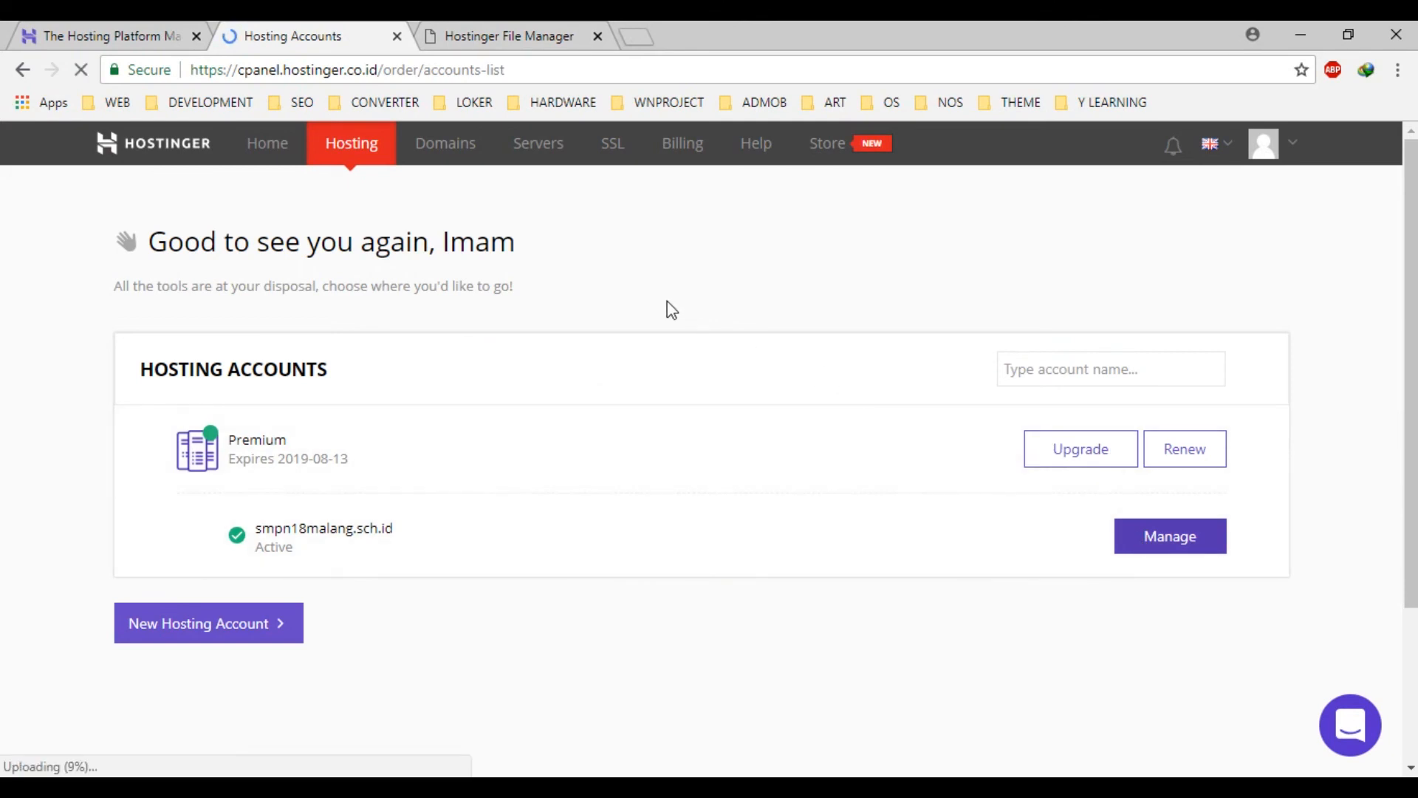
{"action": "left_click", "coordinate": [1169, 534]}
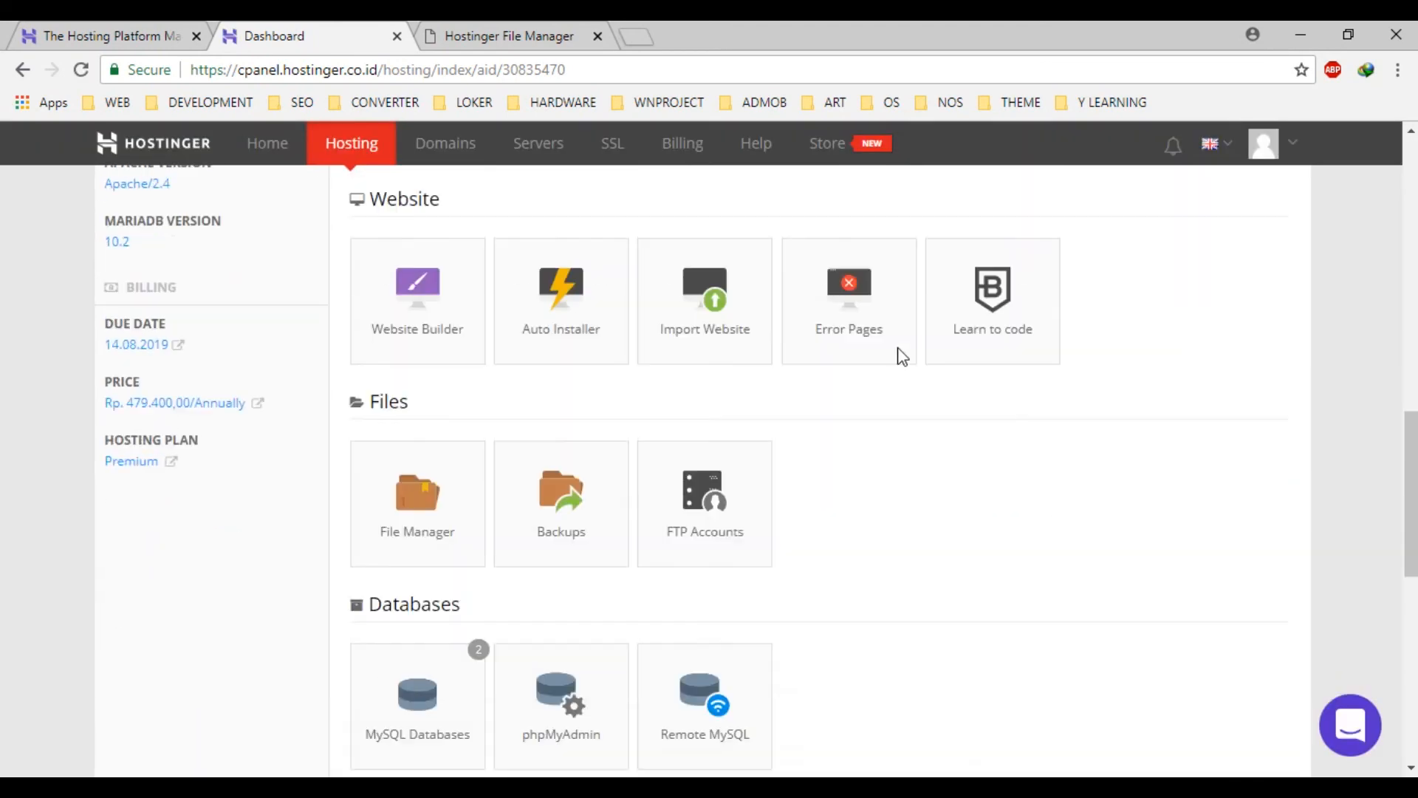
{"action": "scroll", "scroll_direction": "down", "scroll_amount": 3}
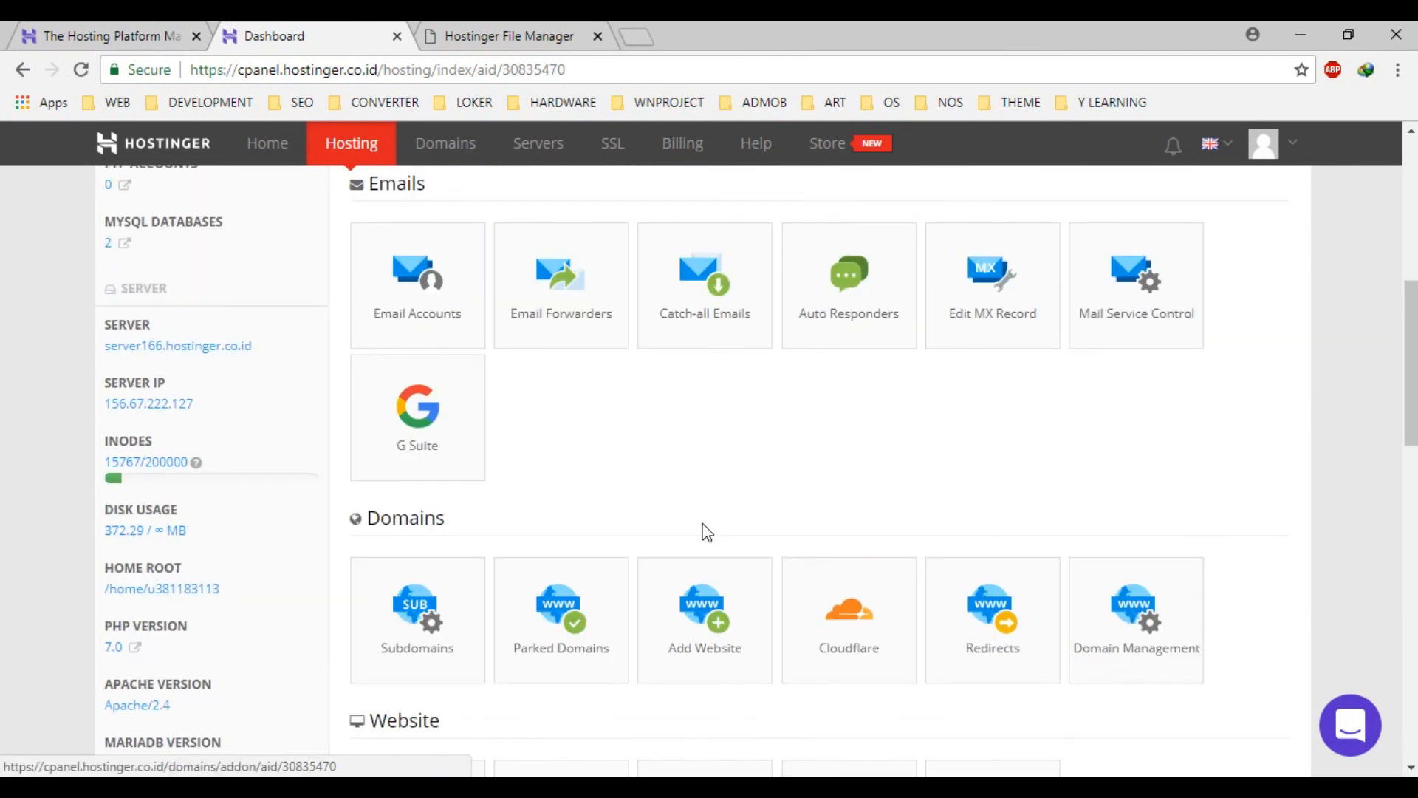
{"action": "mouse_move", "coordinate": [780, 668]}
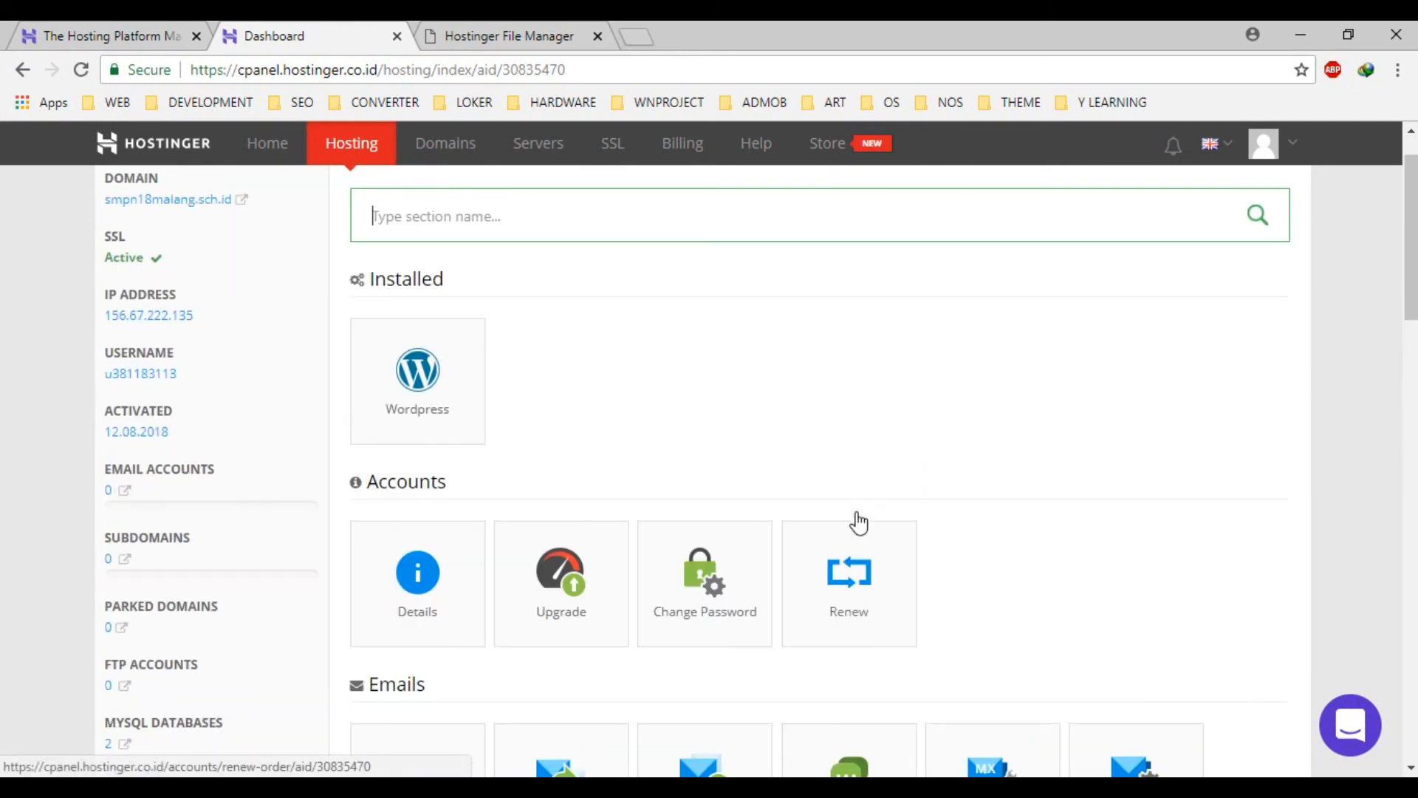
{"action": "scroll", "scroll_direction": "down", "scroll_amount": 3}
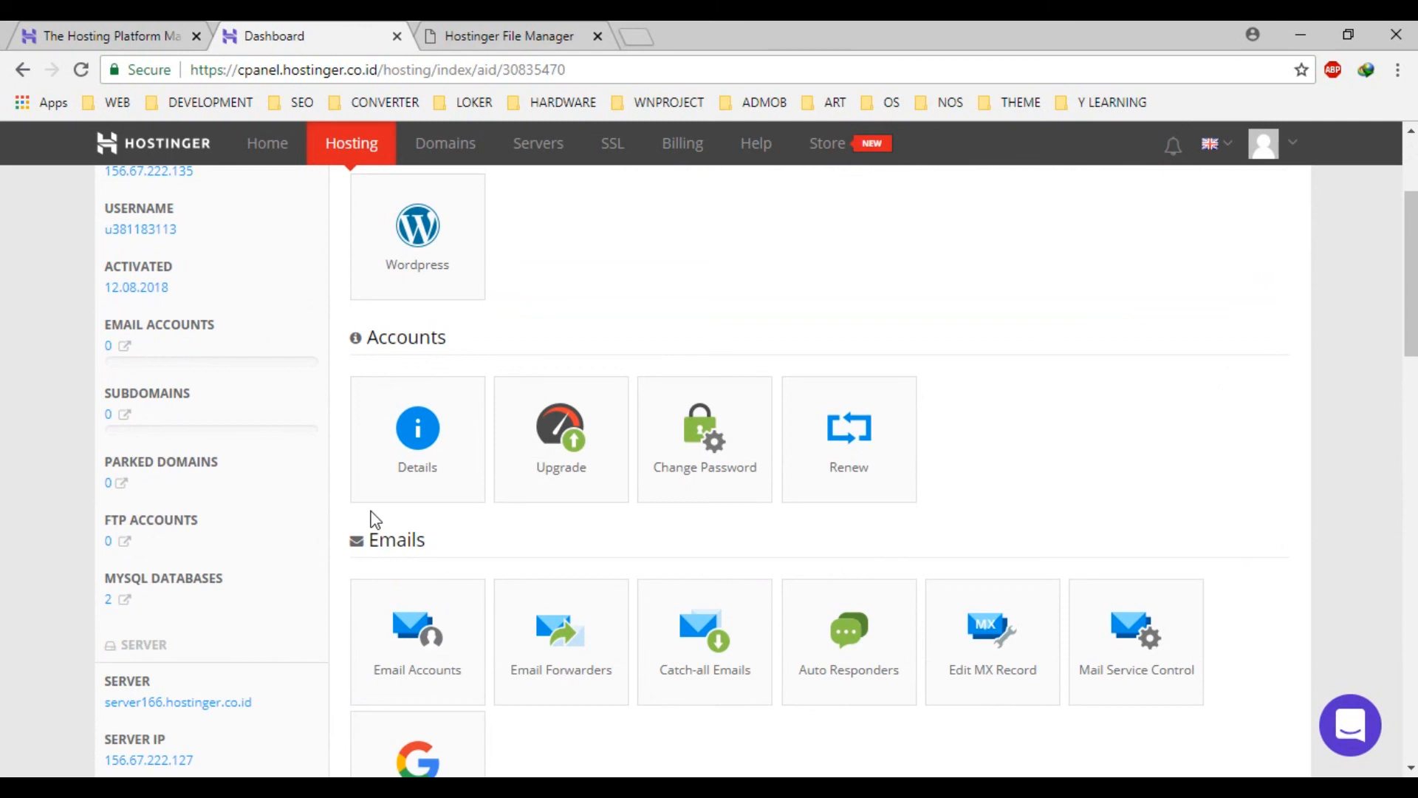
{"action": "scroll", "scroll_direction": "down", "scroll_amount": 3}
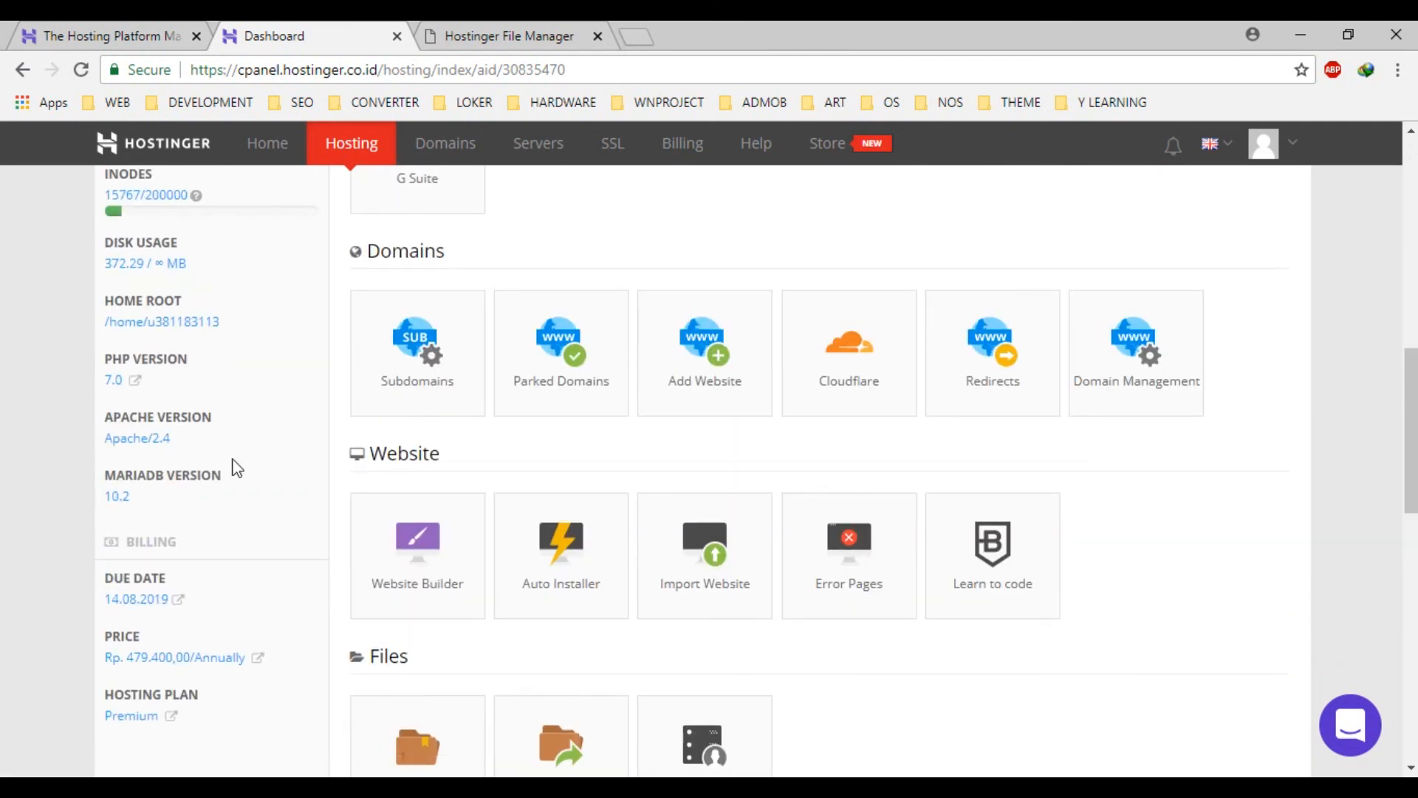
{"action": "mouse_move", "coordinate": [231, 462]}
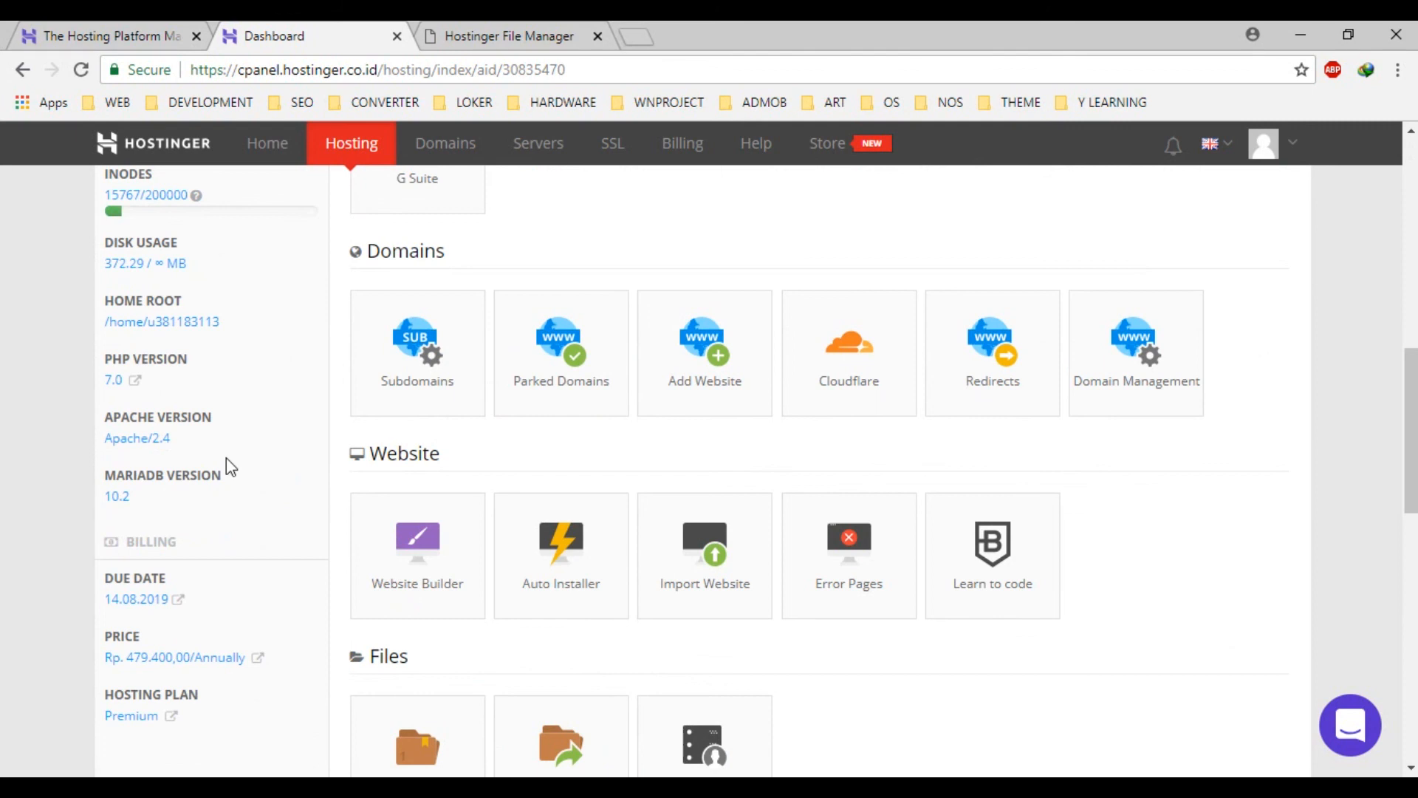
{"action": "mouse_move", "coordinate": [136, 498]}
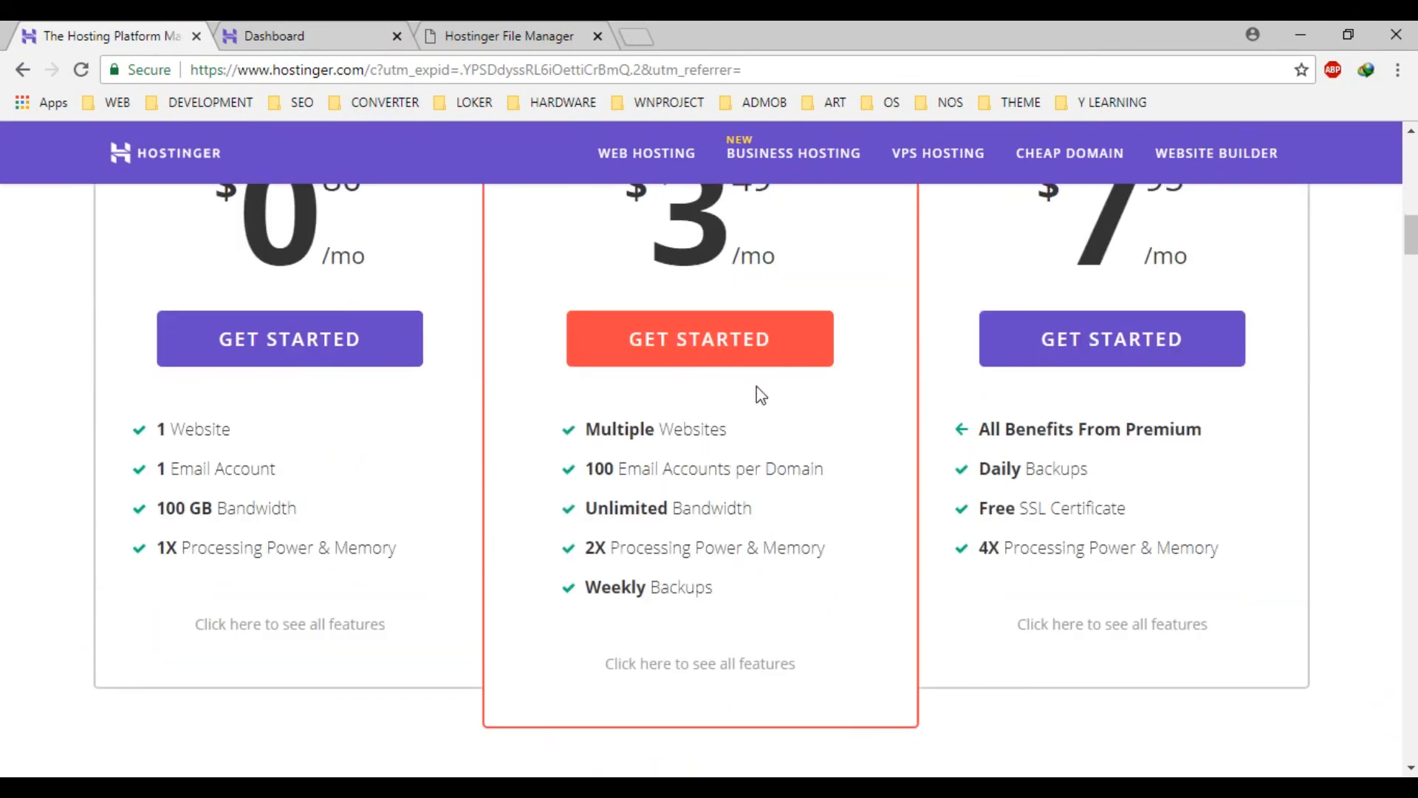
Step: Scroll the Hostinger site up to the Single, Premium and Business shared hosting plan comparison
{"action": "scroll", "scroll_direction": "up", "scroll_amount": 3}
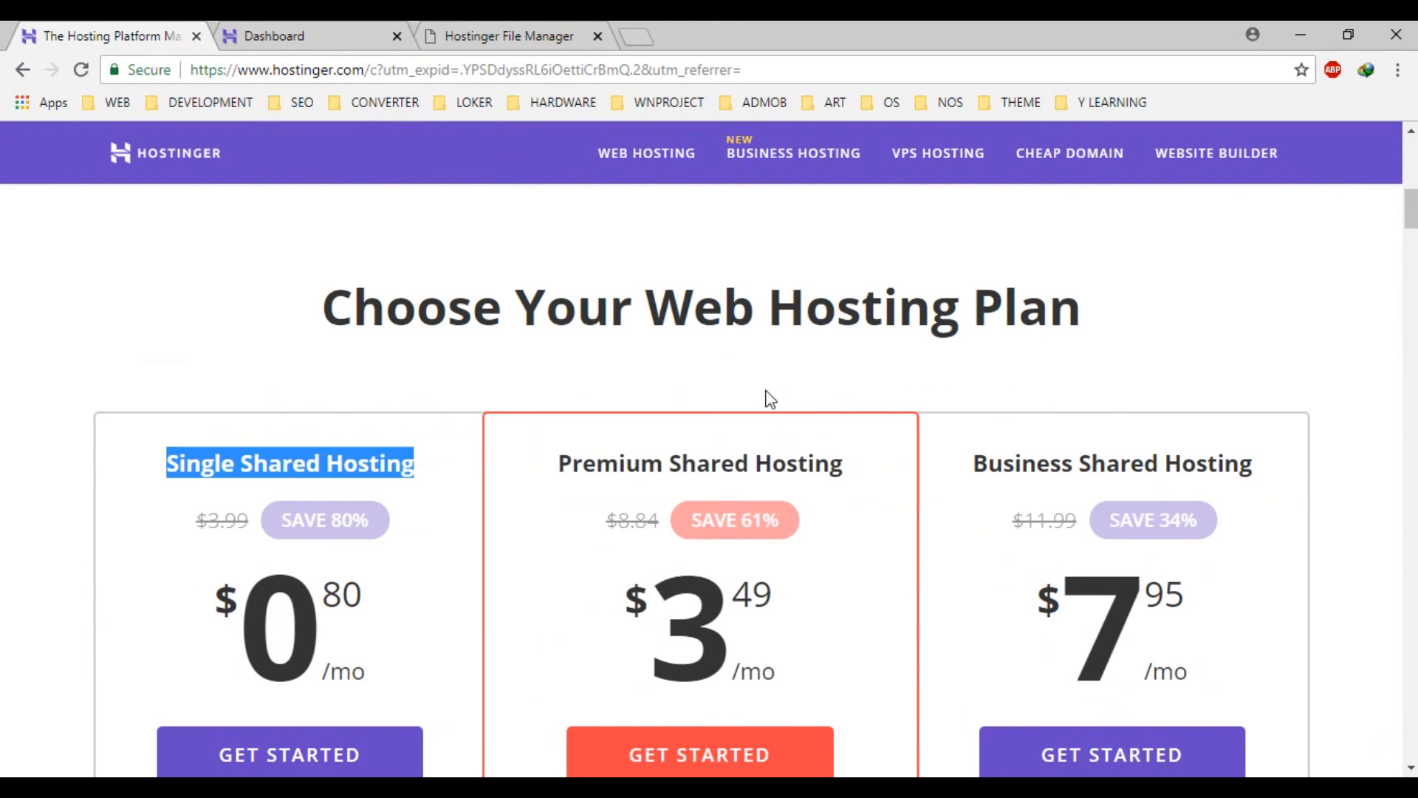
{"action": "mouse_move", "coordinate": [577, 250]}
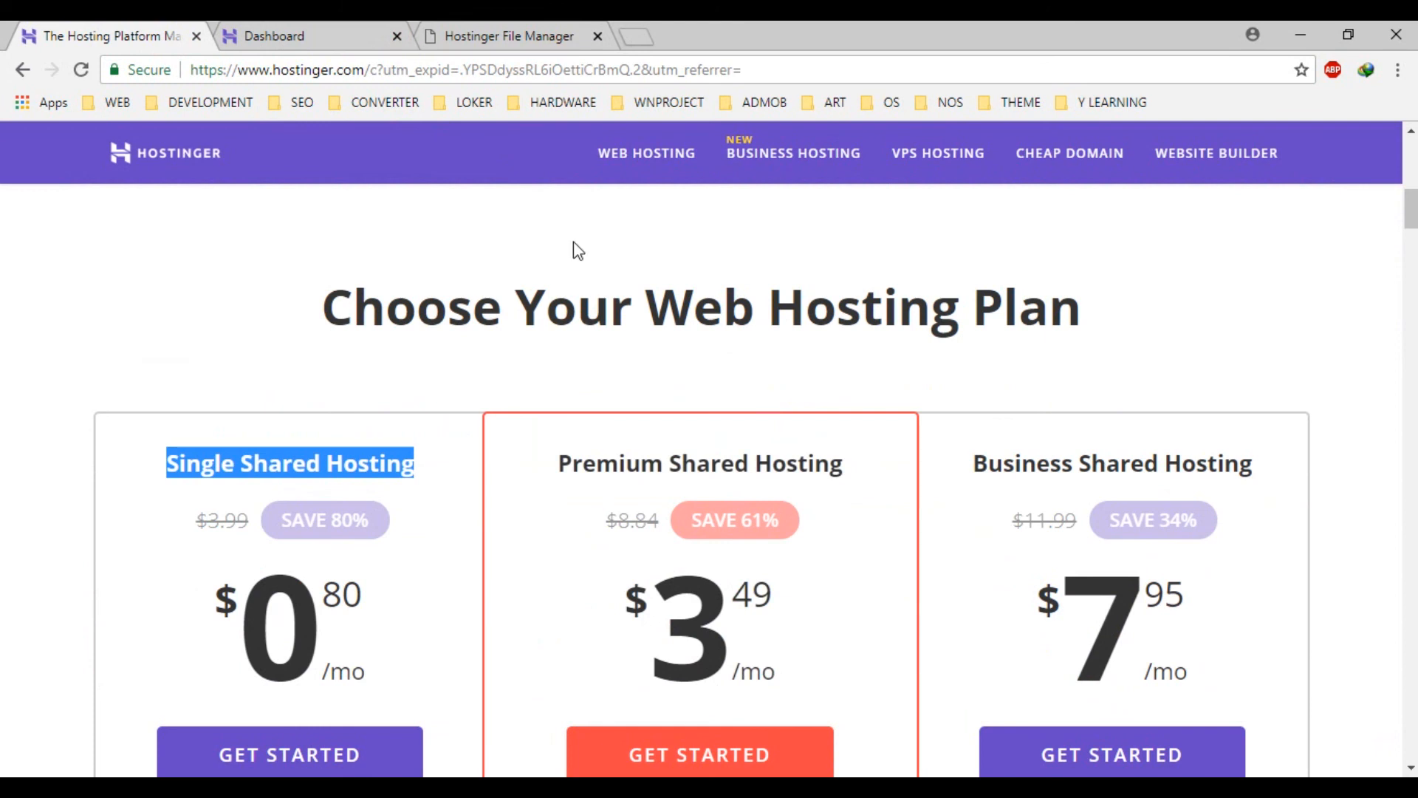